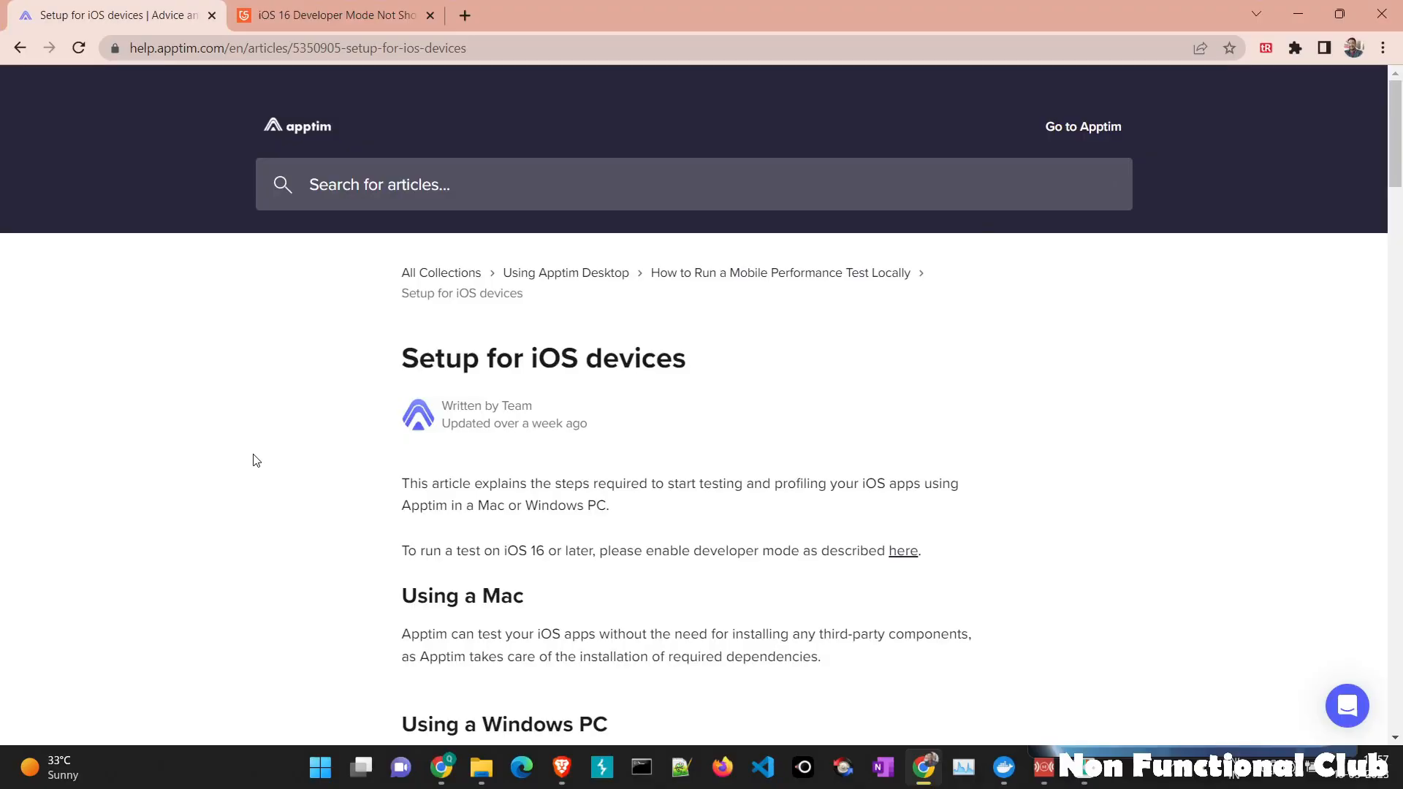
{"action": "mouse_move", "coordinate": [254, 343]}
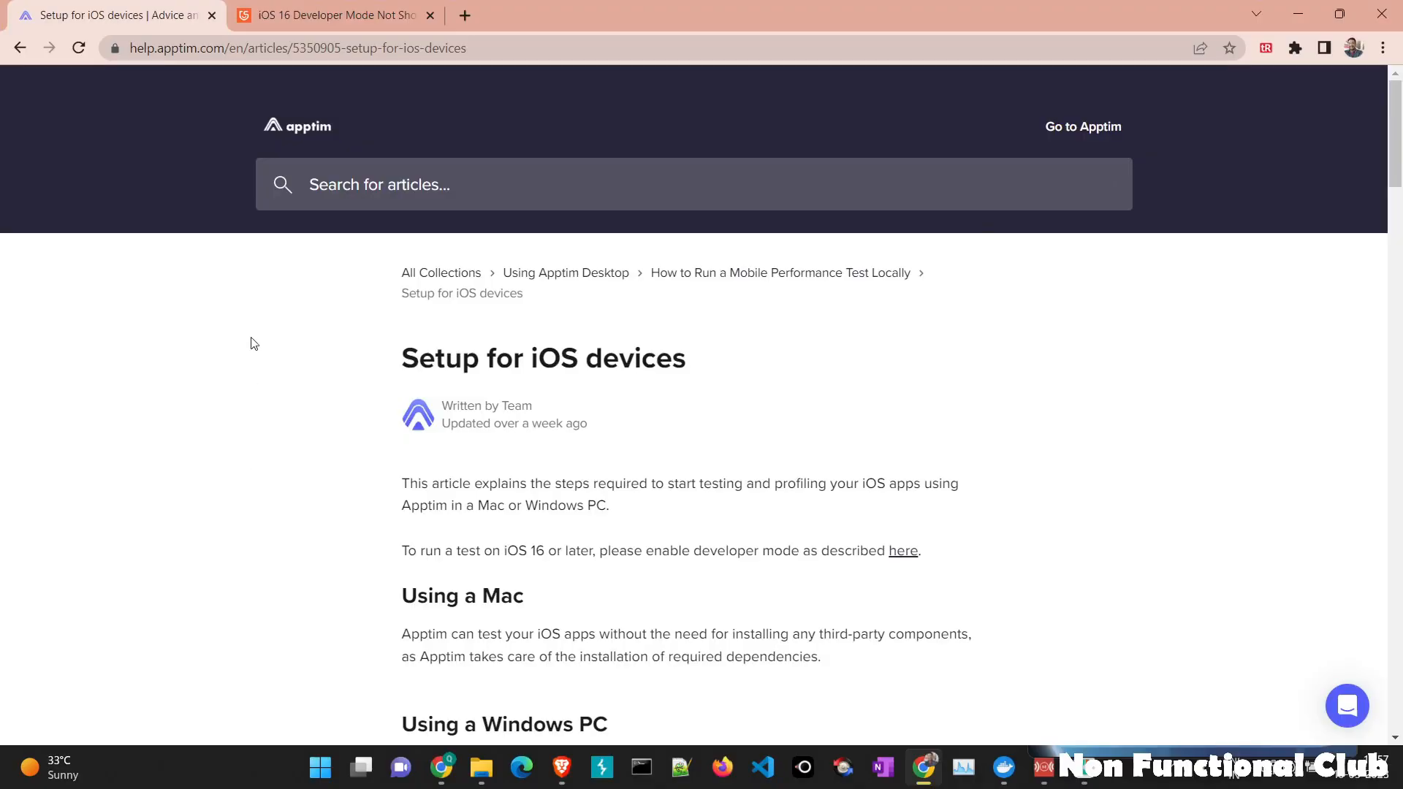
{"action": "mouse_move", "coordinate": [314, 85]}
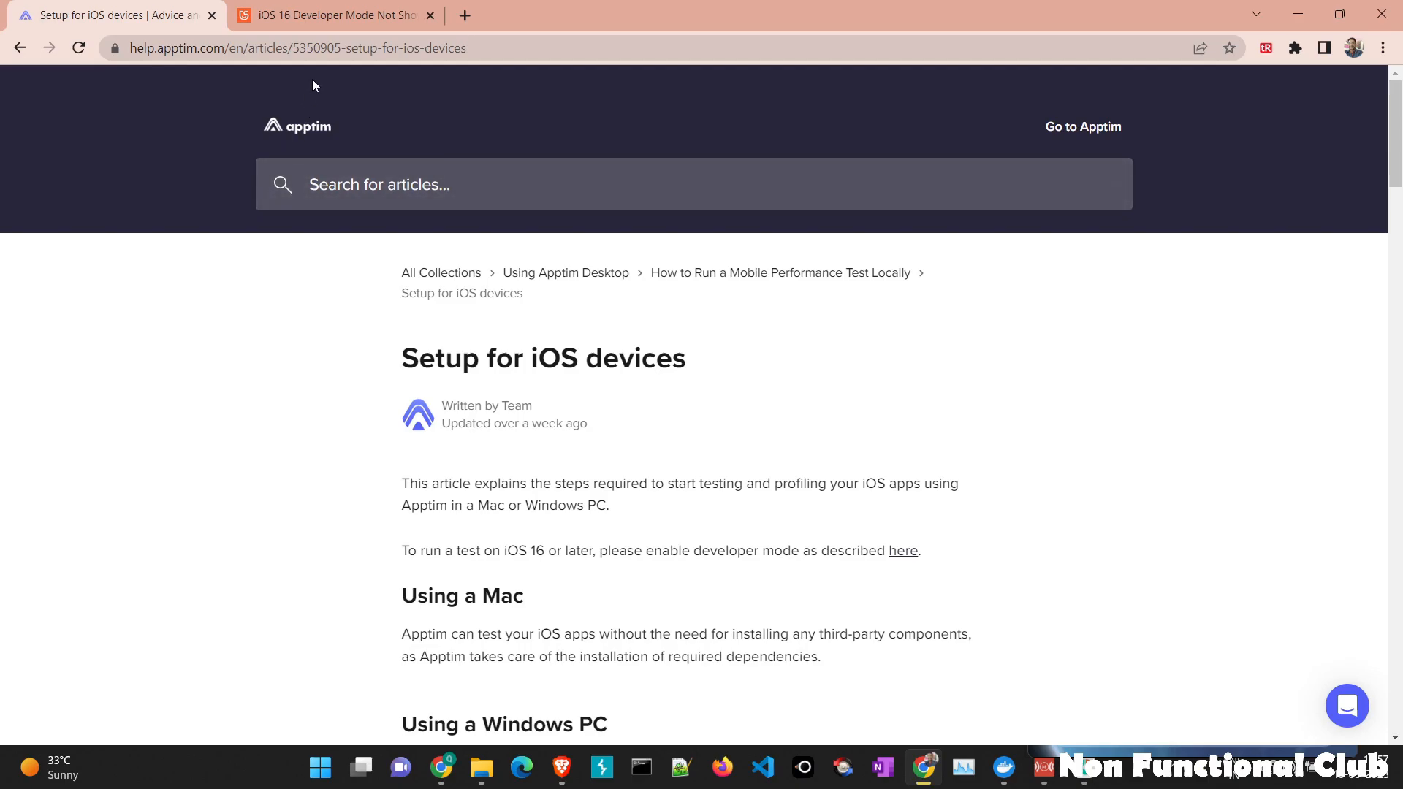
{"action": "mouse_move", "coordinate": [423, 48]}
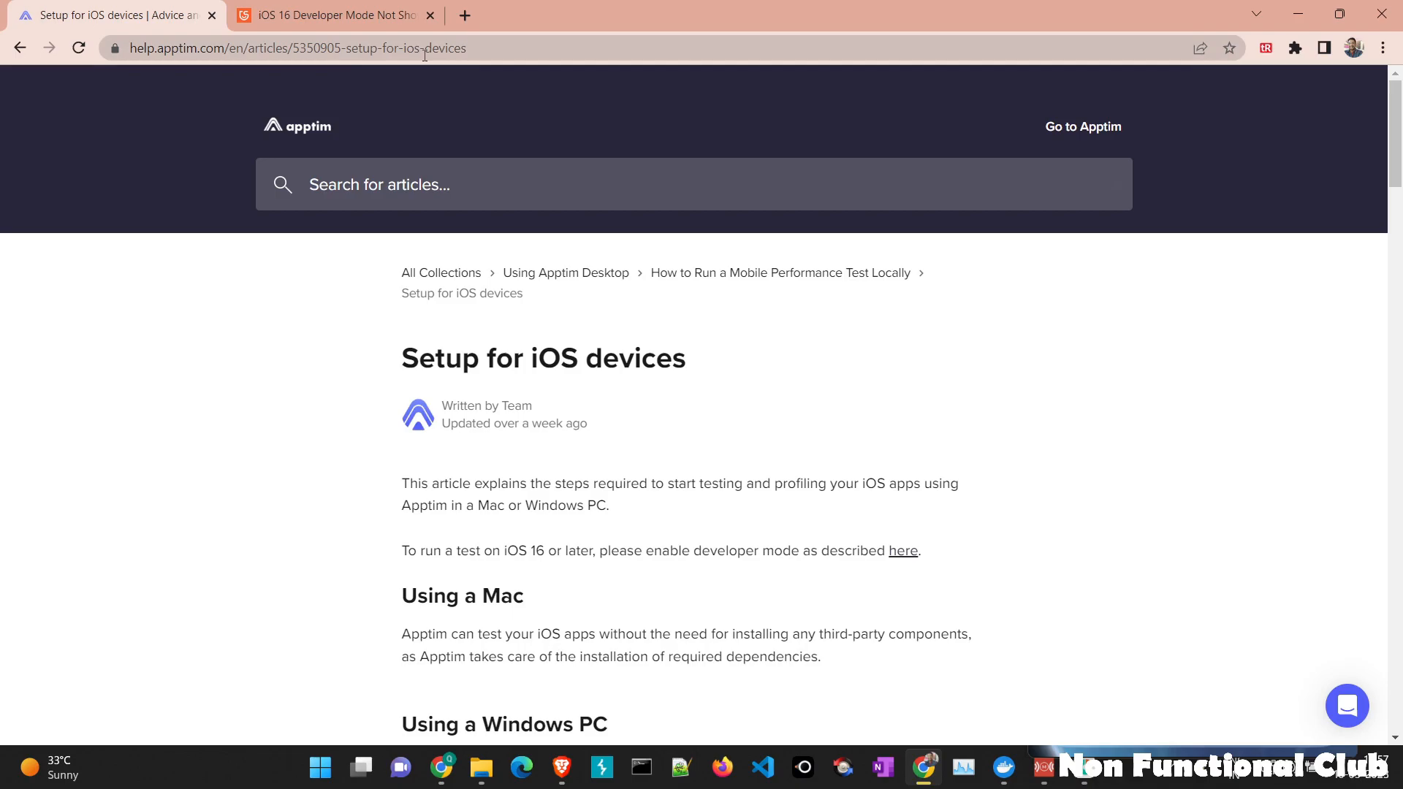
{"action": "mouse_move", "coordinate": [295, 464]}
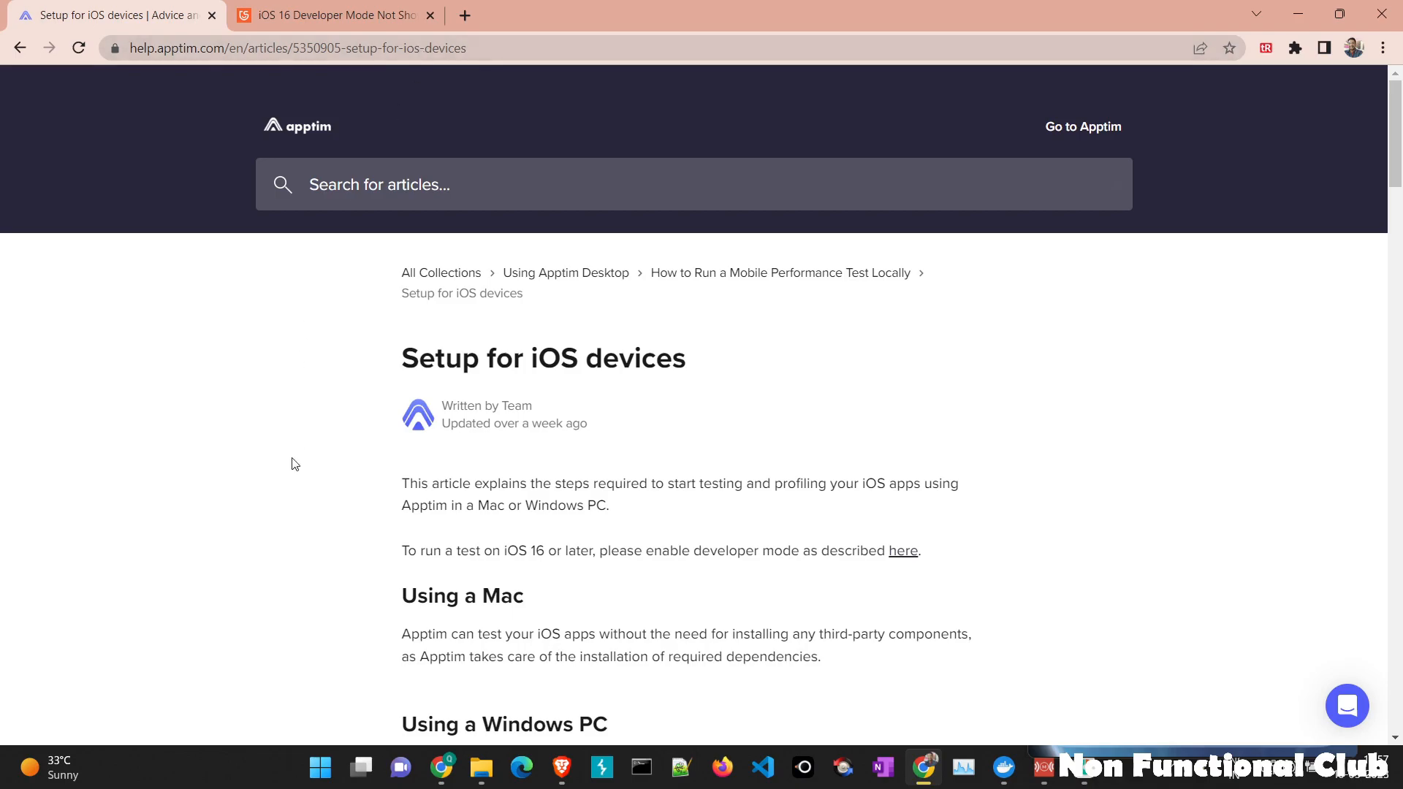
- Follow the 'here' link and read the Enable iOS Developer Mode steps, highlighting the iOS 16 requirement sentence
{"action": "scroll", "scroll_direction": "down", "scroll_amount": 3}
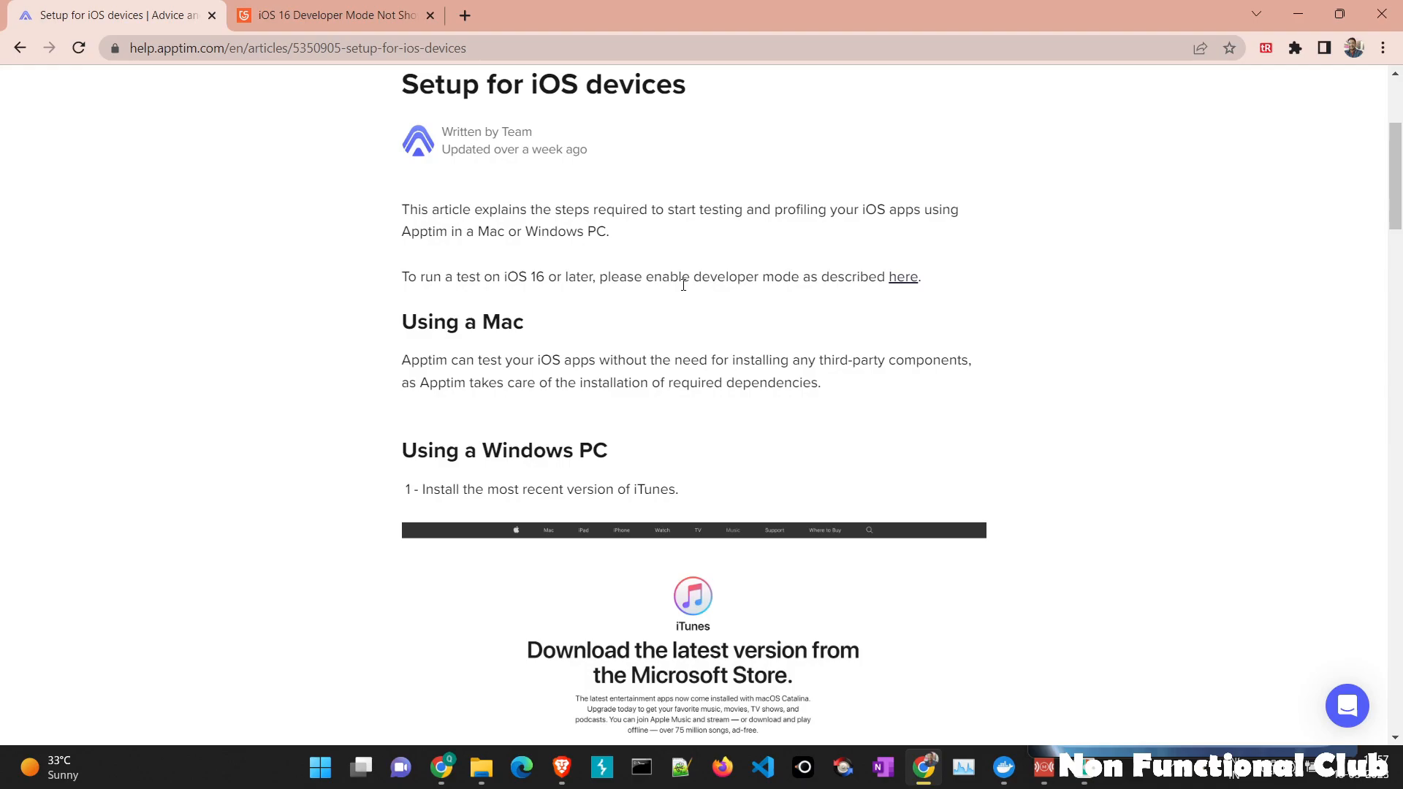
{"action": "left_click", "coordinate": [903, 277]}
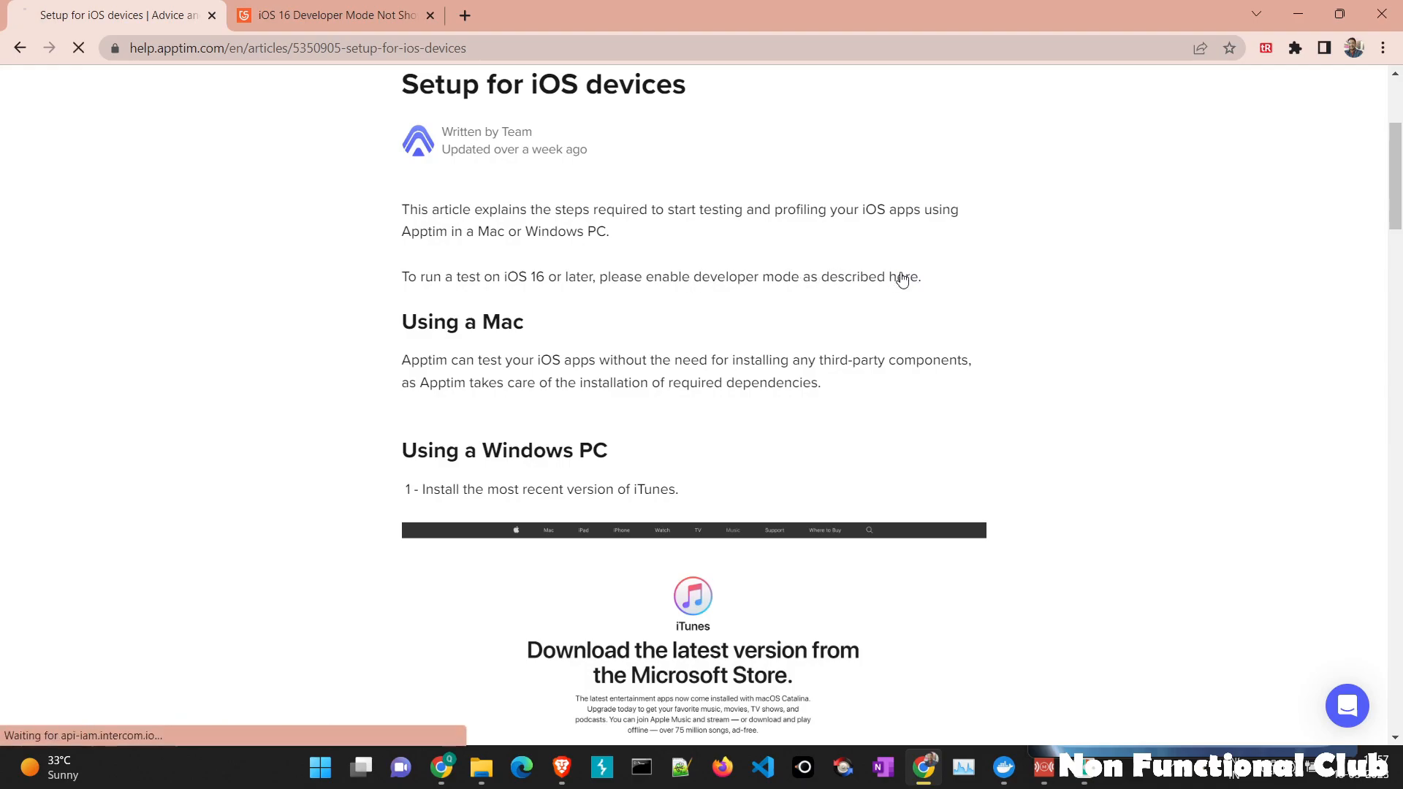
{"action": "left_click", "coordinate": [901, 276]}
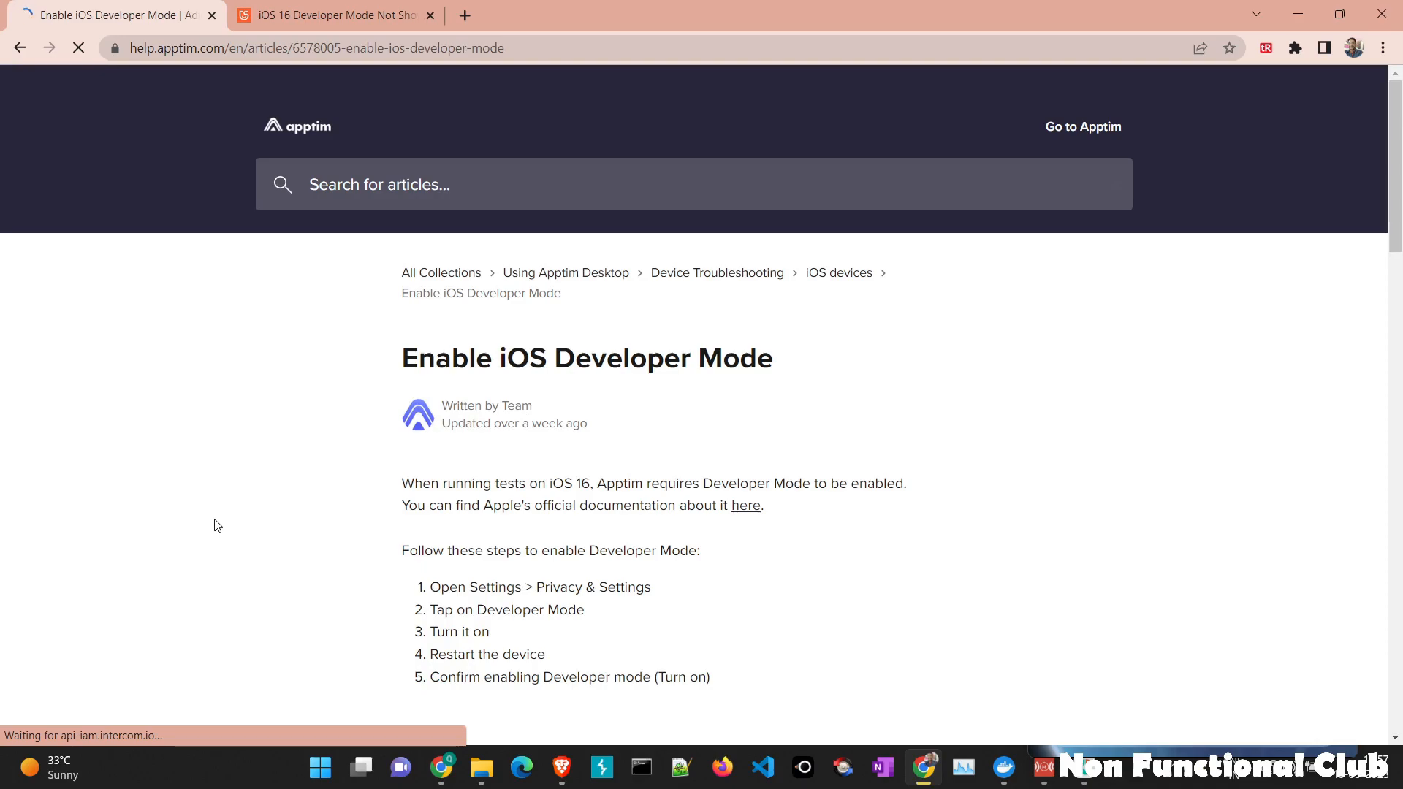
{"action": "scroll", "scroll_direction": "down", "scroll_amount": 3}
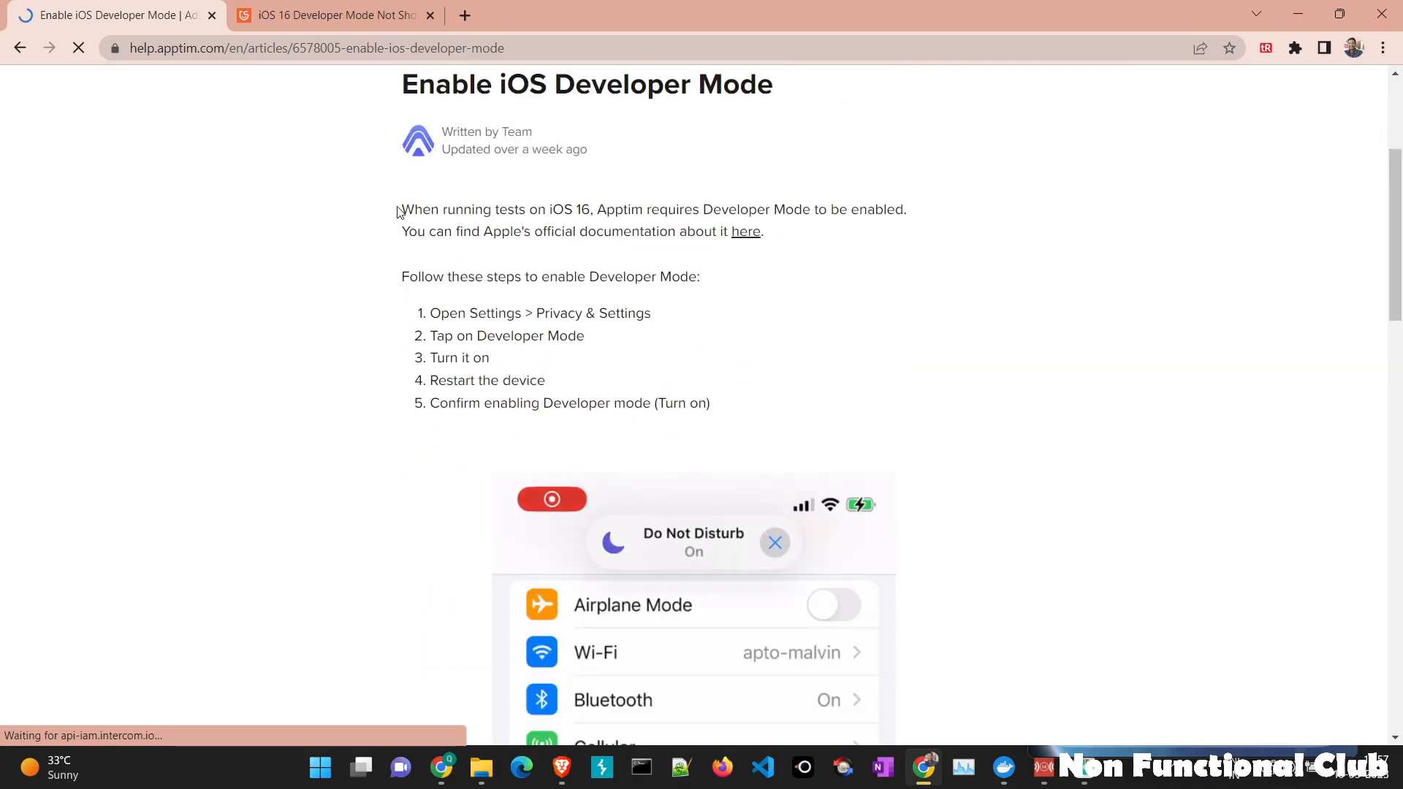
{"action": "left_click_drag", "start_coordinate": [402, 209], "coordinate": [477, 210]}
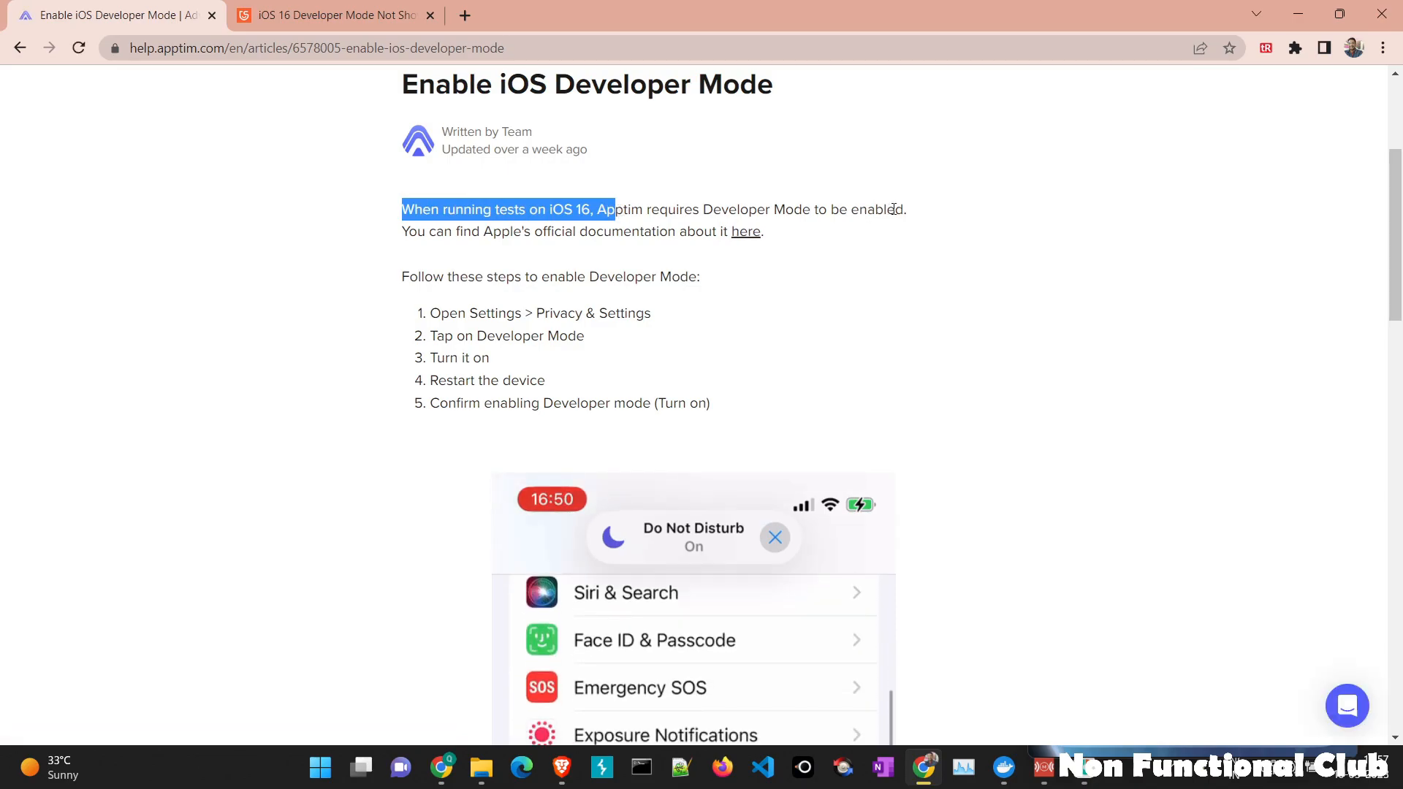
{"action": "scroll", "scroll_direction": "down", "scroll_amount": 3}
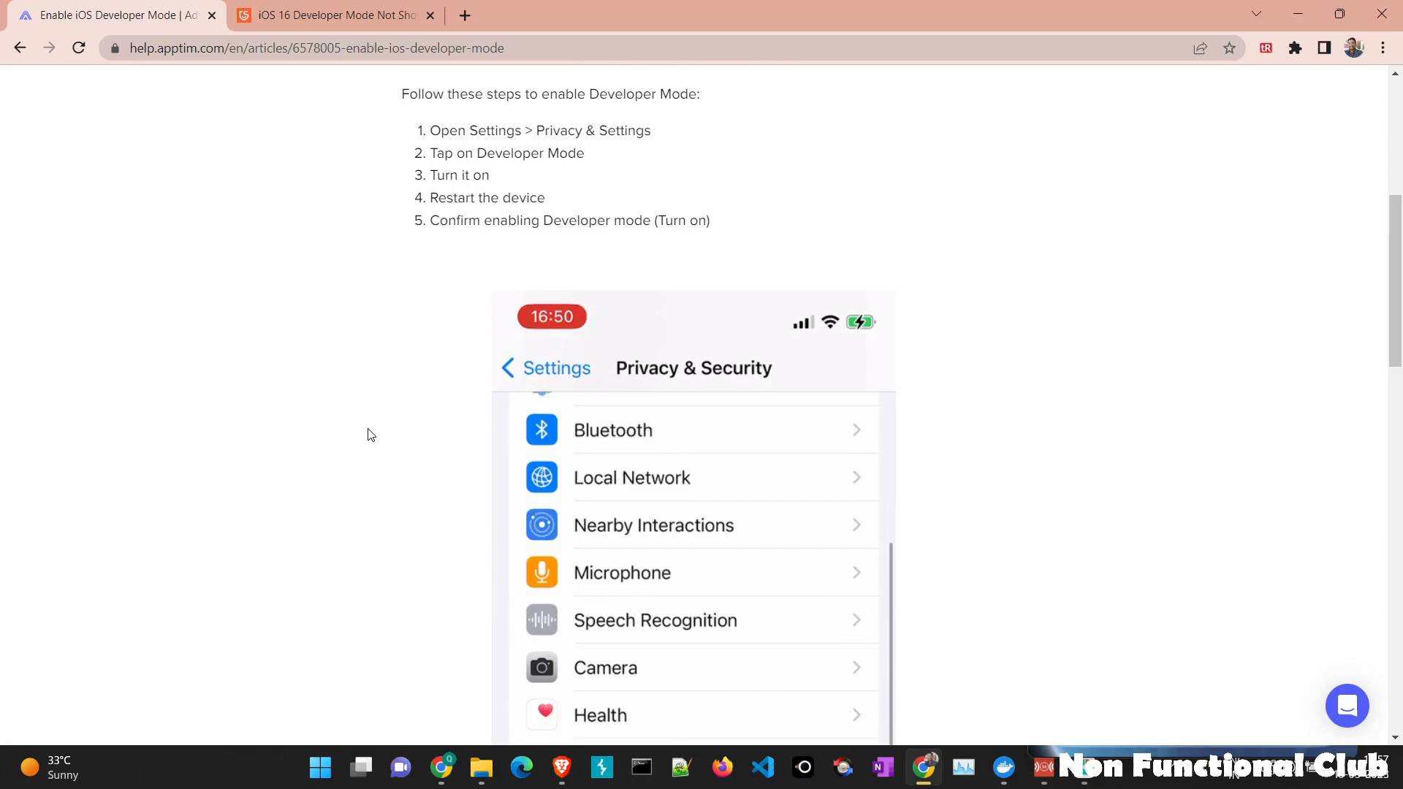
{"action": "scroll", "scroll_direction": "down", "scroll_amount": 3}
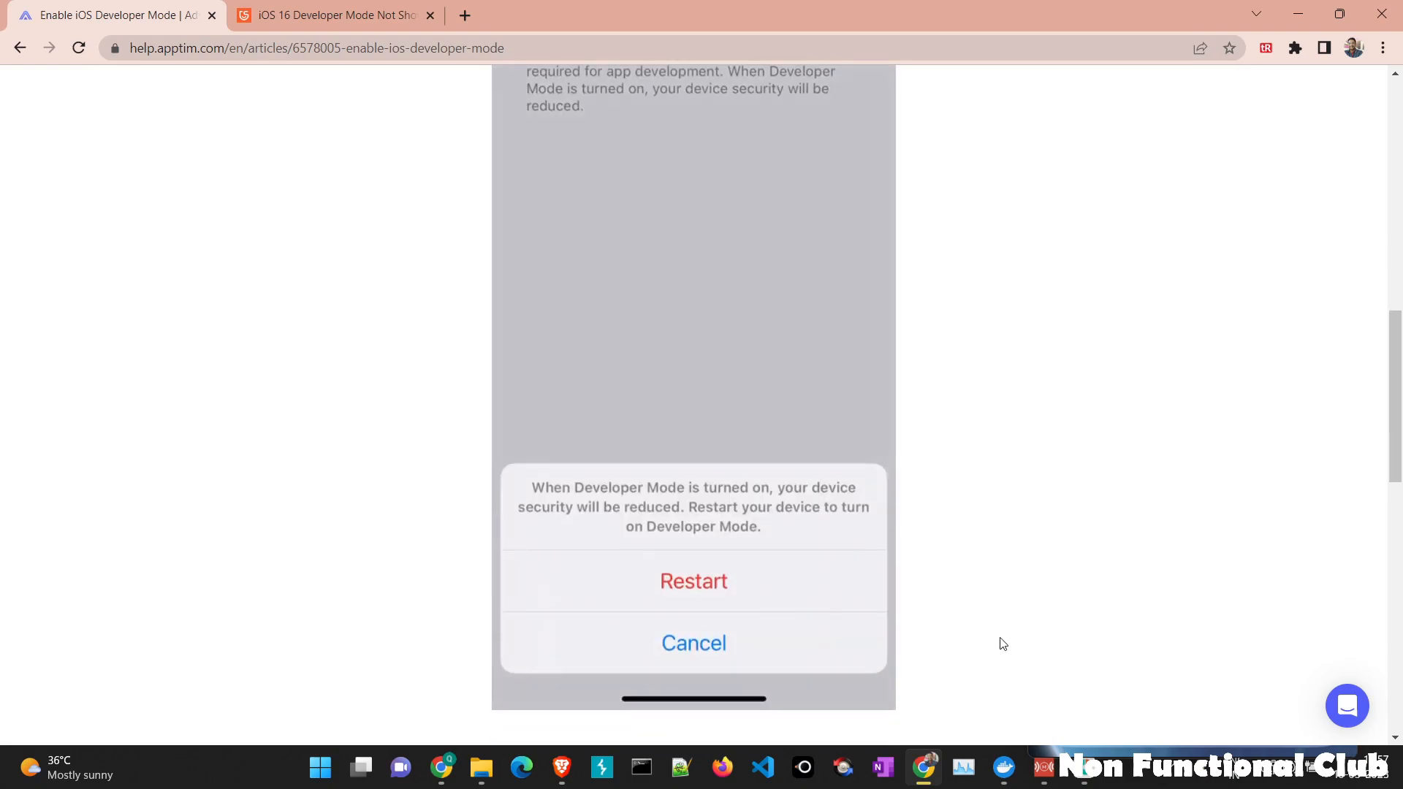
{"action": "mouse_move", "coordinate": [1020, 687]}
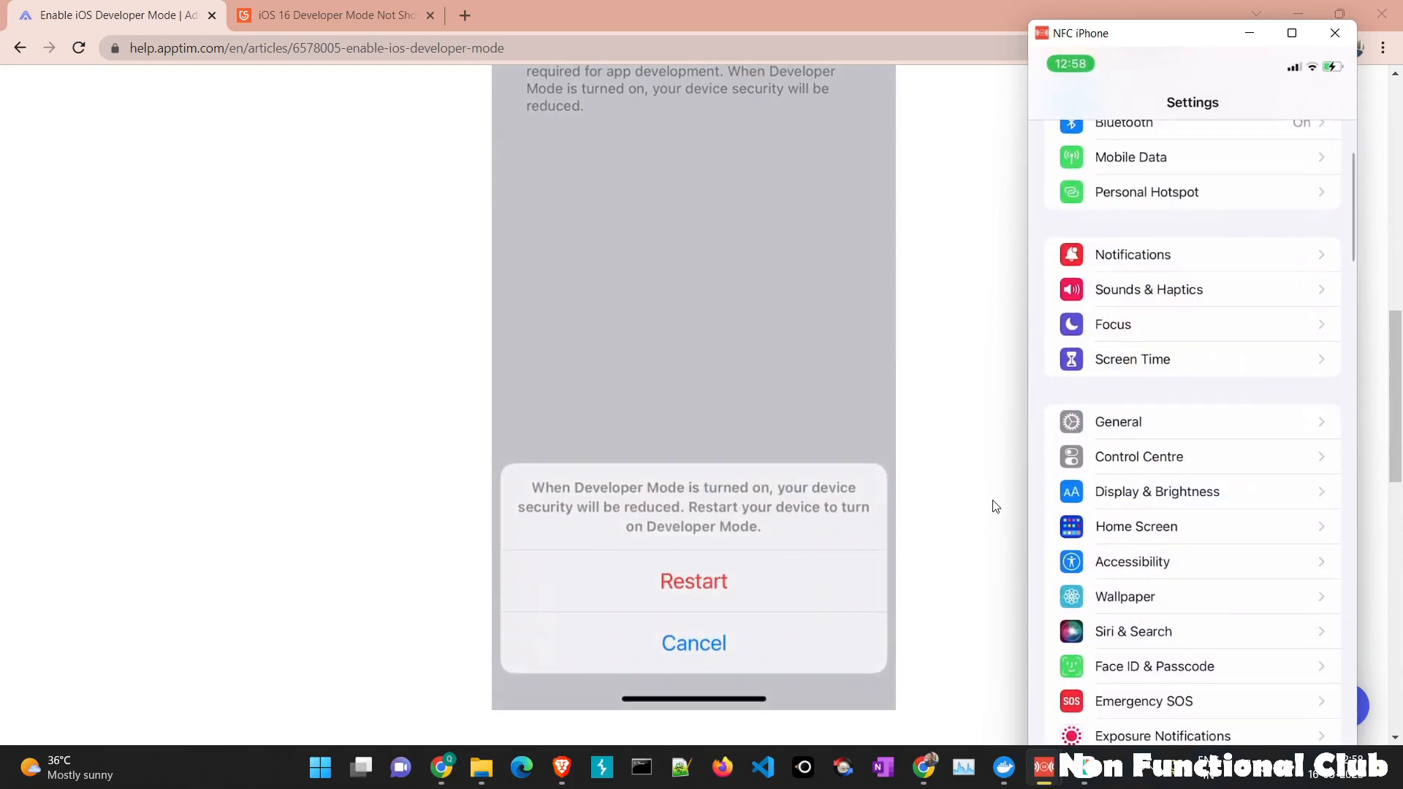
- Scroll the mirrored iPhone's Privacy & Security screen down to the Security section
{"action": "scroll", "scroll_direction": "down", "scroll_amount": 3}
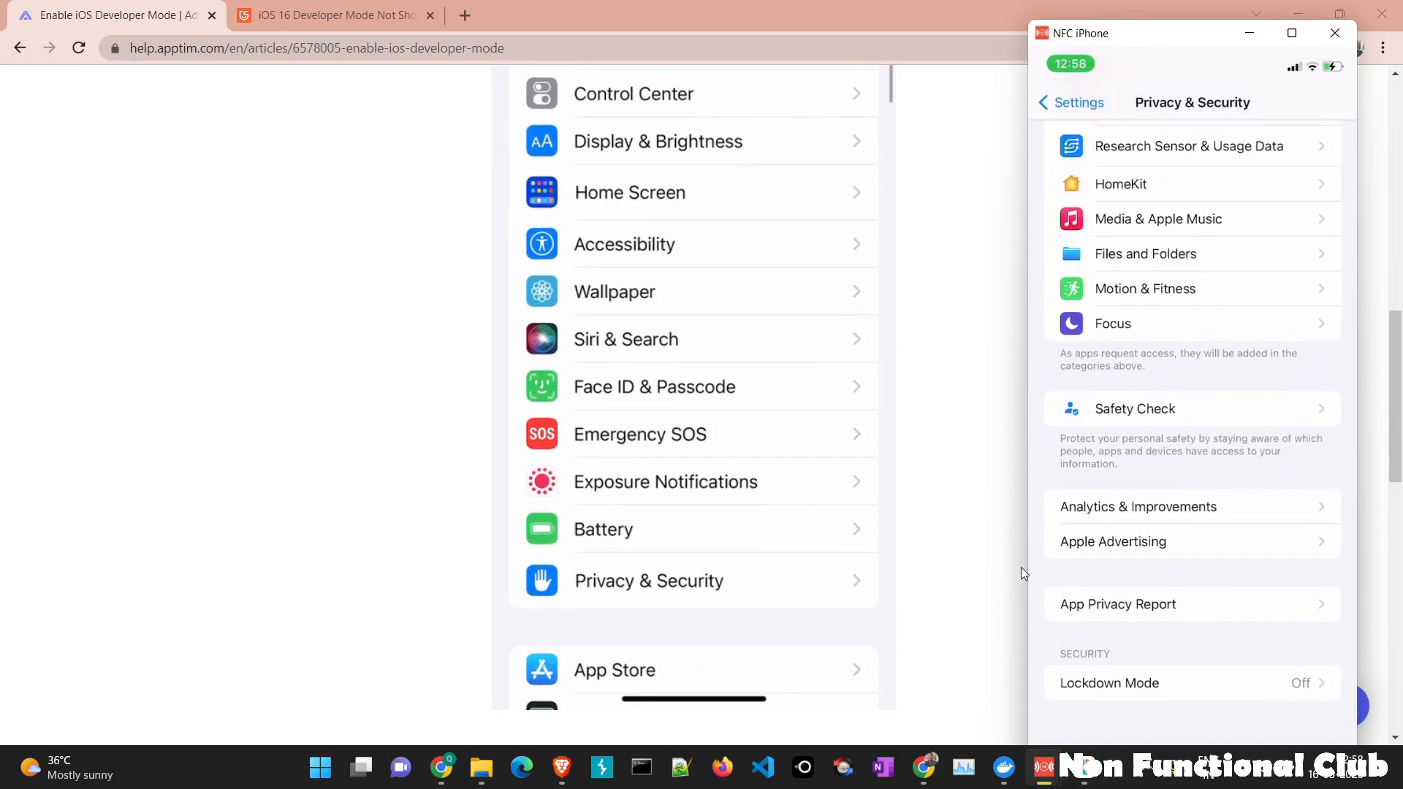
{"action": "scroll", "scroll_direction": "down", "scroll_amount": 3}
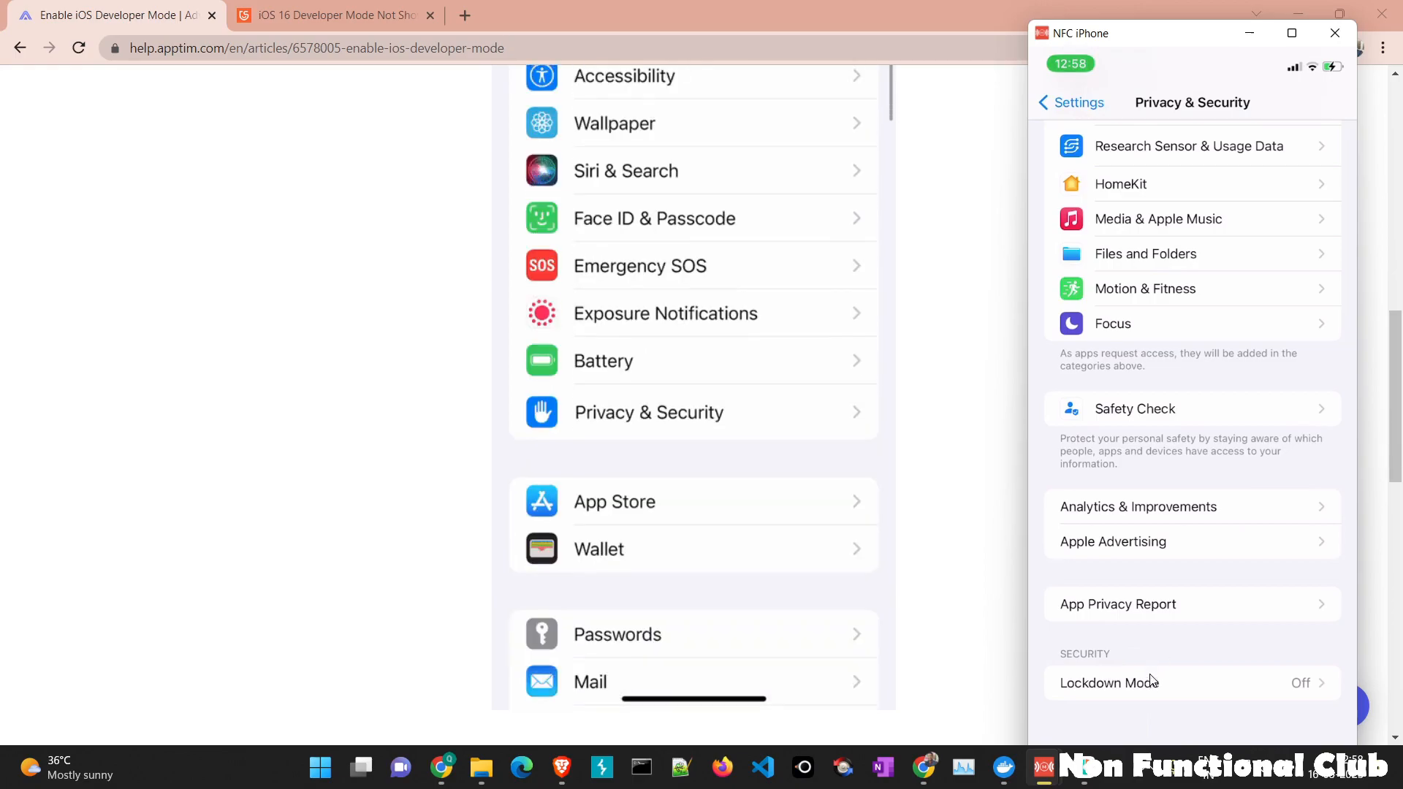
{"action": "scroll", "scroll_direction": "down", "scroll_amount": 3}
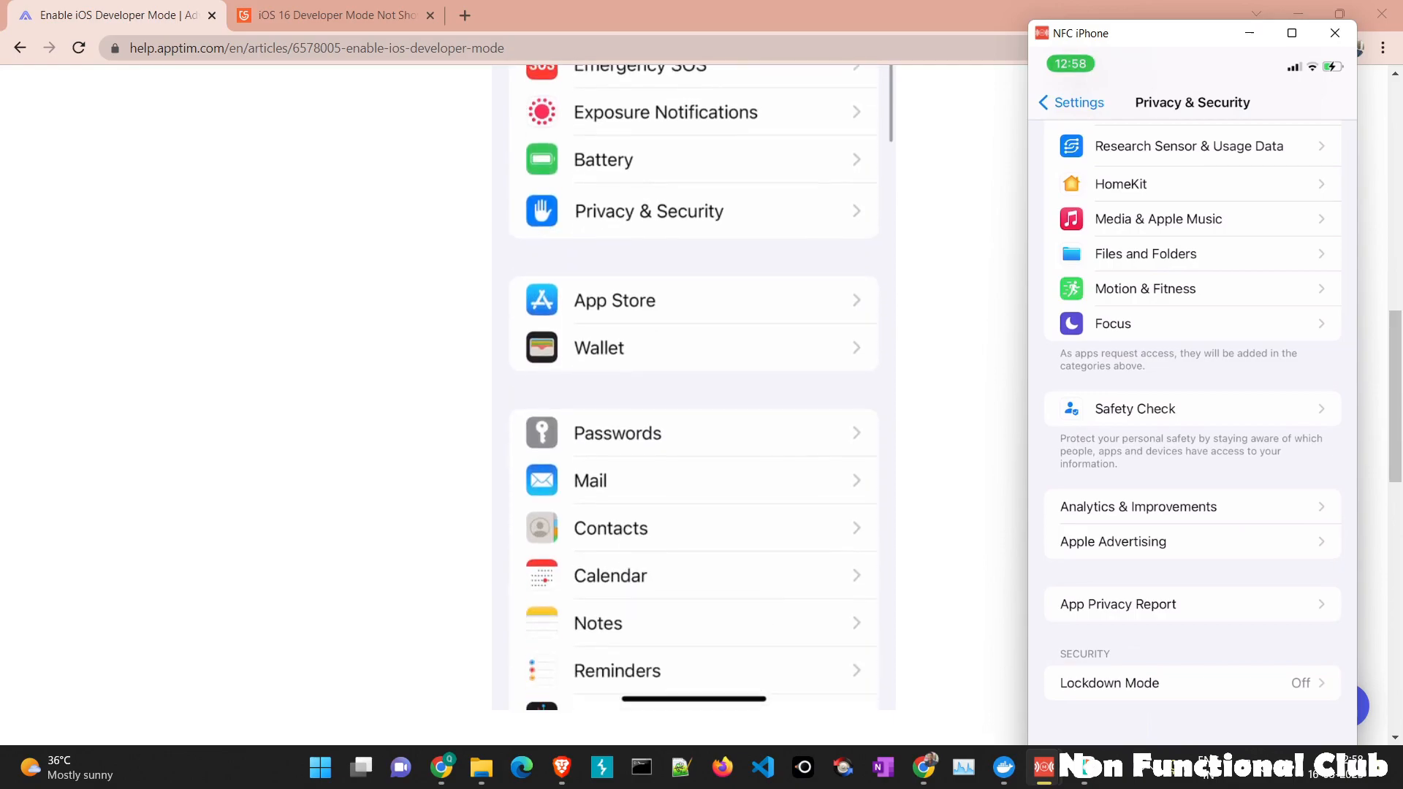
{"action": "scroll", "scroll_direction": "down", "scroll_amount": 3}
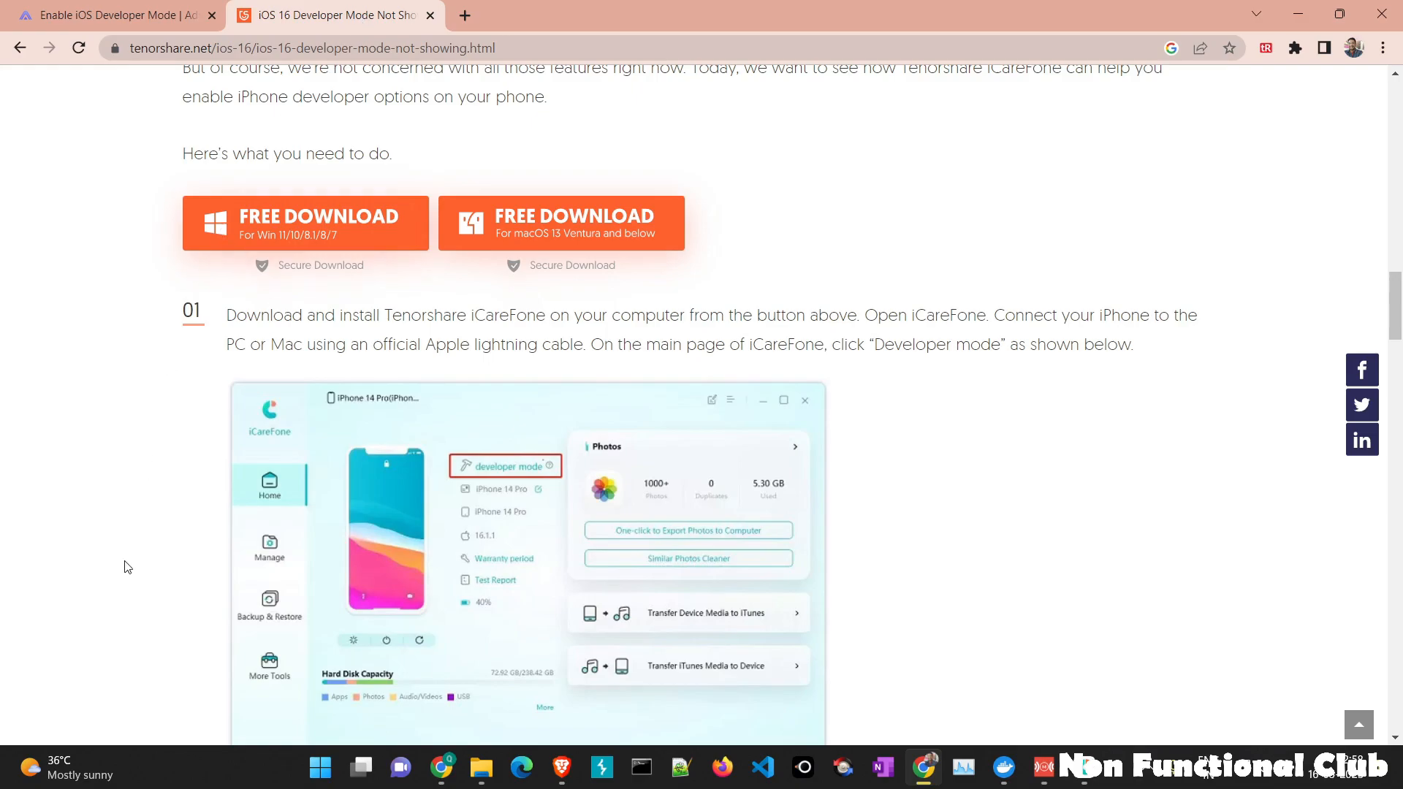
{"action": "mouse_move", "coordinate": [601, 252]}
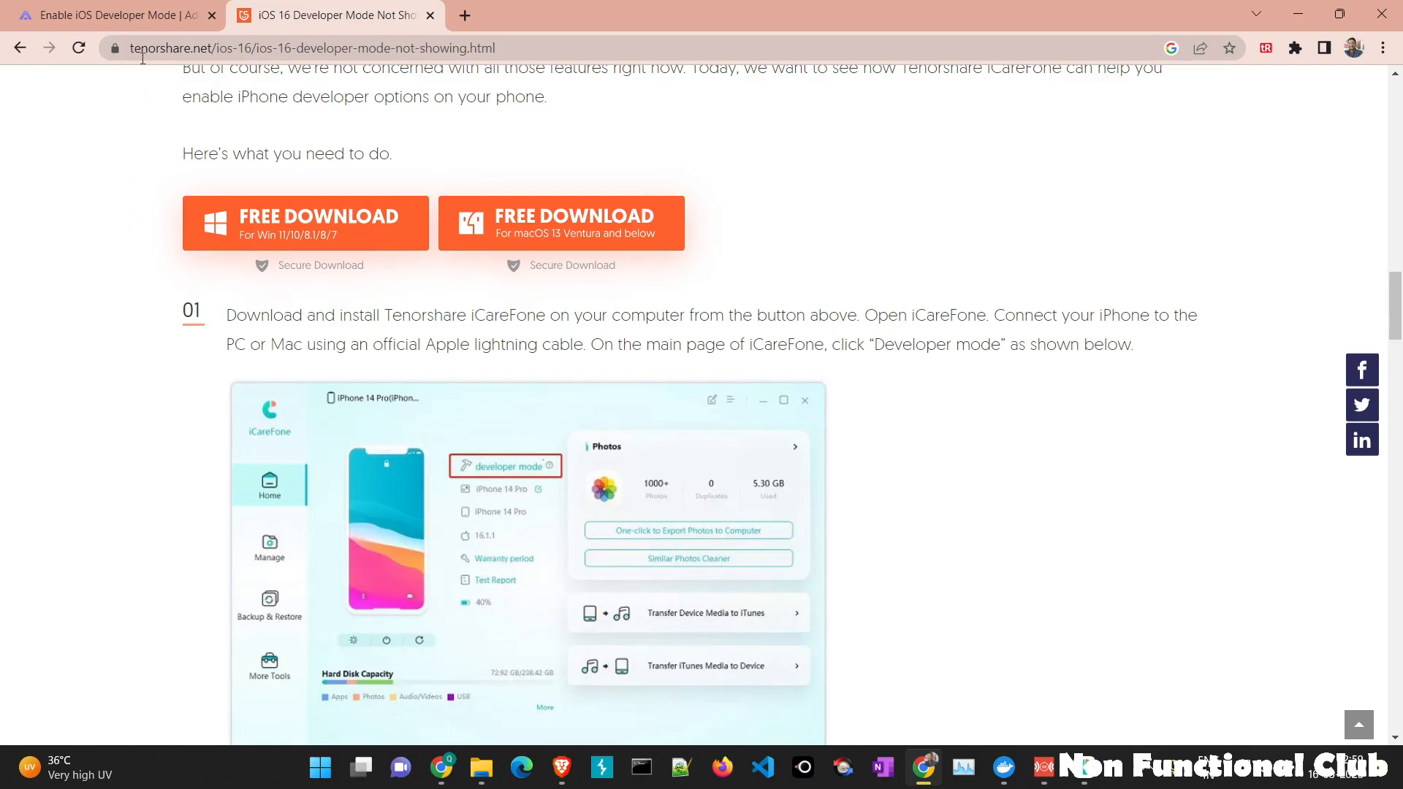
{"action": "mouse_move", "coordinate": [89, 259]}
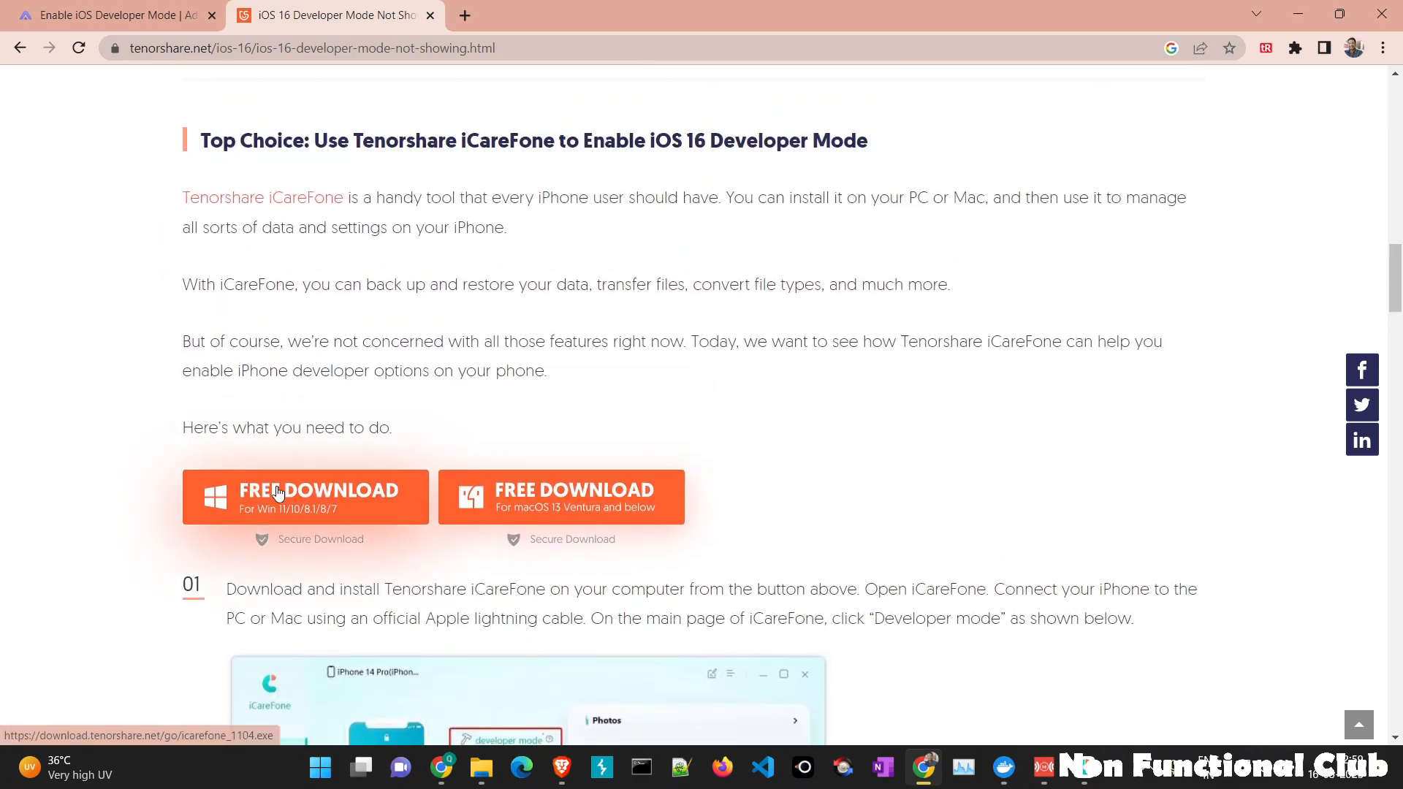
- Scroll through the iCareFone method: download, click Developer mode, then select Open
{"action": "scroll", "scroll_direction": "down", "scroll_amount": 3}
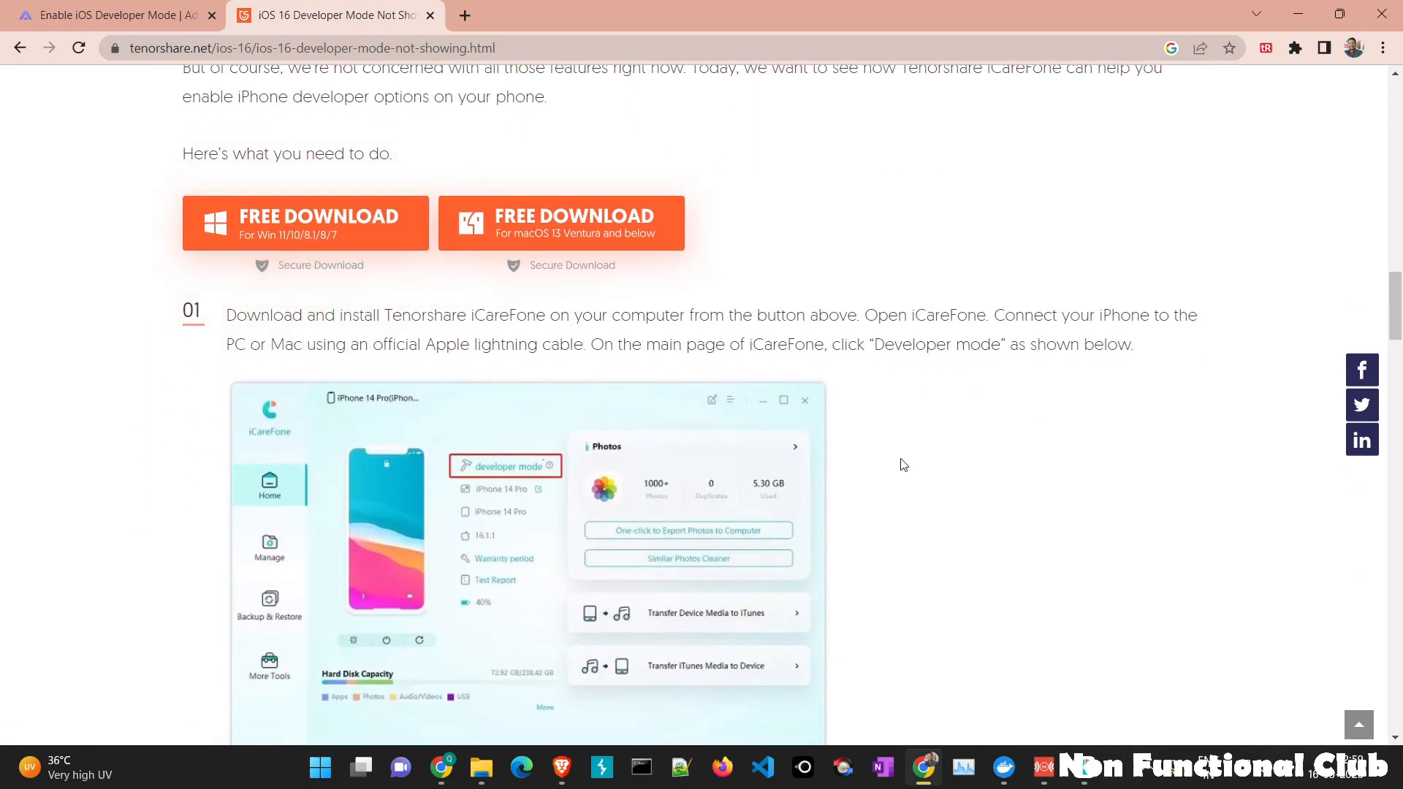
{"action": "scroll", "scroll_direction": "down", "scroll_amount": 3}
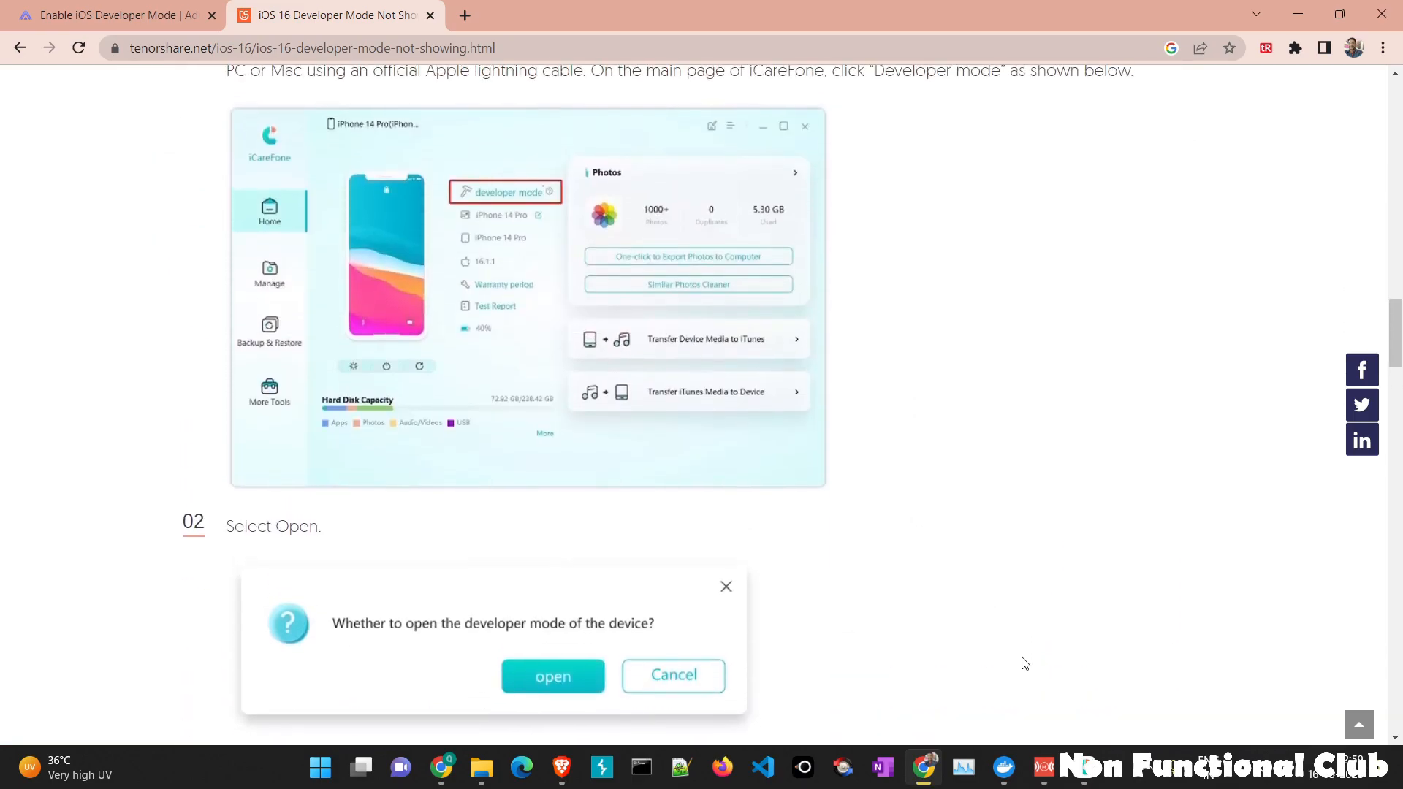
- Bring iCareFone to the front showing the NFC iPhone's My Device overview
{"action": "left_click", "coordinate": [553, 676]}
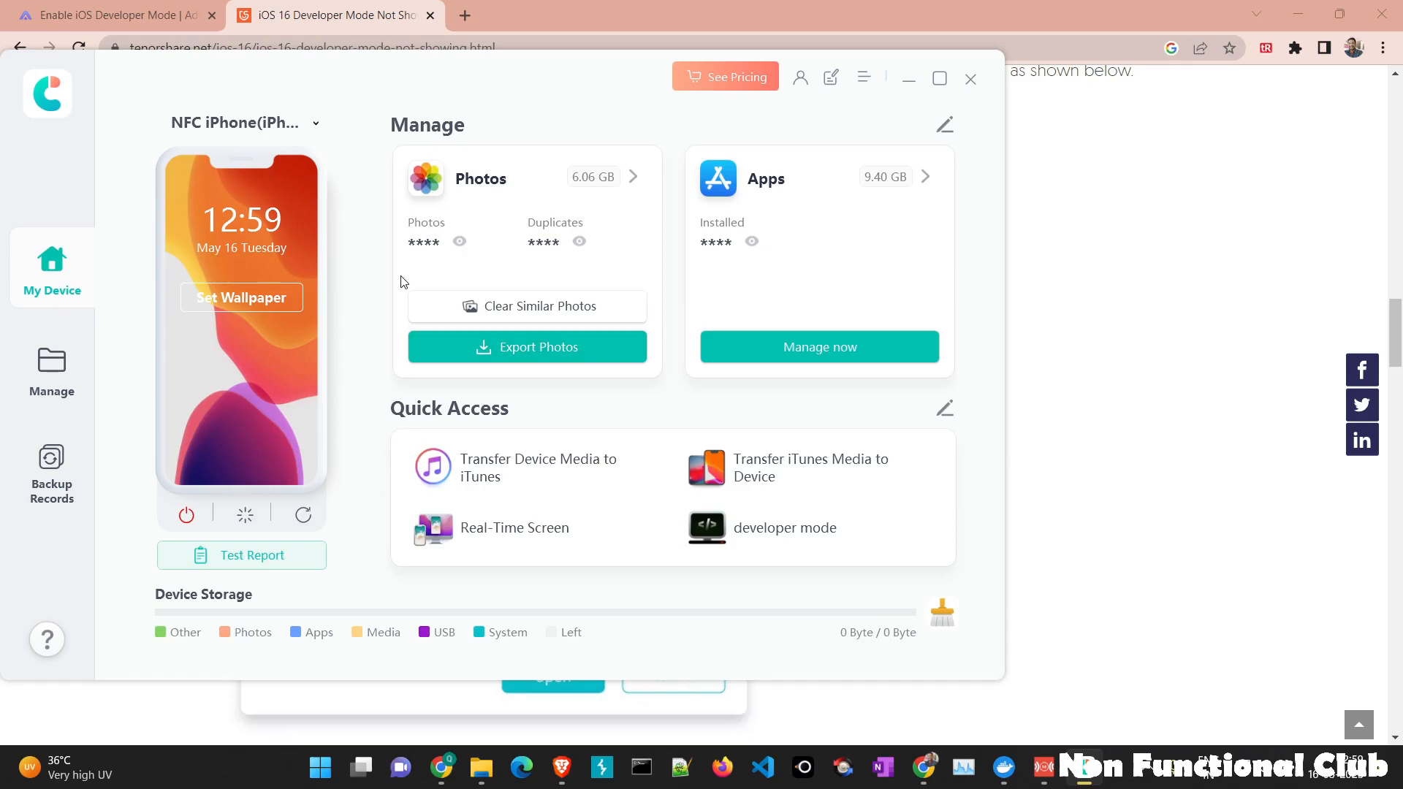
{"action": "mouse_move", "coordinate": [375, 260]}
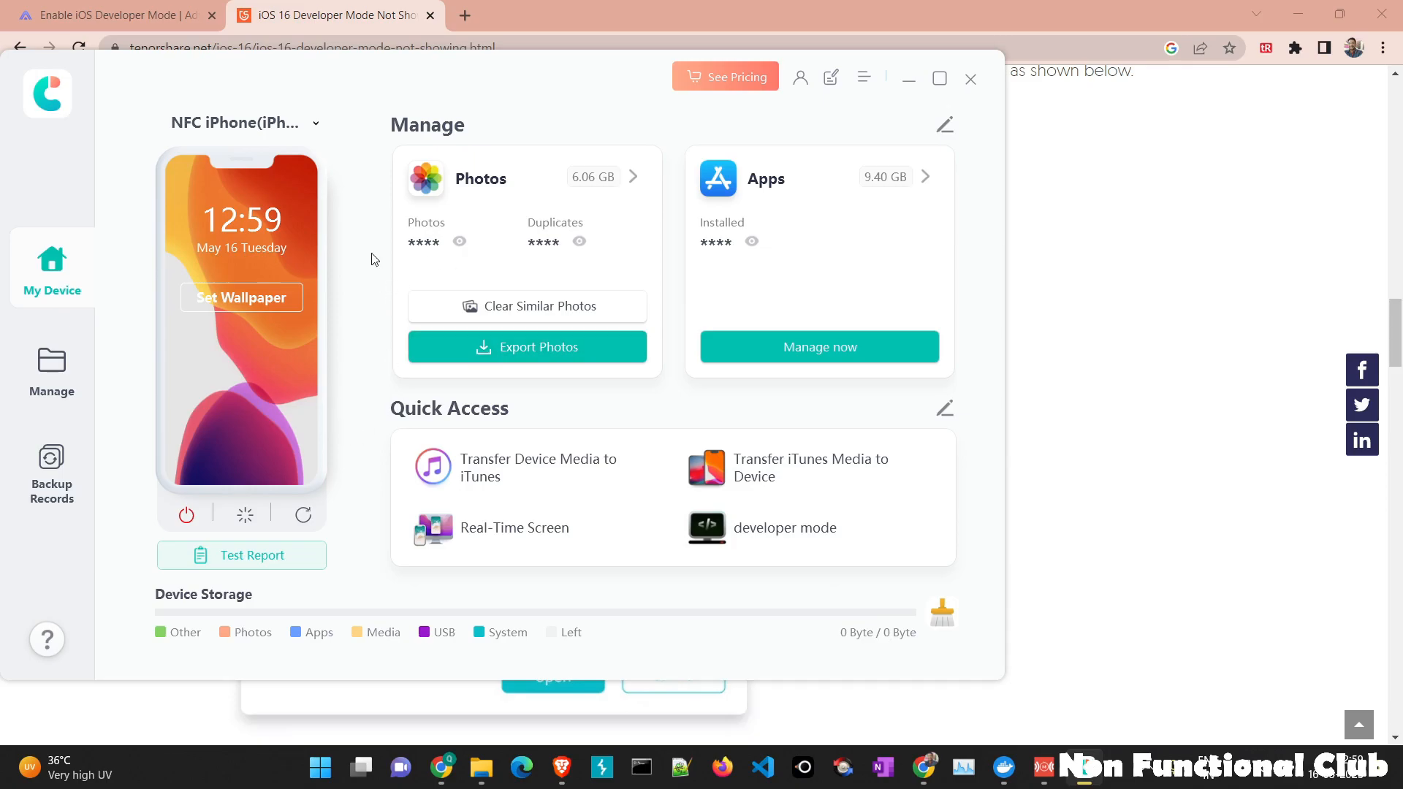
{"action": "mouse_move", "coordinate": [264, 420]}
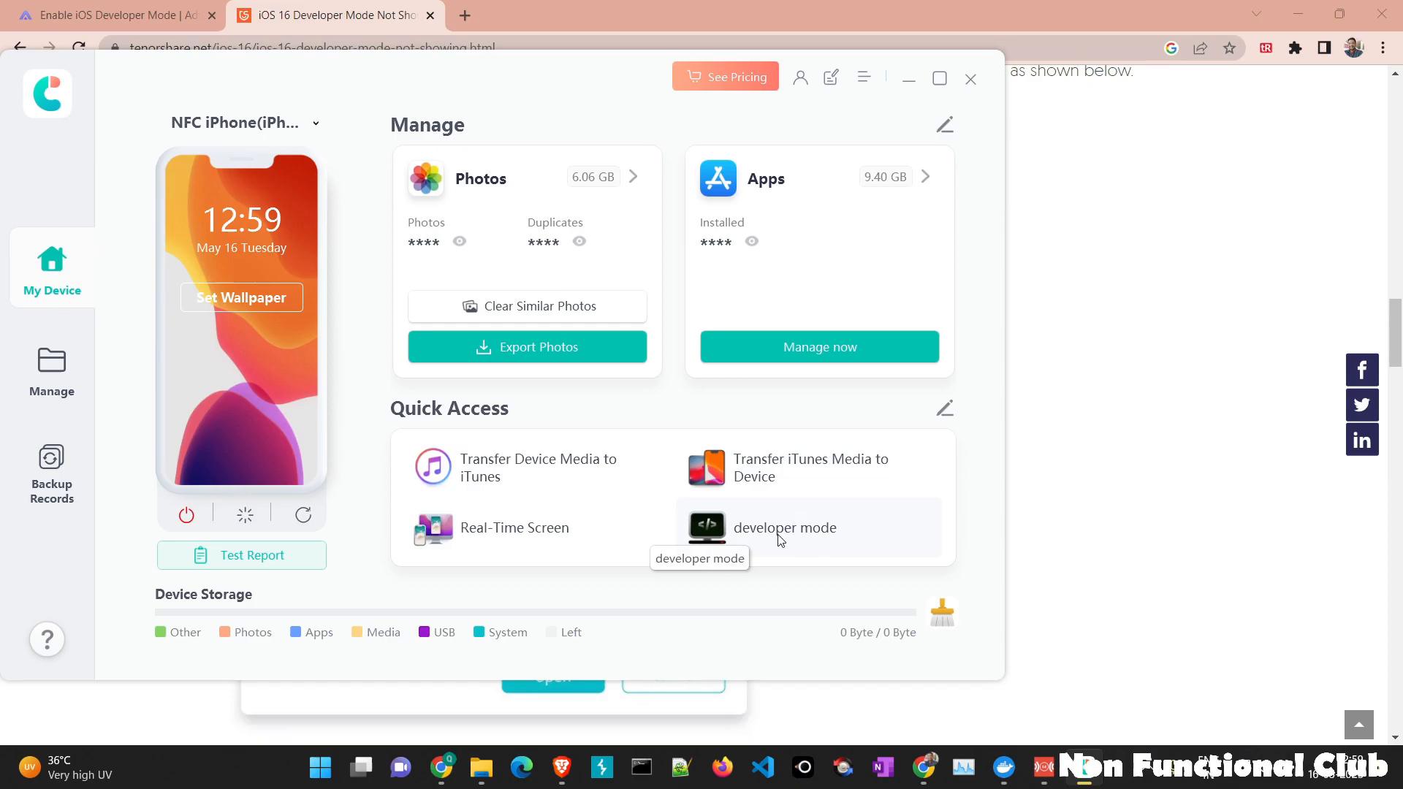
- Replace Real-Time Screen with One-click to Mirror Phone to Computer in Quick Access and save
{"action": "left_click", "coordinate": [945, 407]}
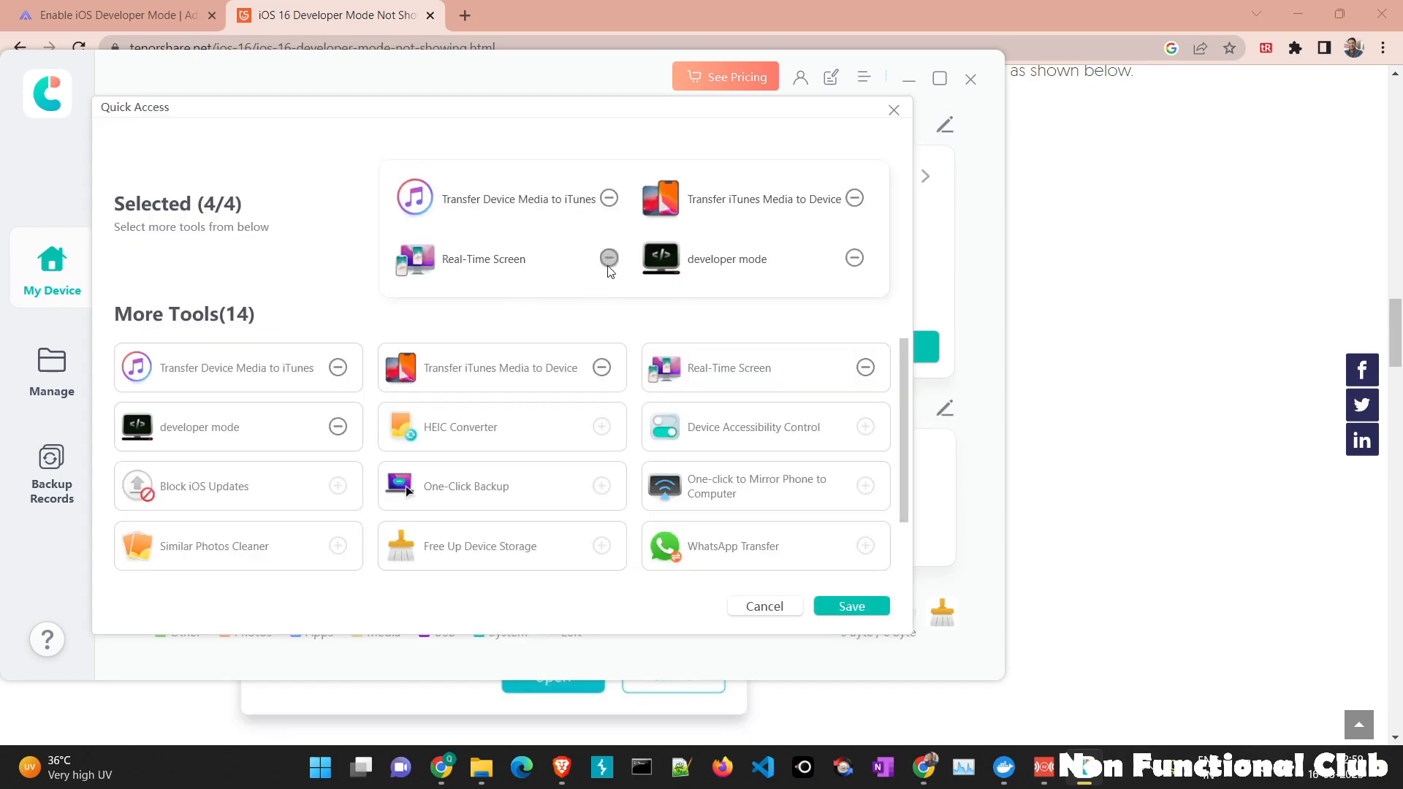
{"action": "mouse_move", "coordinate": [282, 439]}
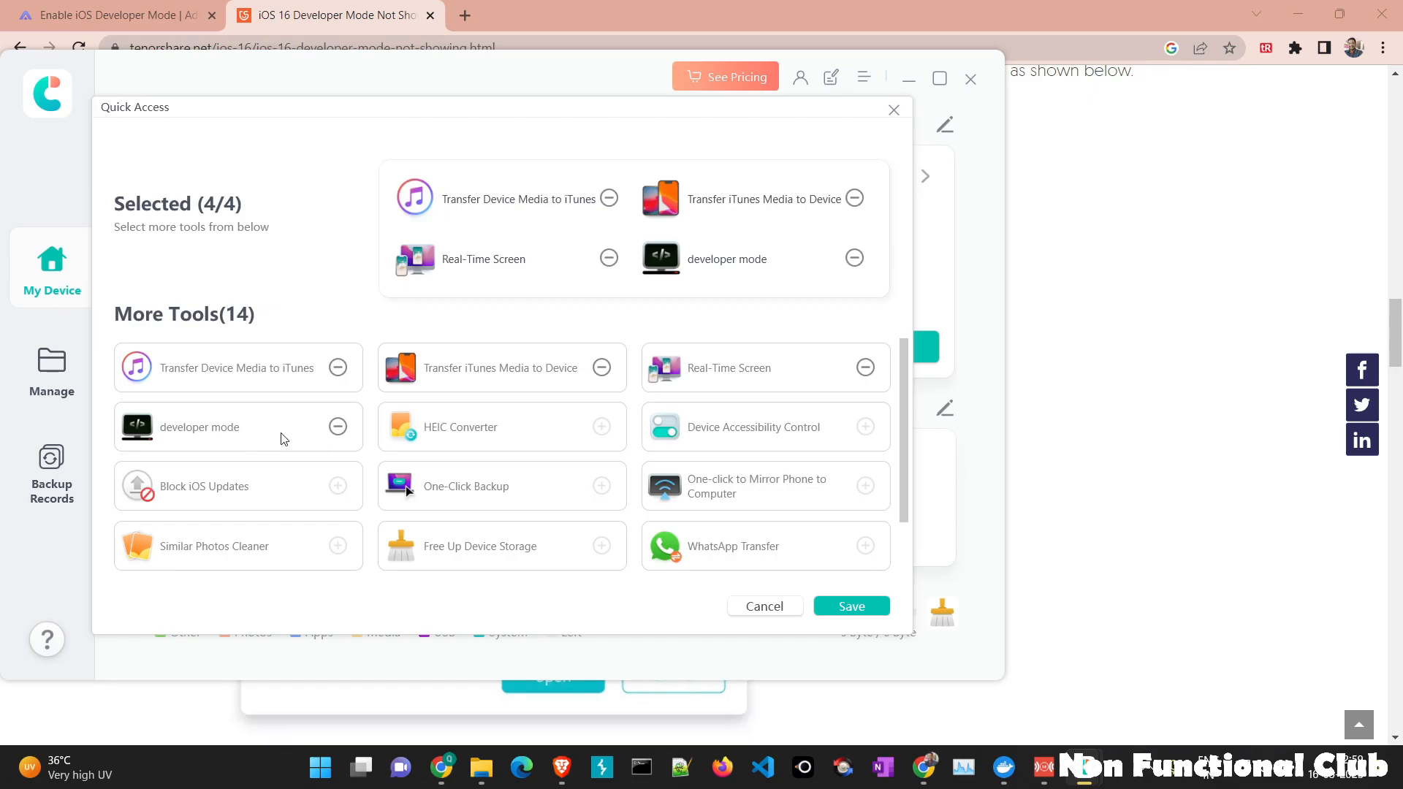
{"action": "mouse_move", "coordinate": [292, 426]}
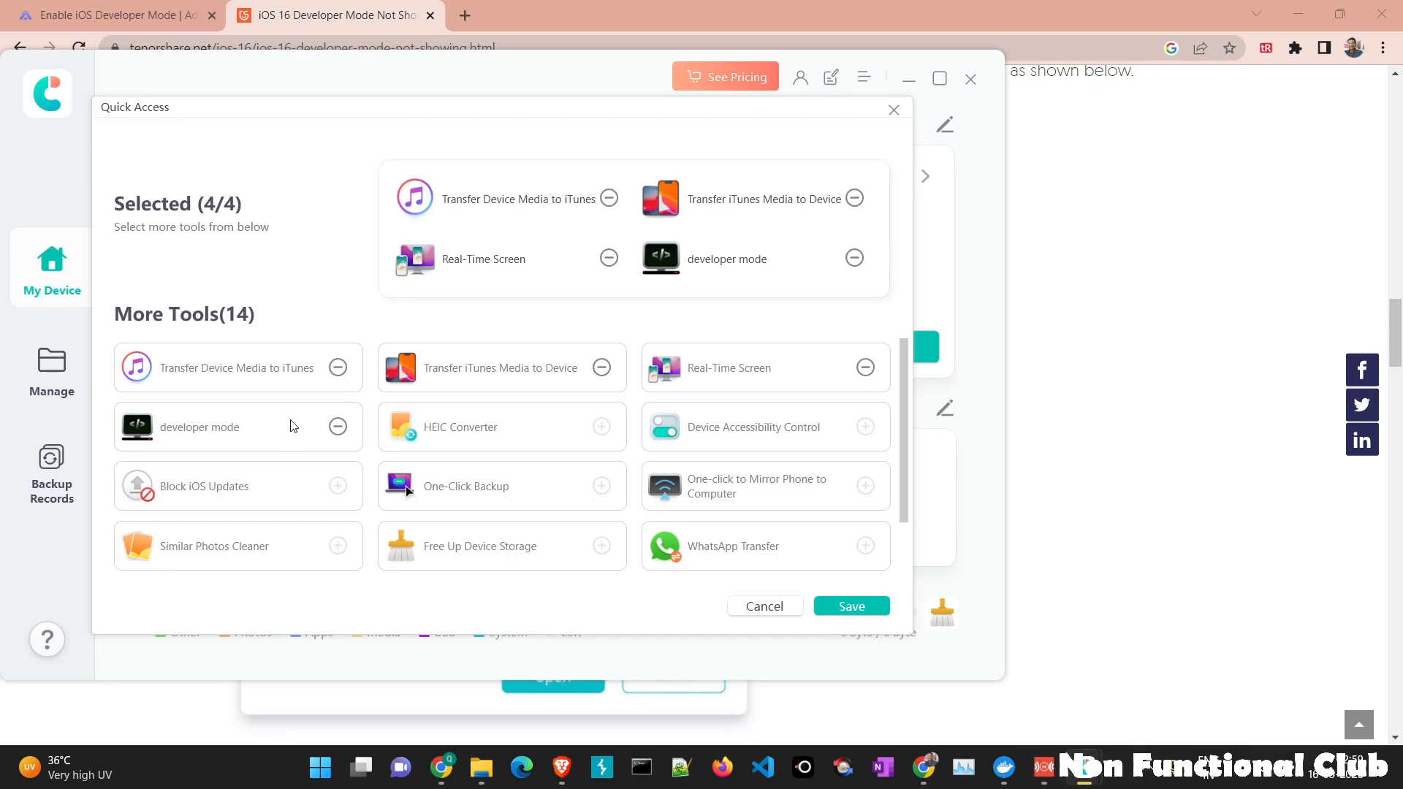
{"action": "mouse_move", "coordinate": [614, 437]}
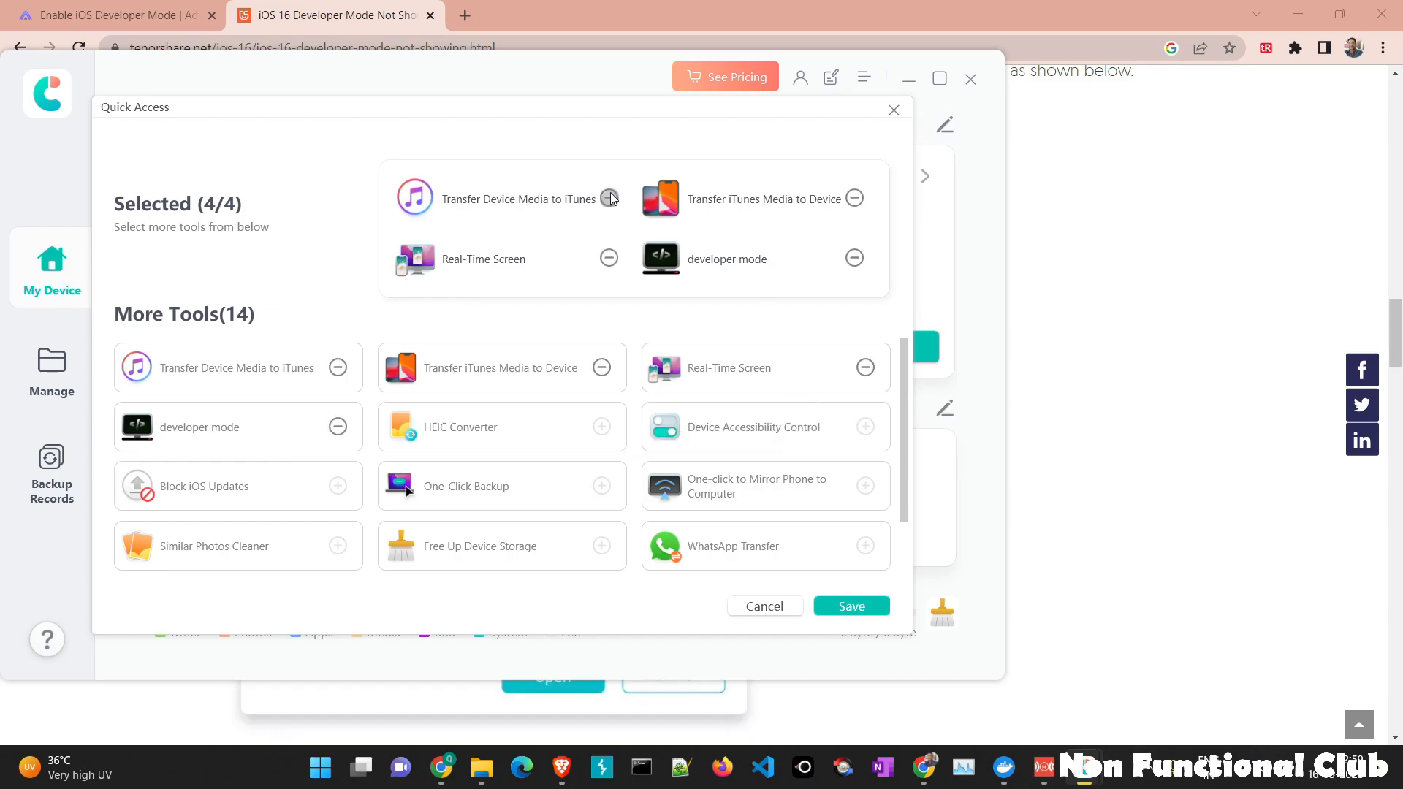
{"action": "left_click", "coordinate": [609, 258]}
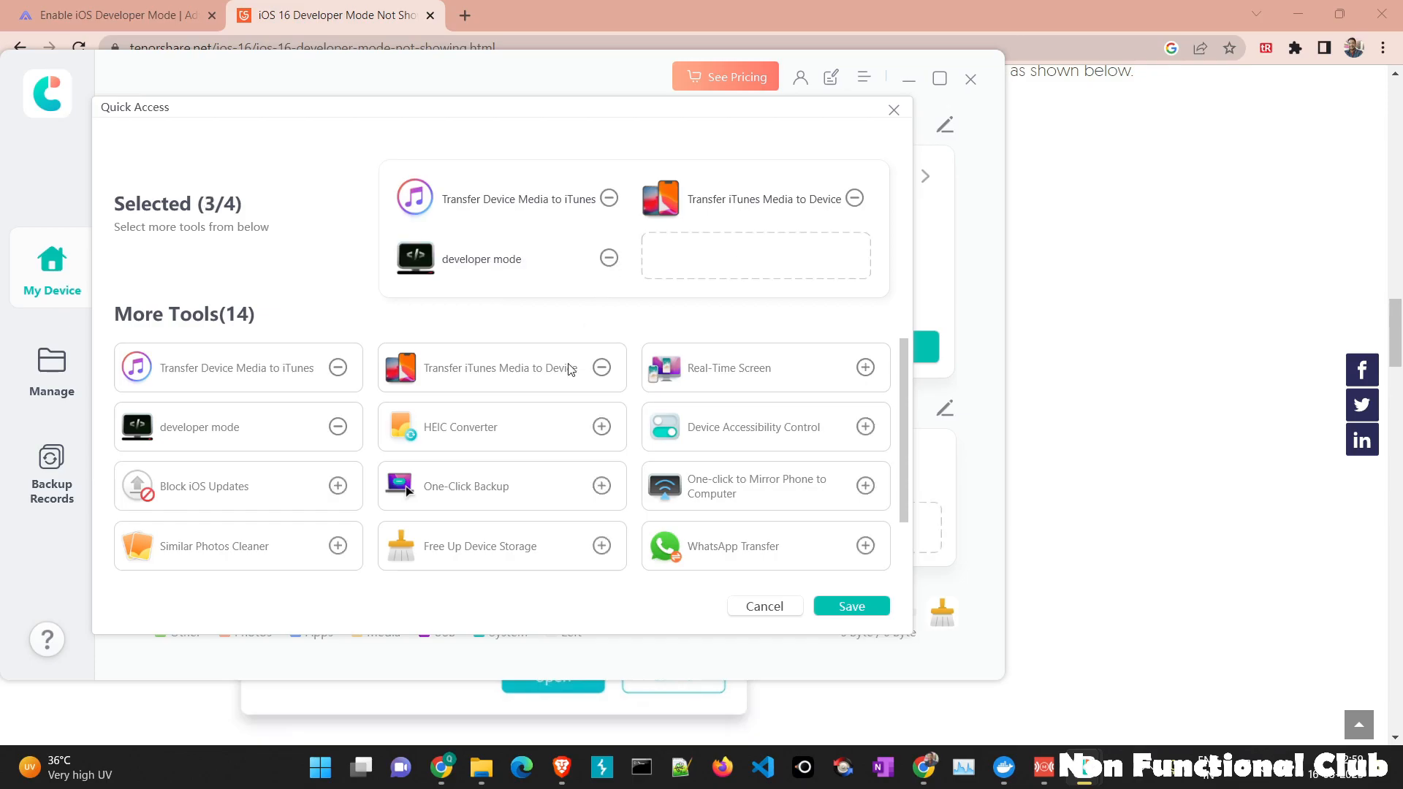
{"action": "mouse_move", "coordinate": [499, 448]}
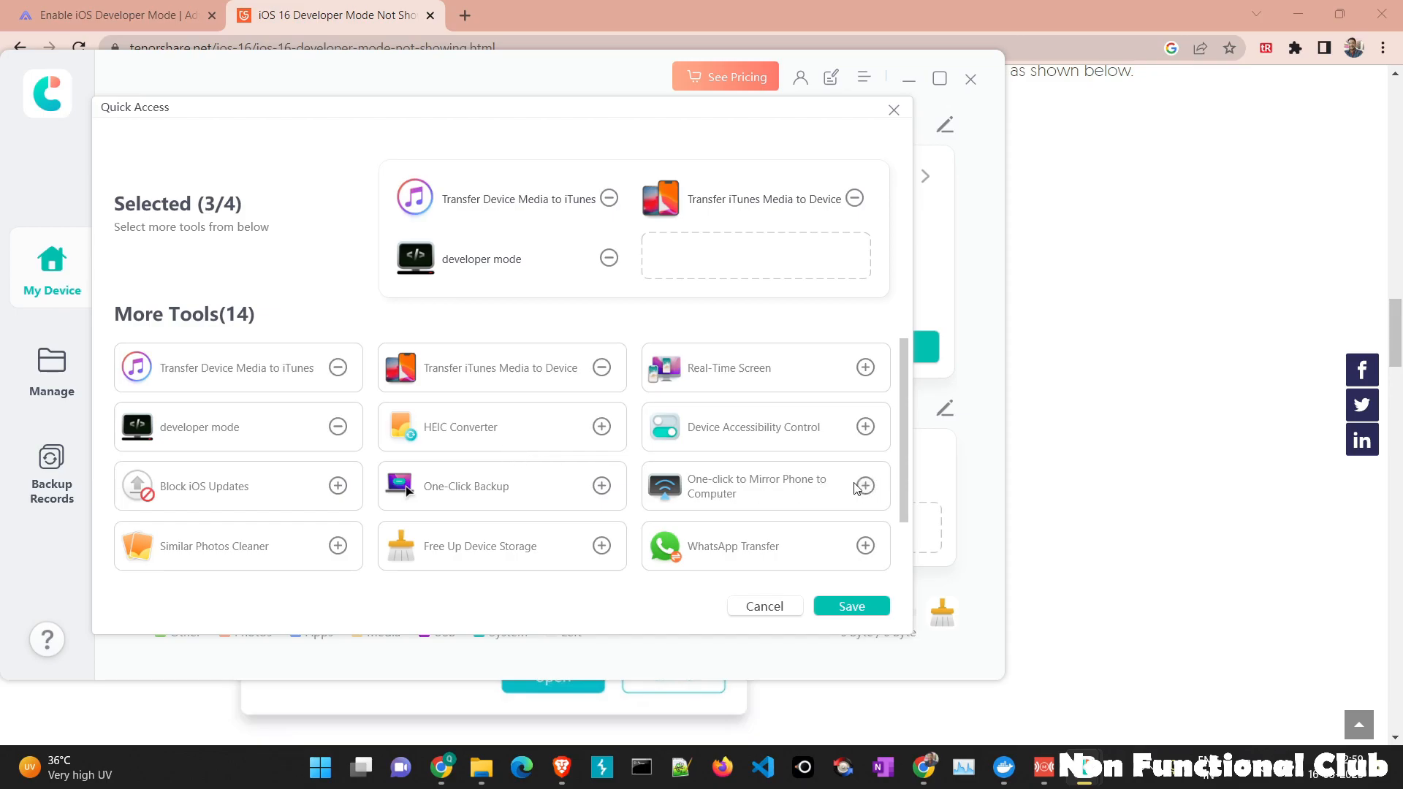
{"action": "mouse_move", "coordinate": [687, 286]}
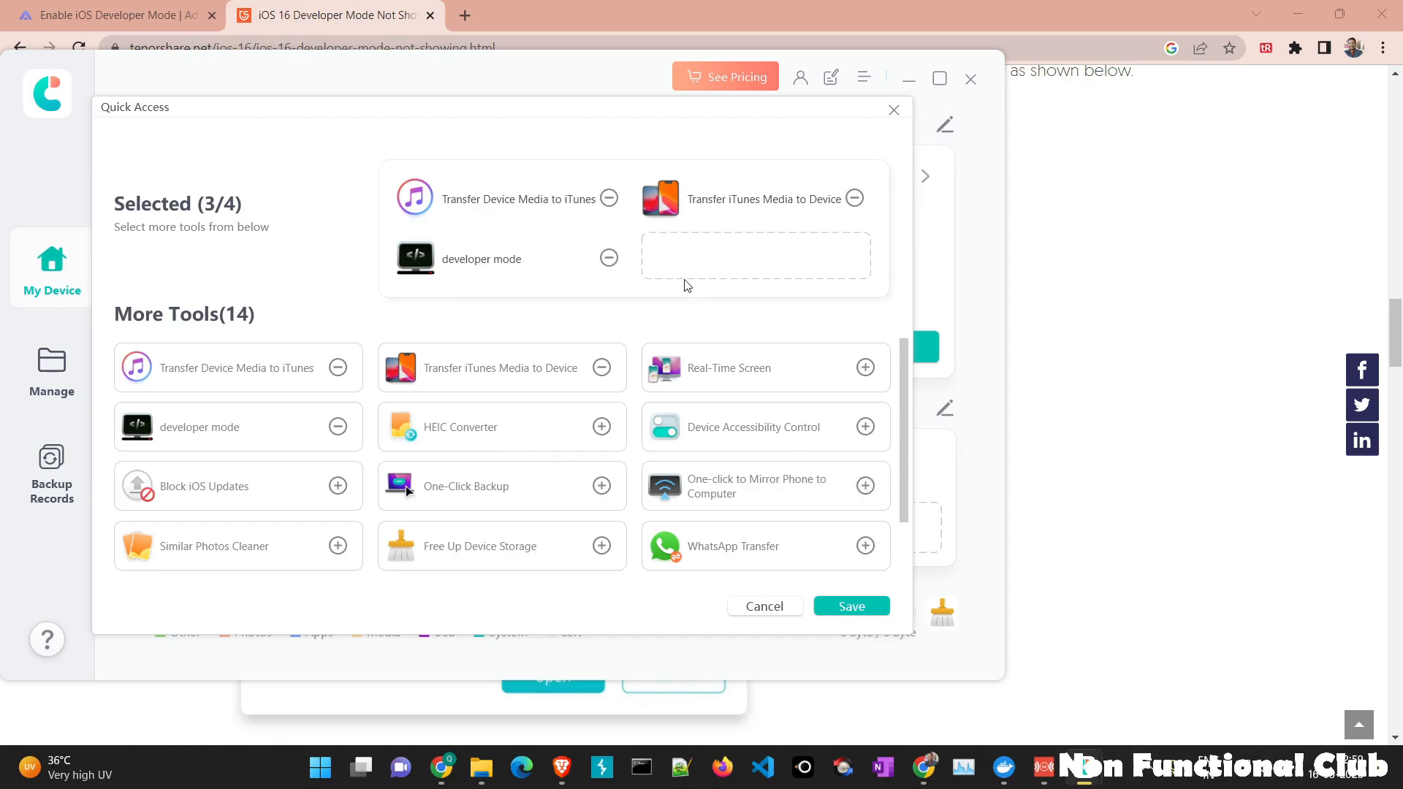
{"action": "left_click", "coordinate": [864, 486]}
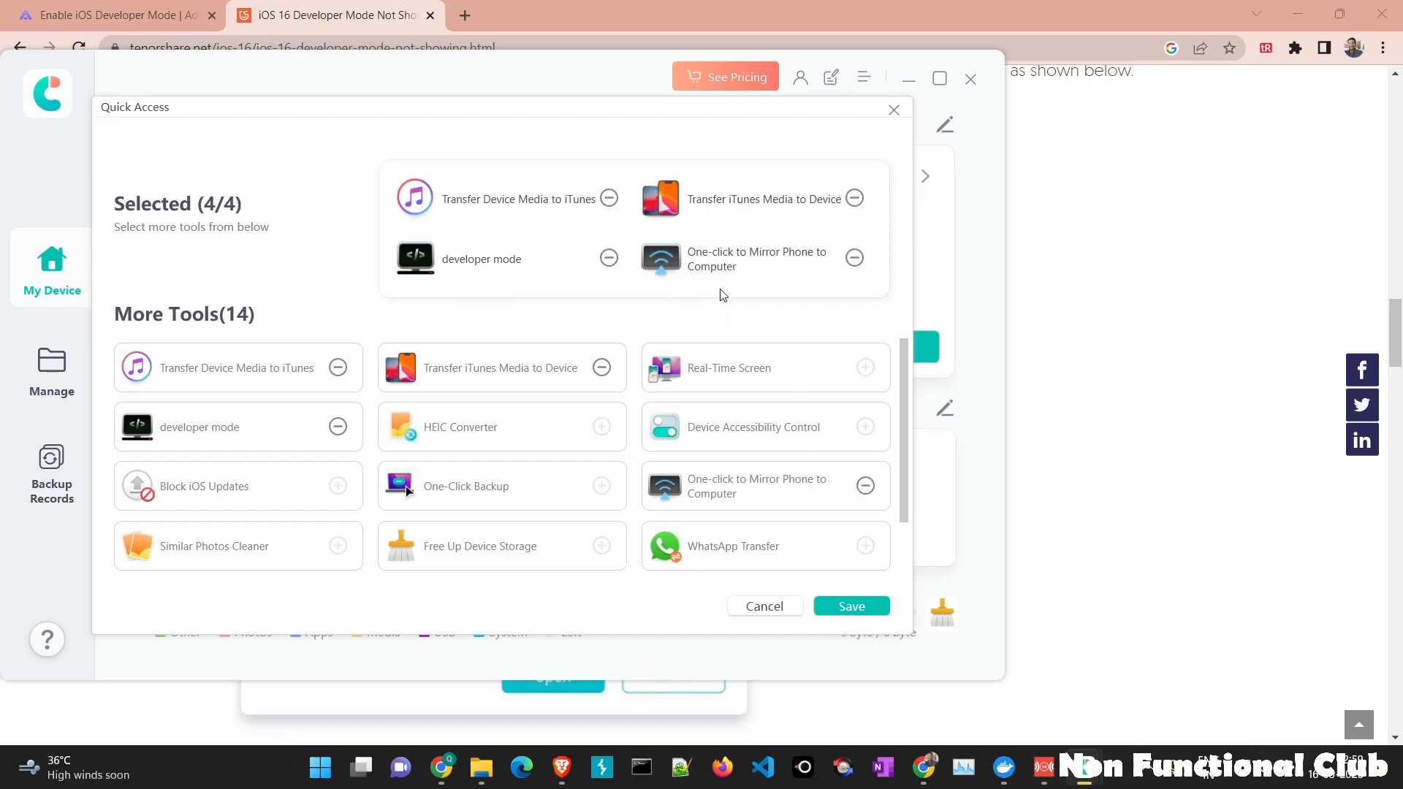
{"action": "mouse_move", "coordinate": [699, 595]}
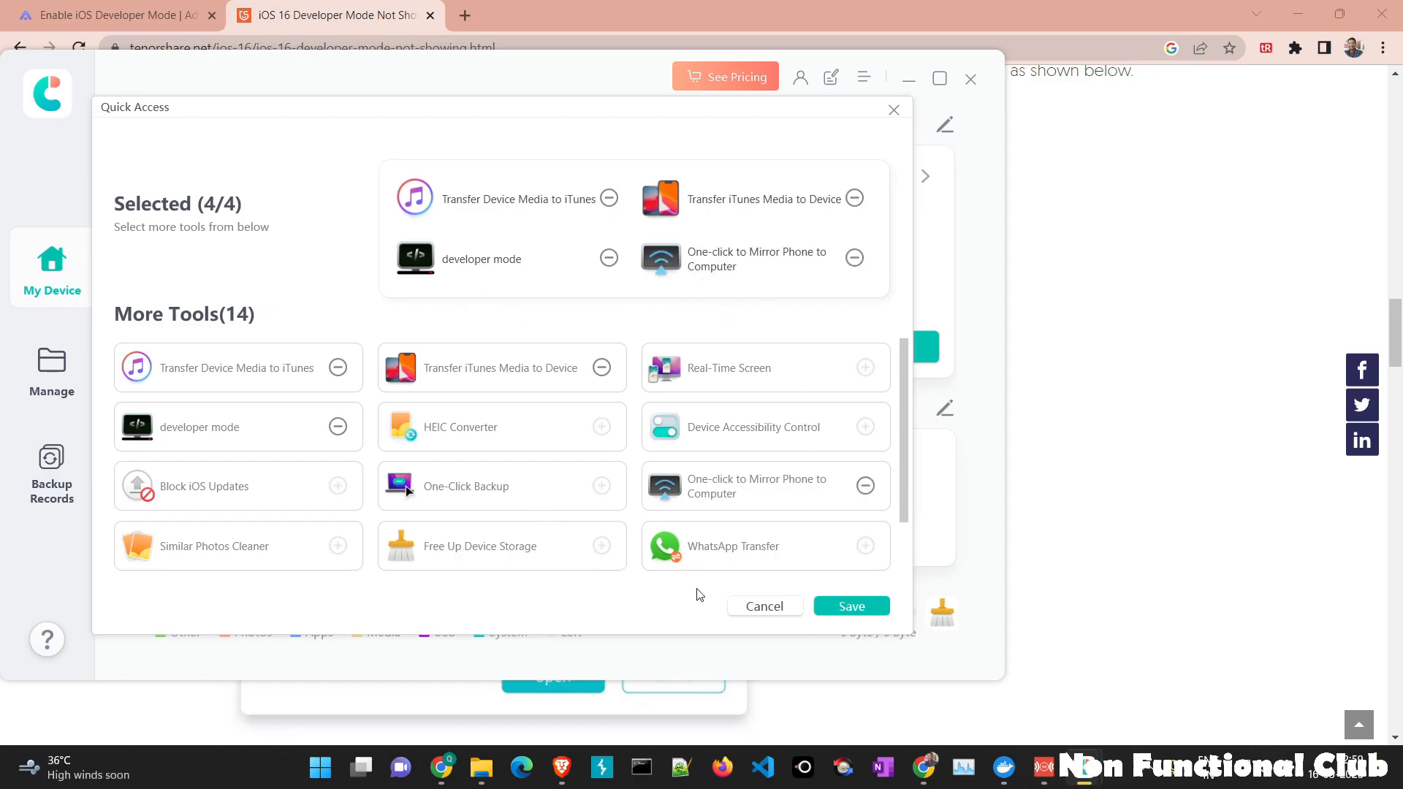
{"action": "left_click", "coordinate": [849, 605]}
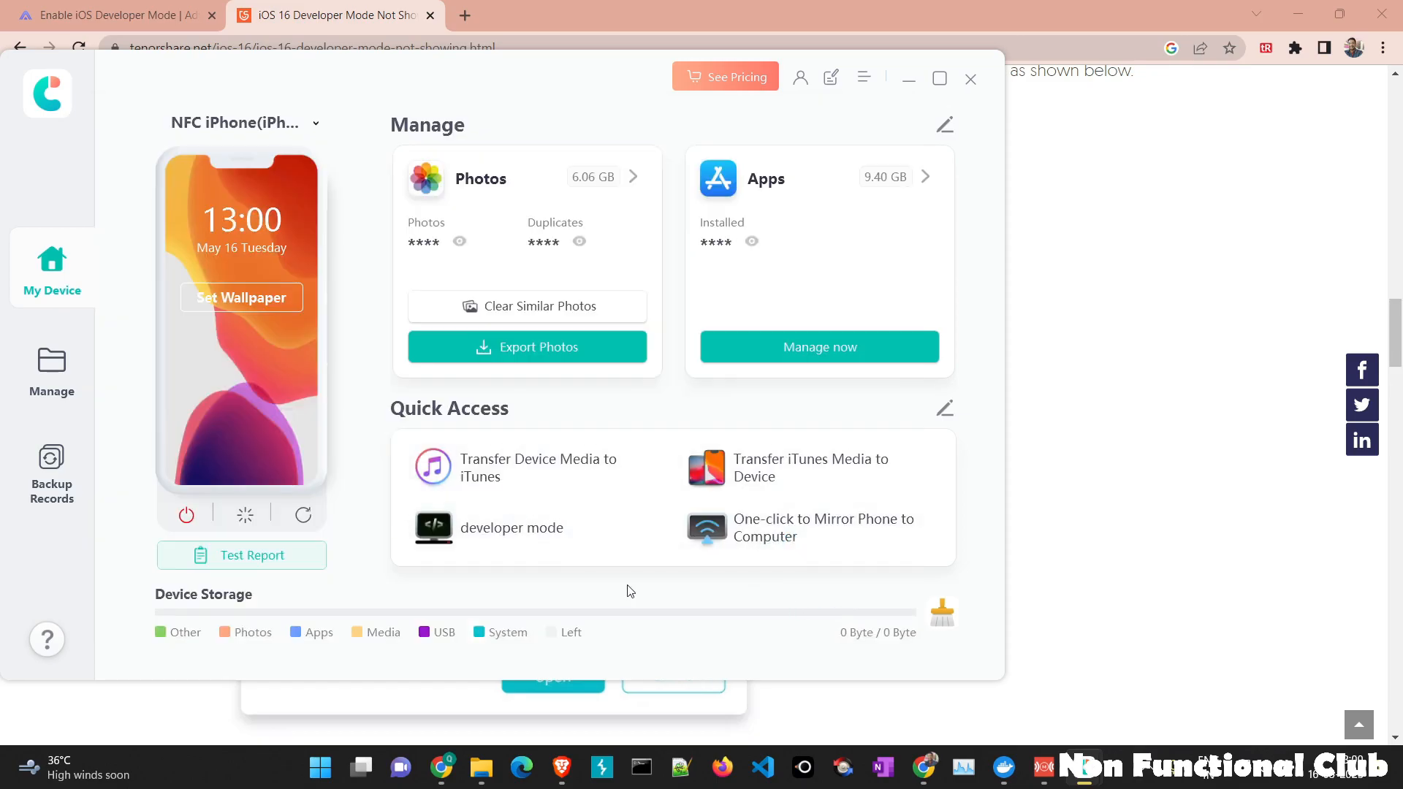
{"action": "mouse_move", "coordinate": [982, 723]}
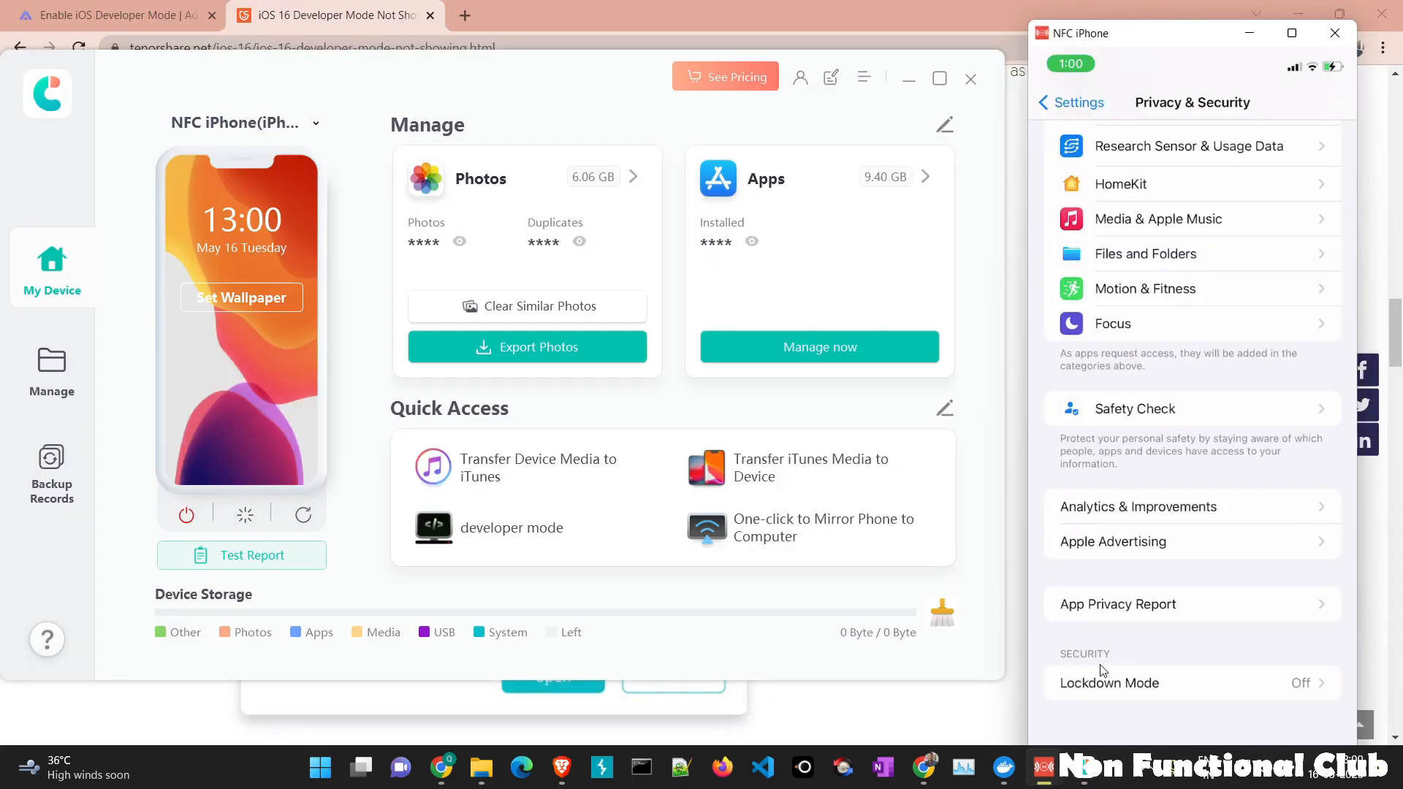
{"action": "mouse_move", "coordinate": [638, 577]}
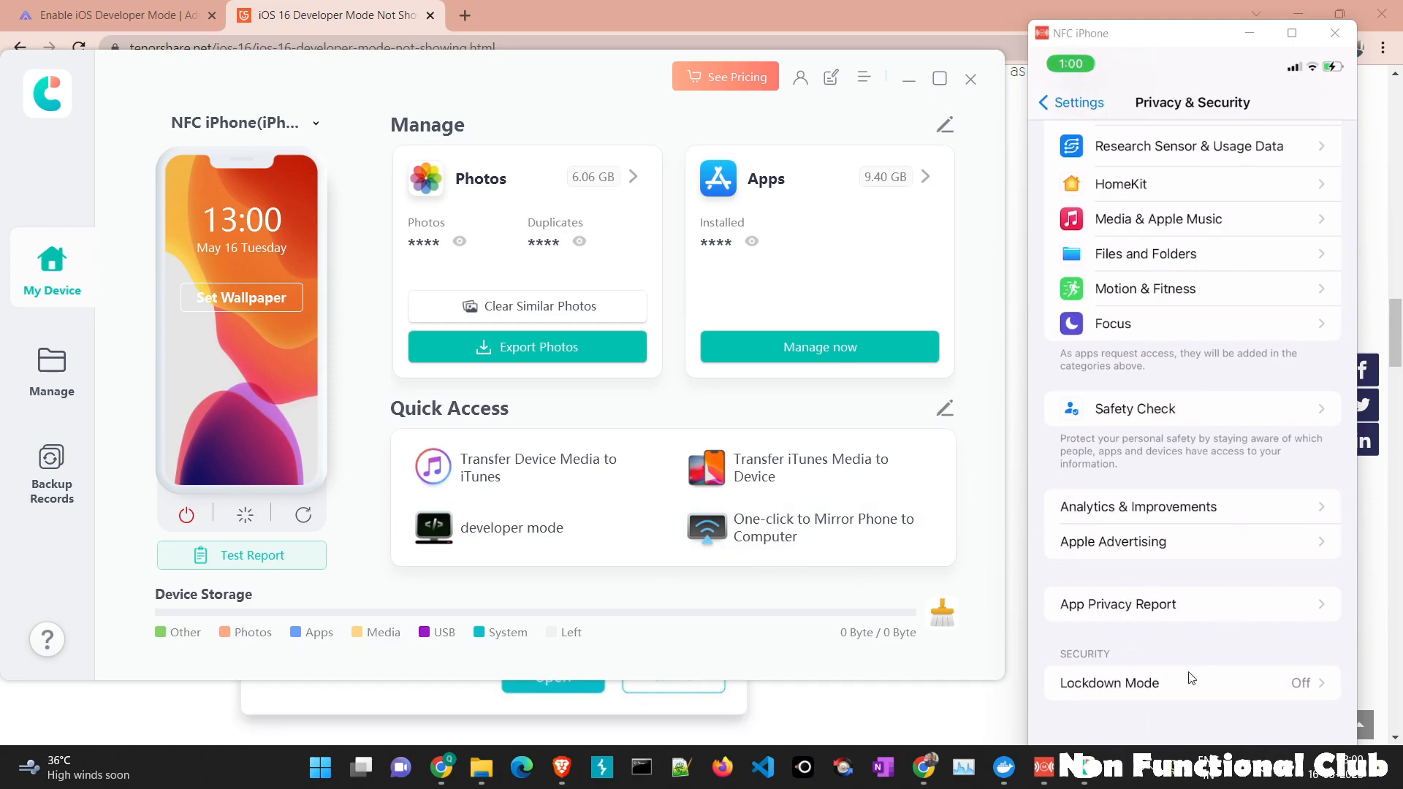
{"action": "mouse_move", "coordinate": [1123, 682]}
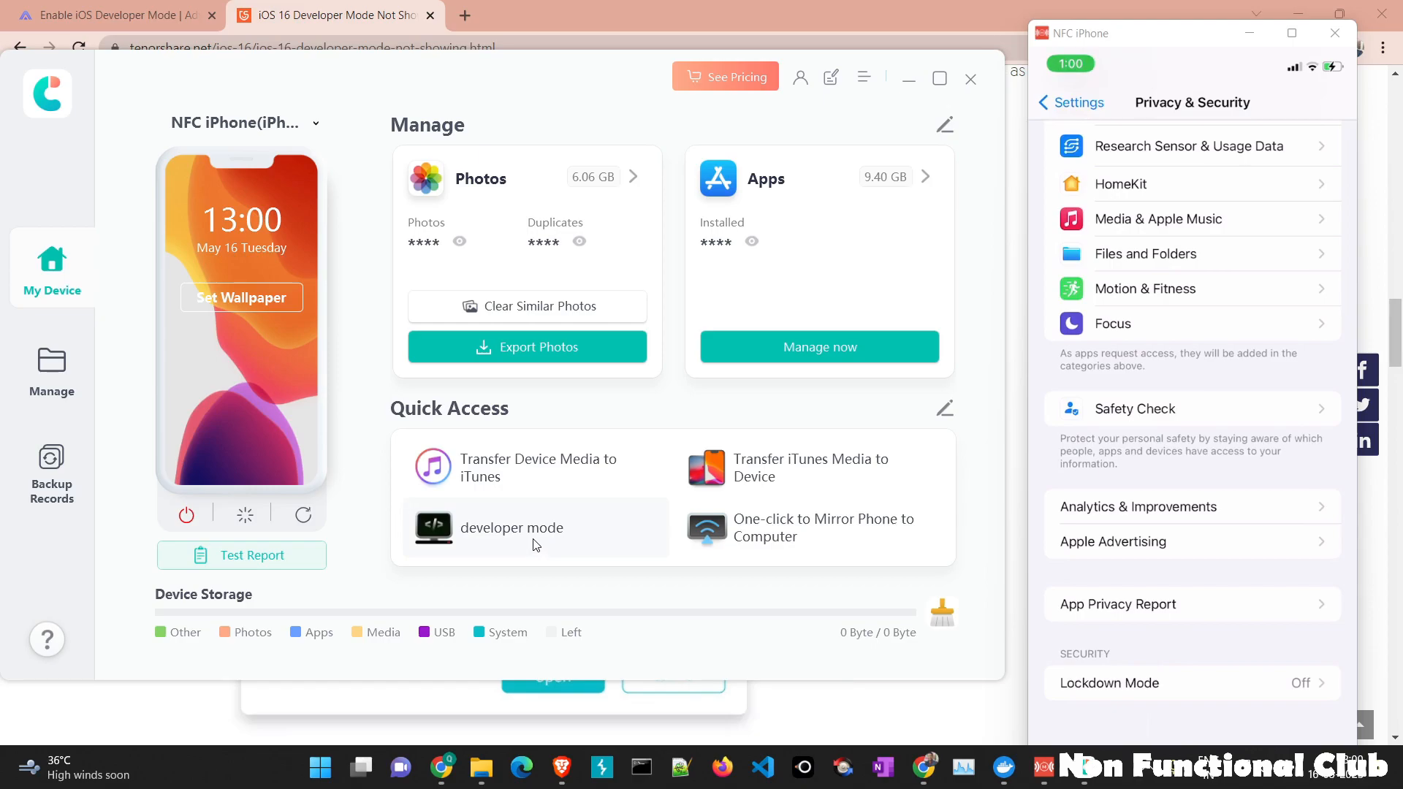
- Turn on developer mode from Quick Access and confirm with Open
{"action": "left_click", "coordinate": [511, 527]}
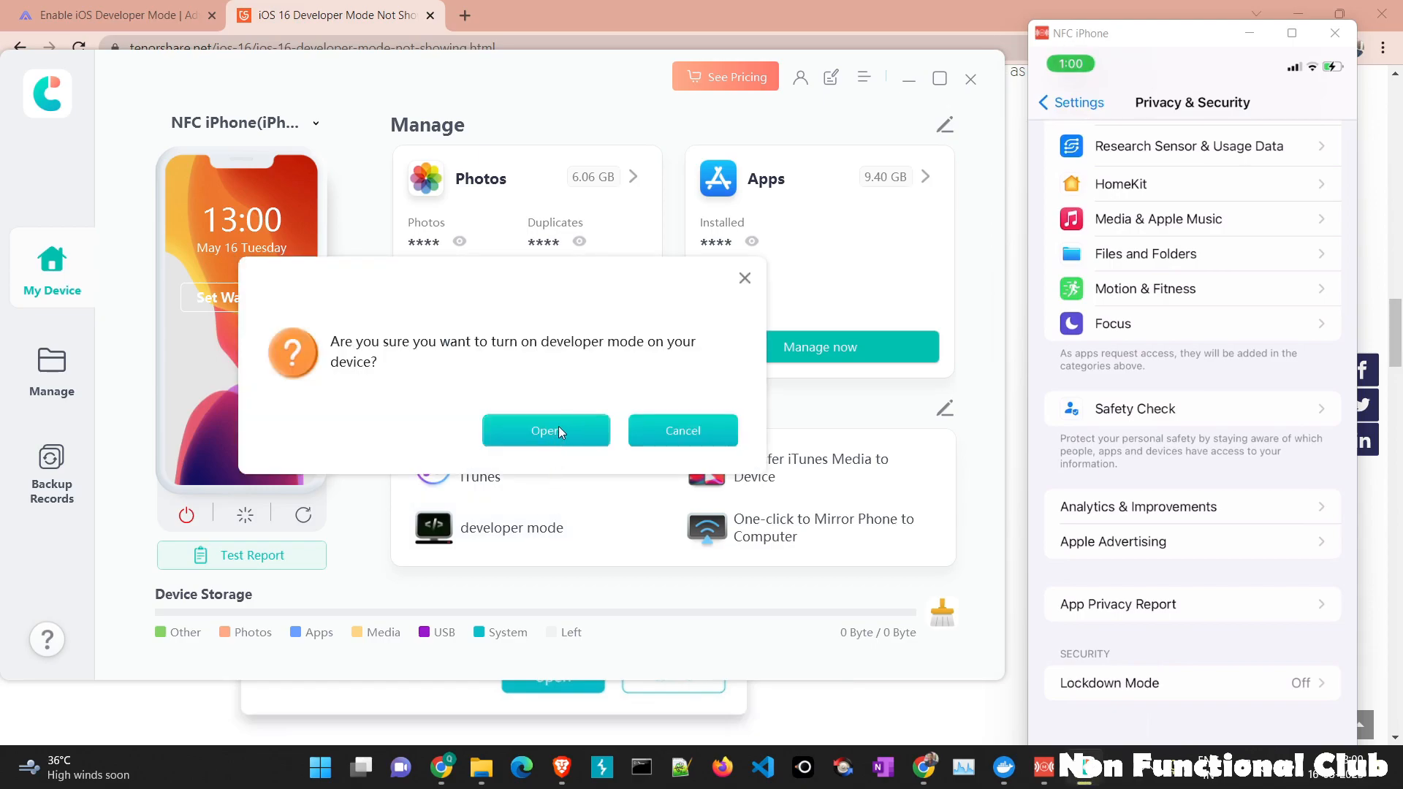
{"action": "left_click", "coordinate": [545, 430]}
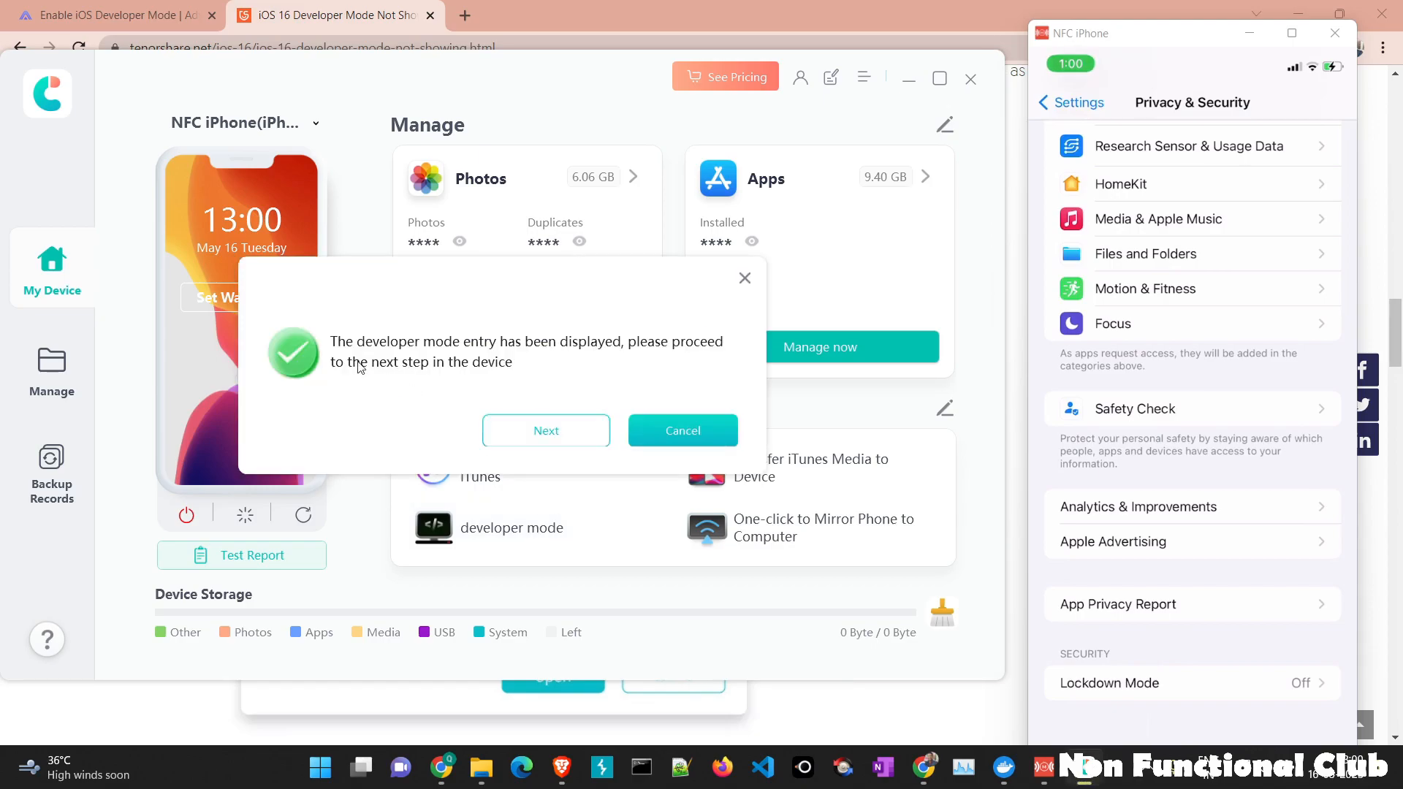
{"action": "mouse_move", "coordinate": [352, 365]}
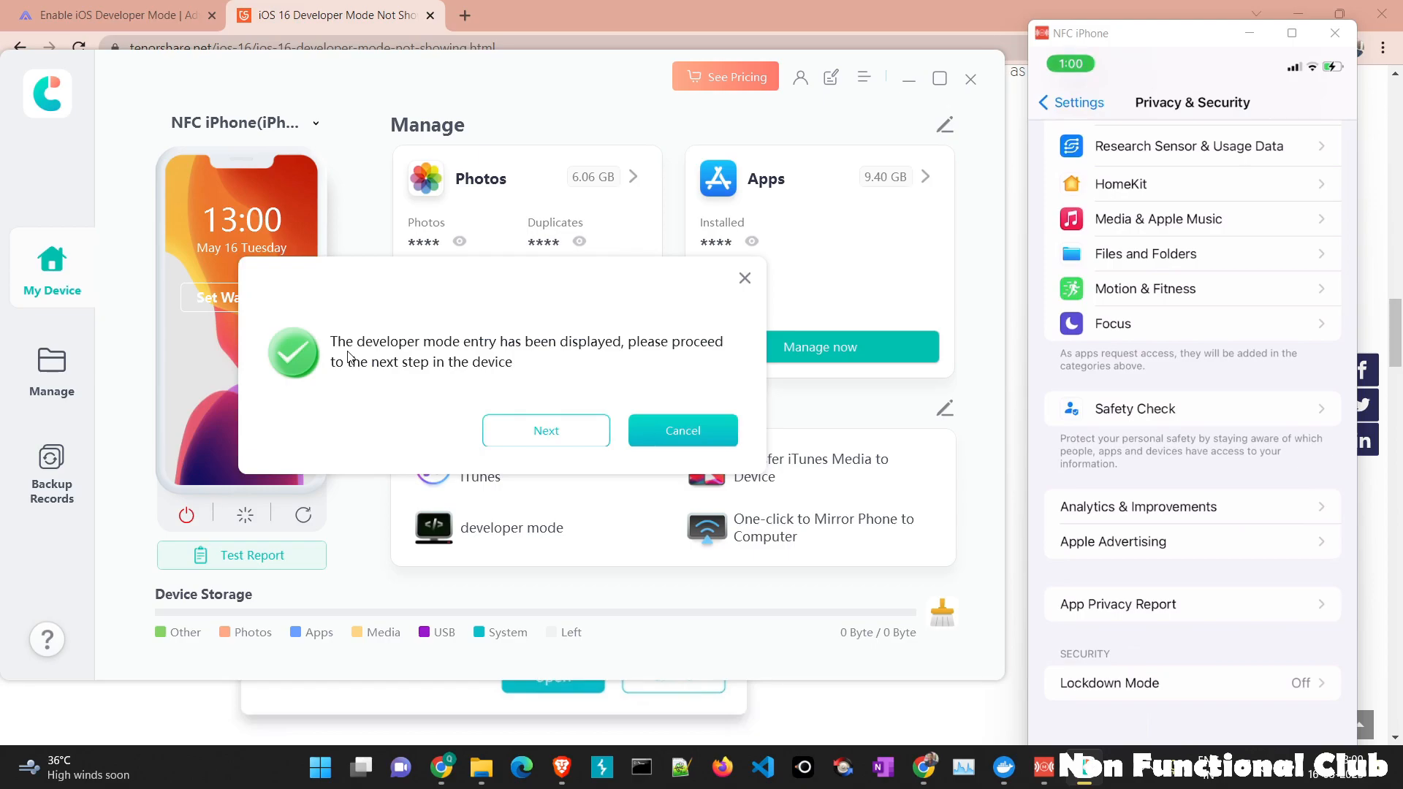
{"action": "mouse_move", "coordinate": [650, 365]}
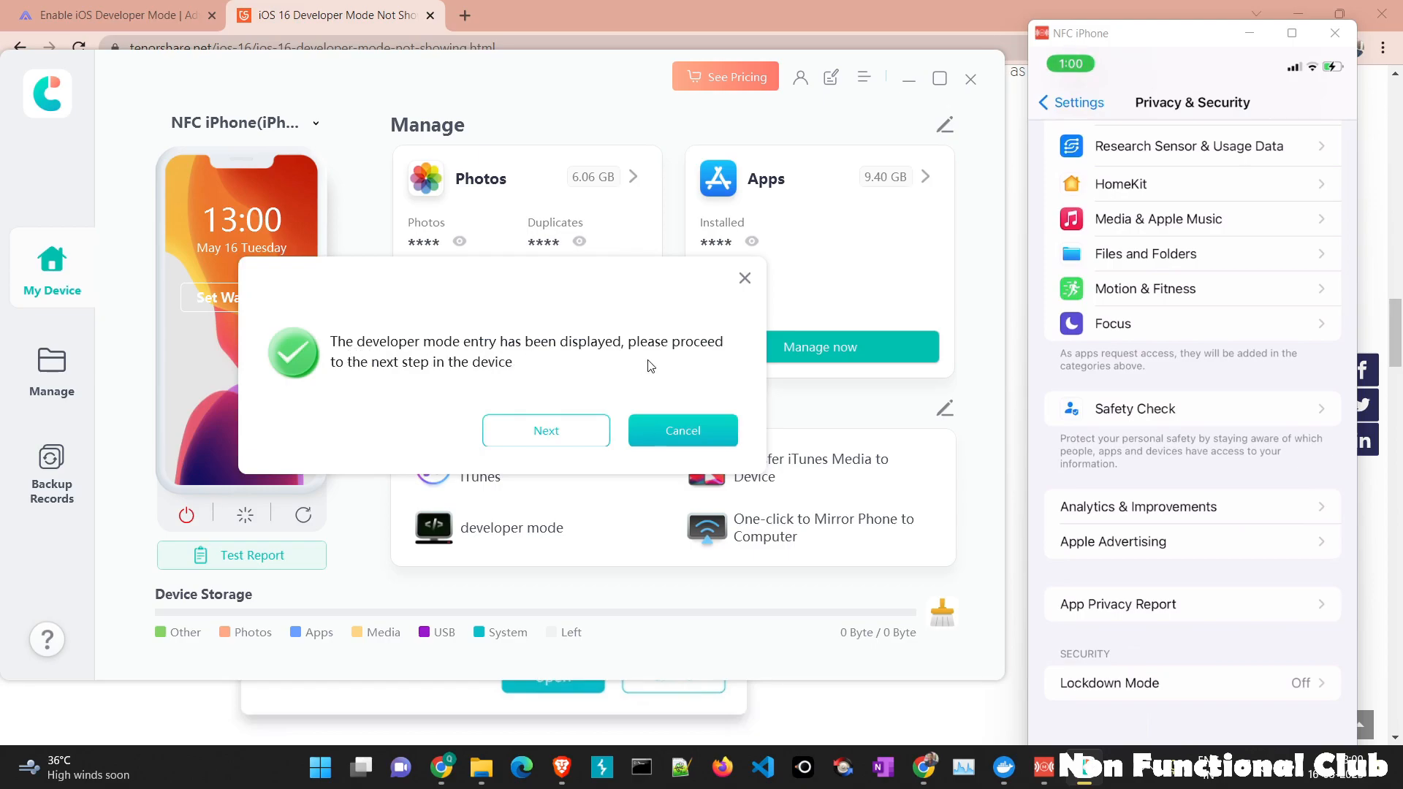
{"action": "mouse_move", "coordinate": [510, 370]}
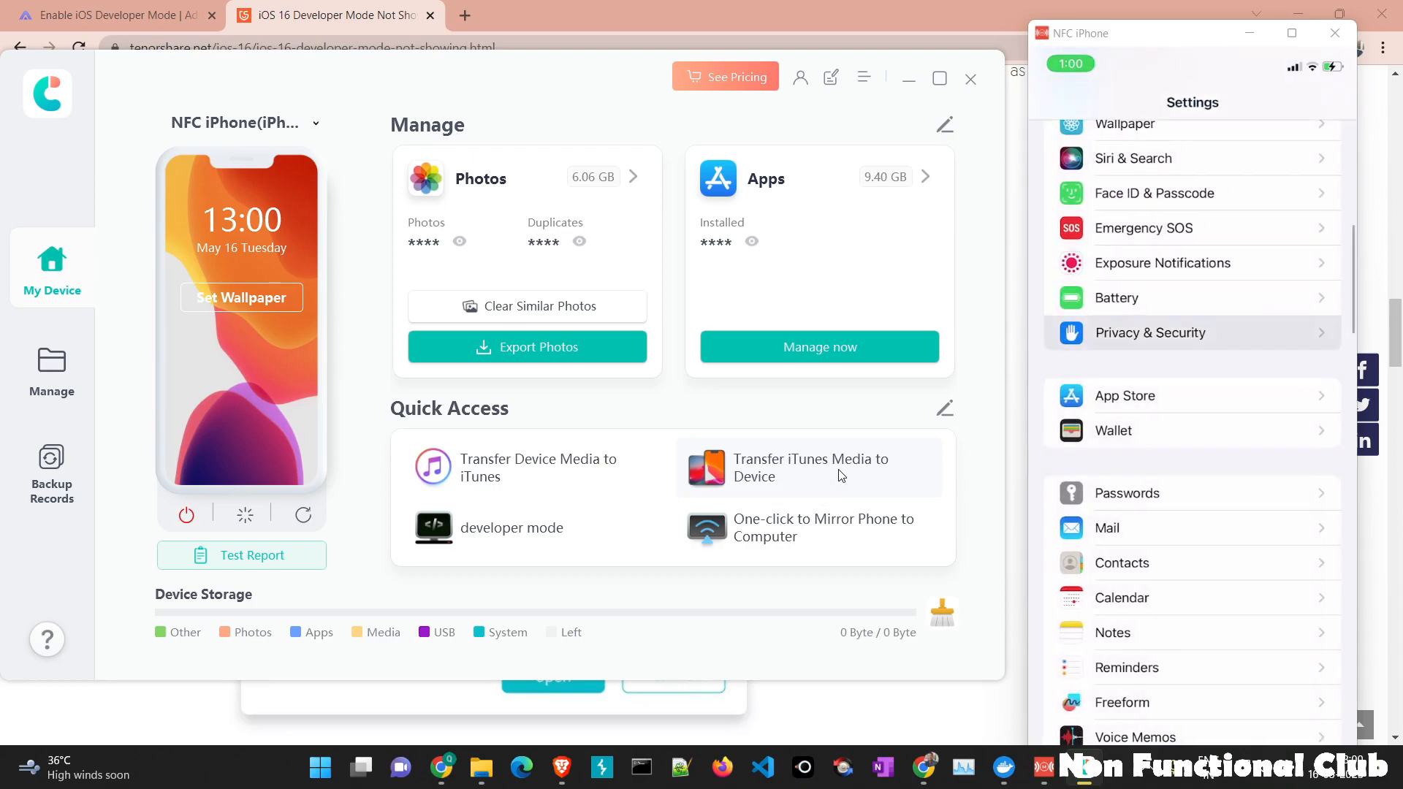
- Reach the new Developer Mode entry under Privacy & Security, then move to Chrome's Apple Downloads tab
{"action": "left_click", "coordinate": [1150, 331]}
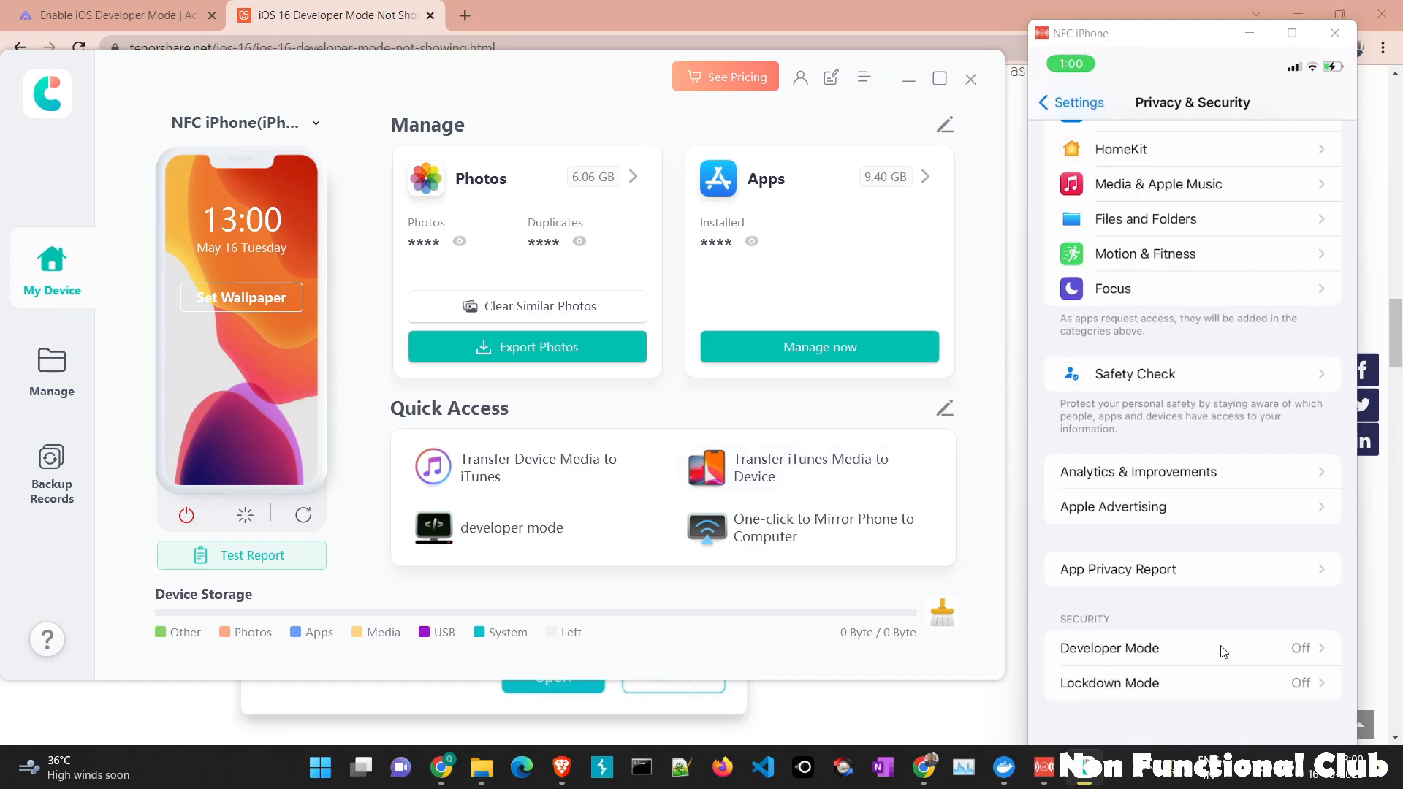
{"action": "left_click", "coordinate": [1110, 648]}
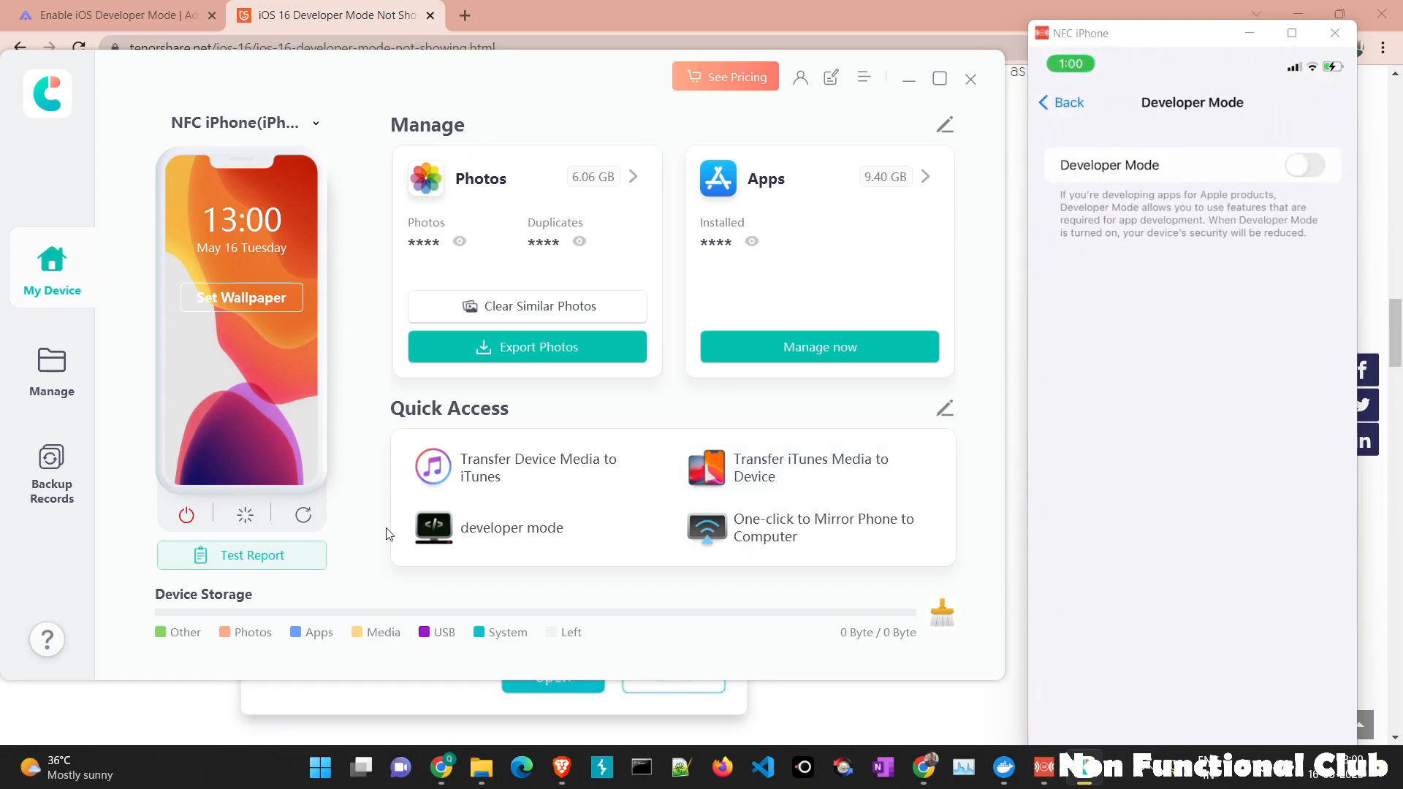
{"action": "left_click", "coordinate": [1303, 165]}
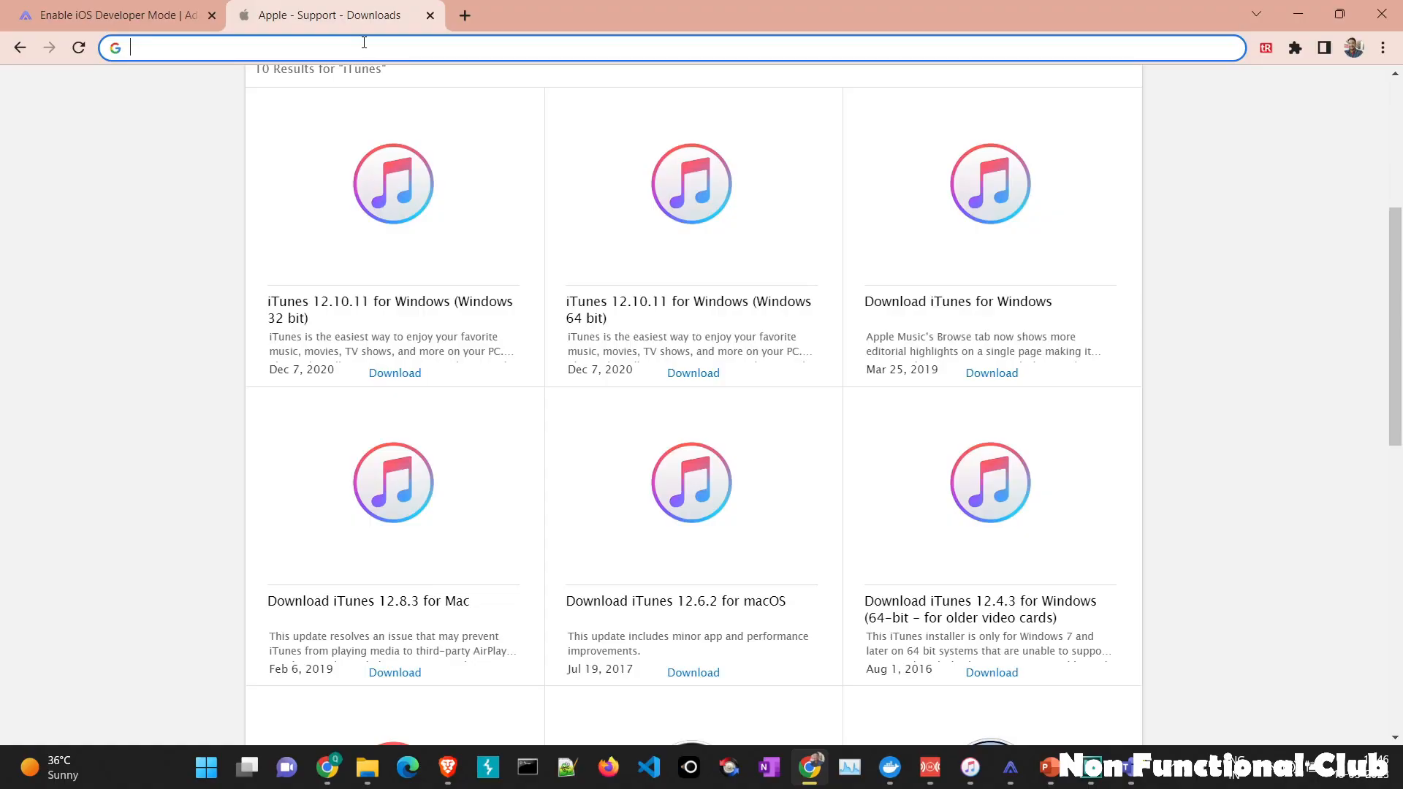
- Search 'itunes download' and start downloading iTunes 12.10.11 for 64-bit Windows from Apple
{"action": "type", "text": "itunes download"}
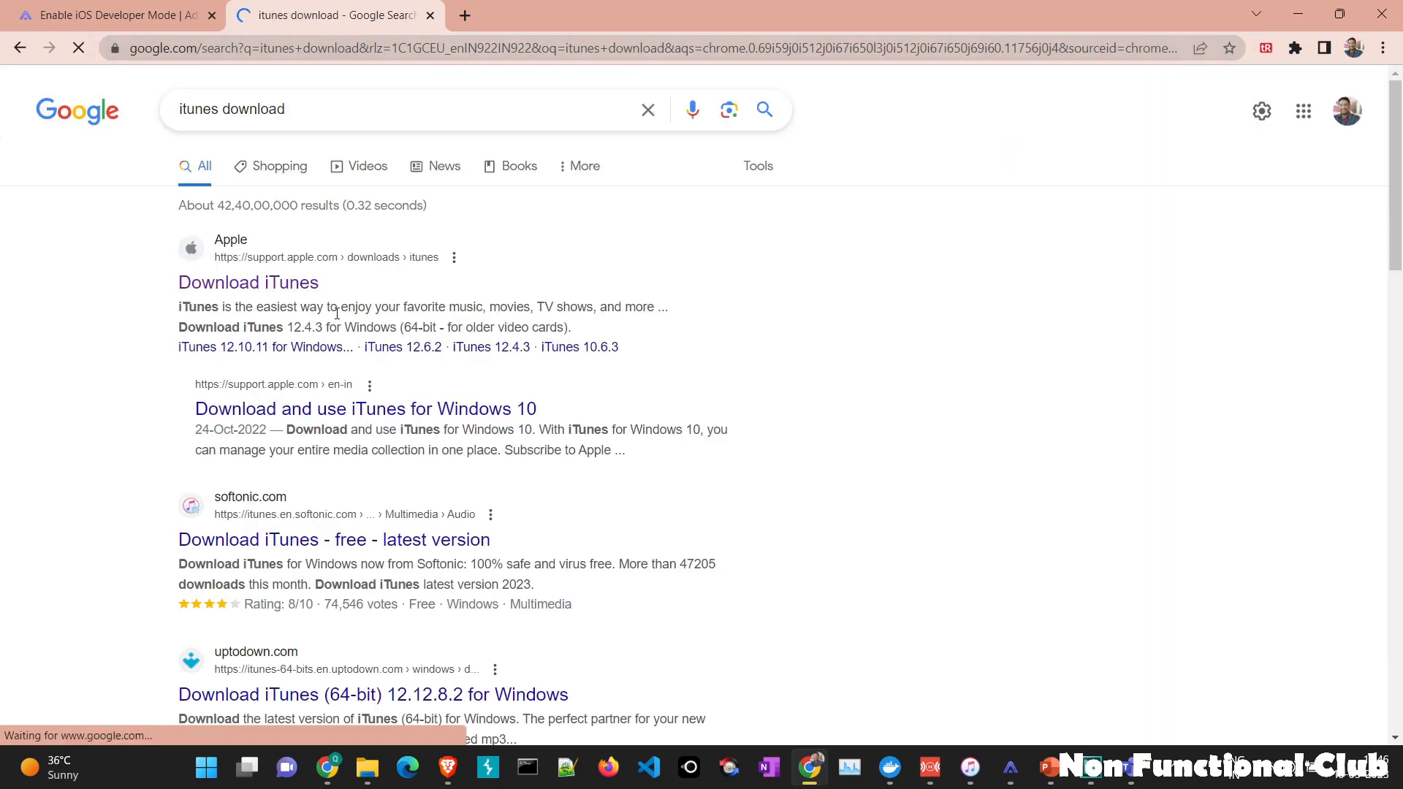
{"action": "left_click", "coordinate": [248, 282]}
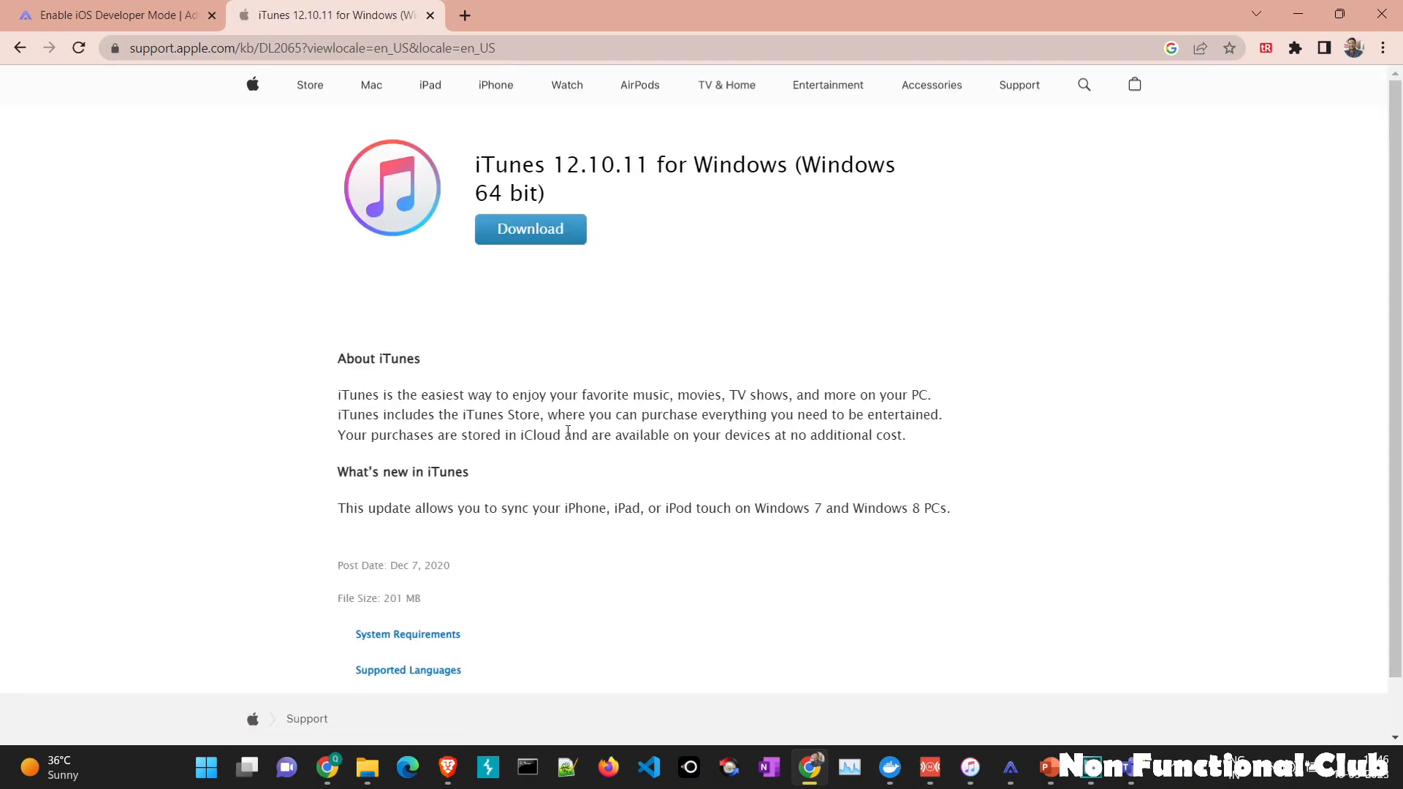
{"action": "left_click", "coordinate": [530, 228]}
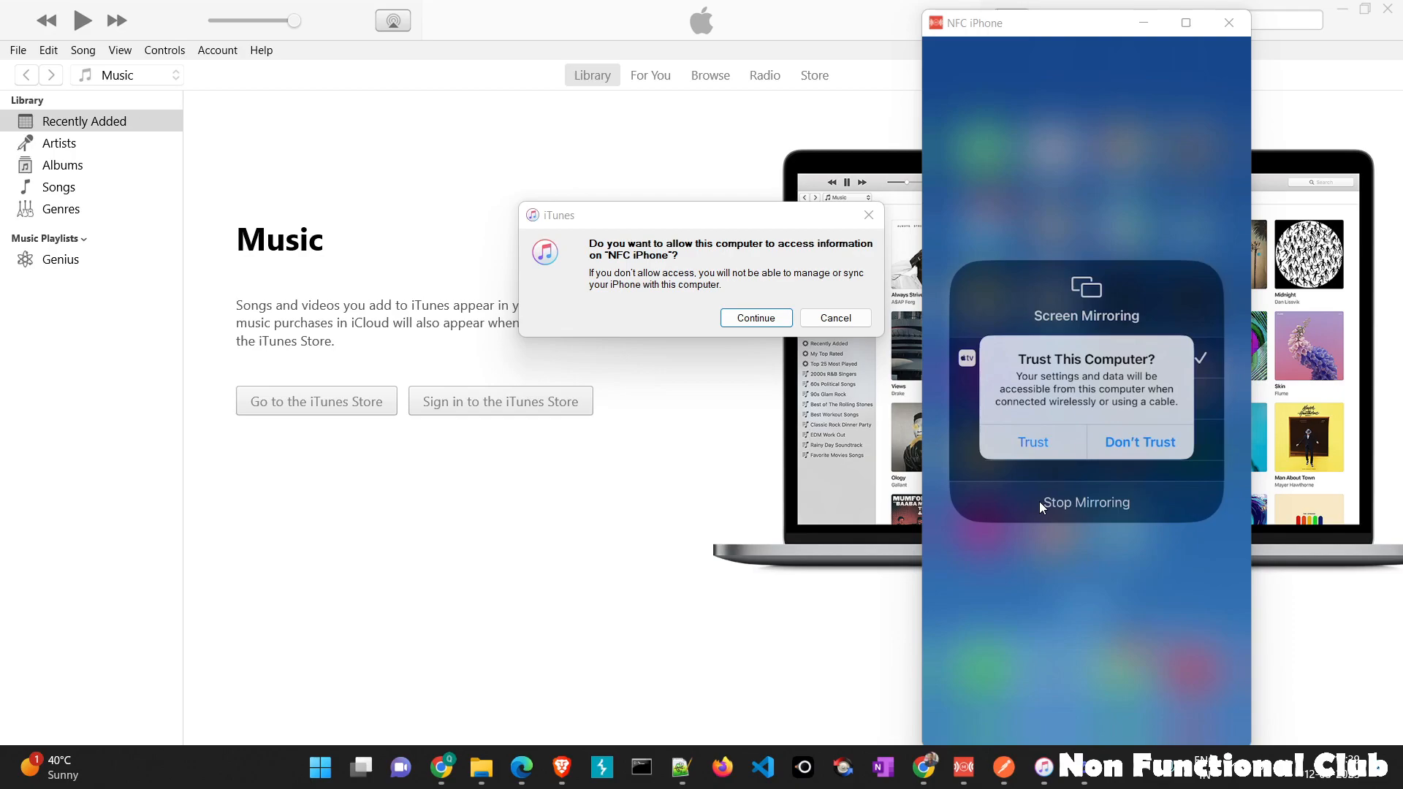
{"action": "mouse_move", "coordinate": [1027, 599]}
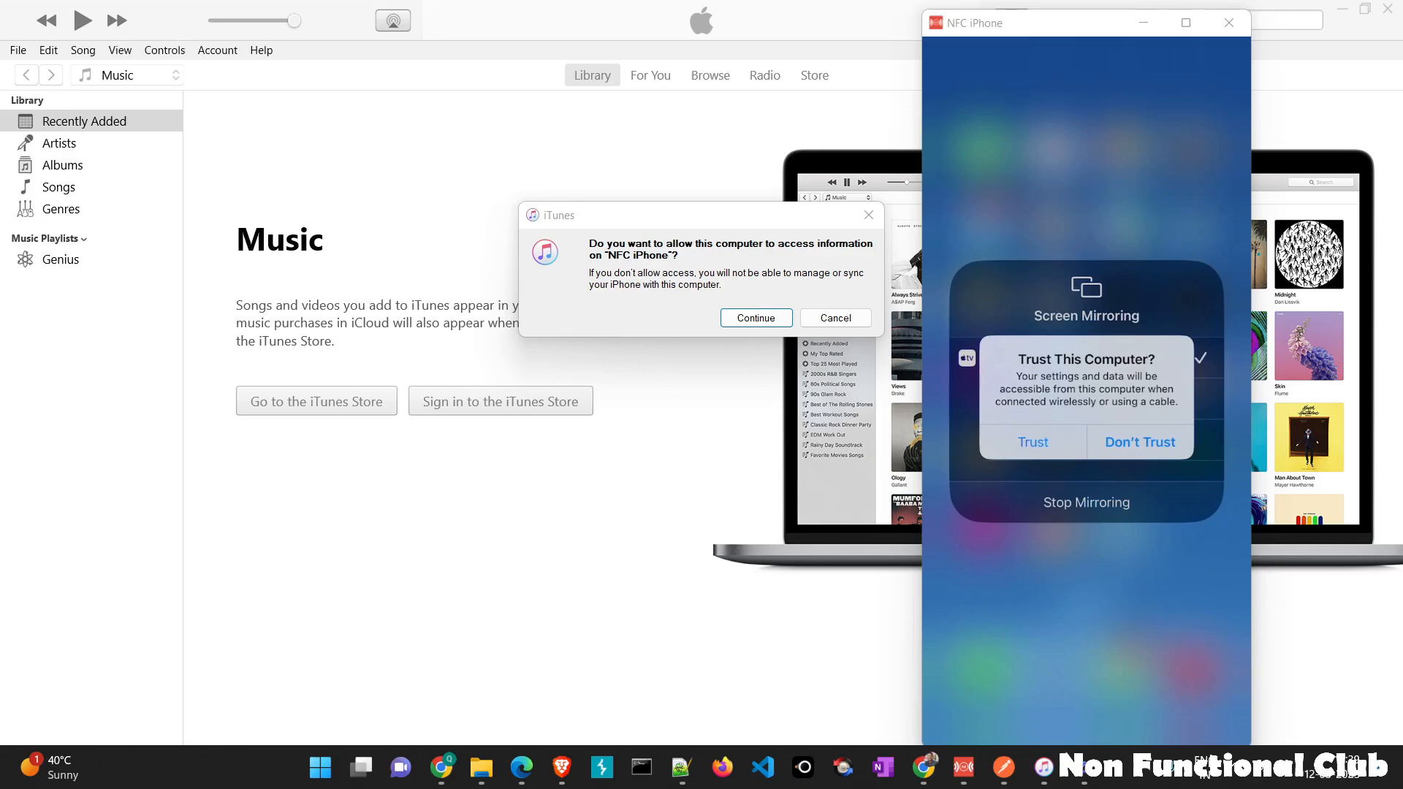
- Trust this computer on the iPhone with its passcode and let iTunes access NFC iPhone
{"action": "left_click", "coordinate": [1033, 441]}
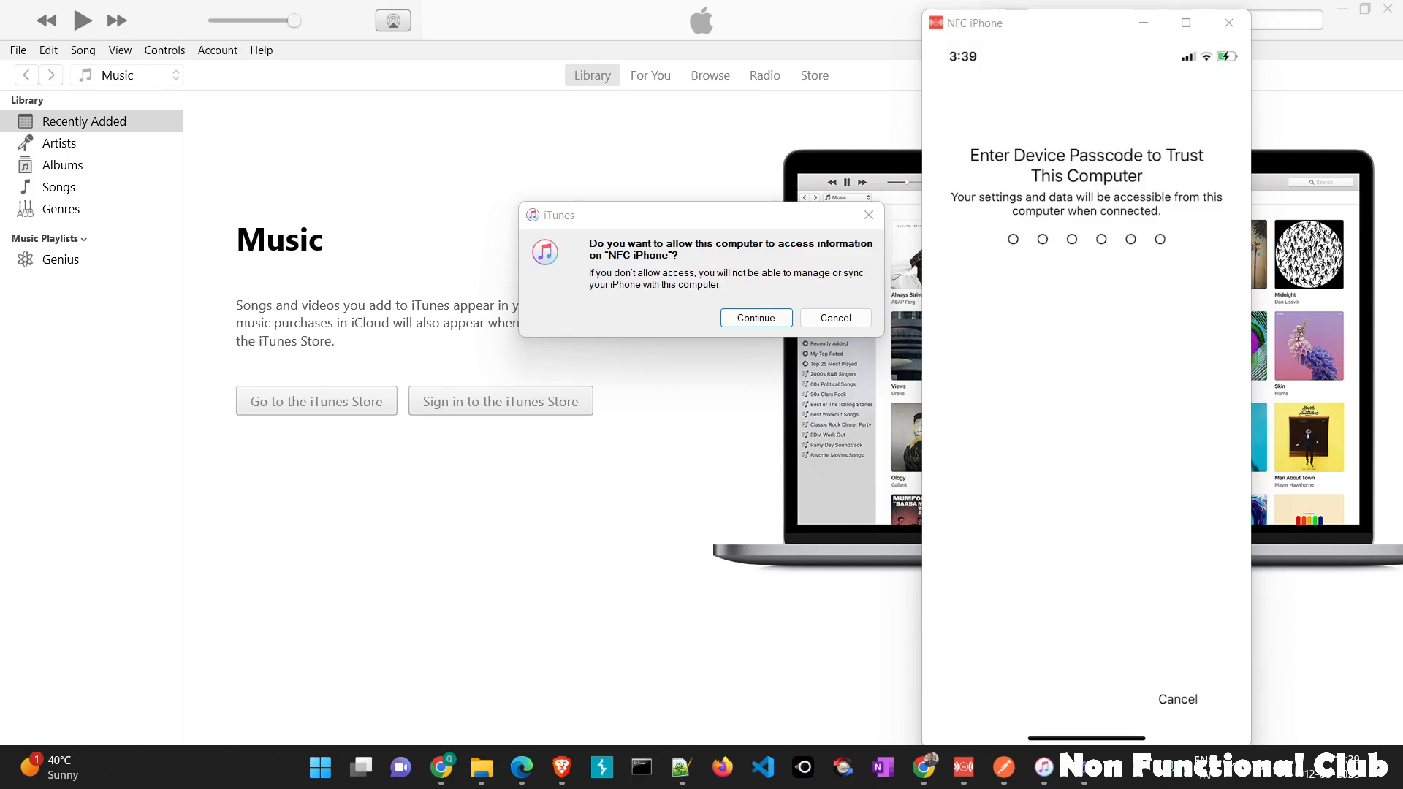
{"action": "type", "text": "12"}
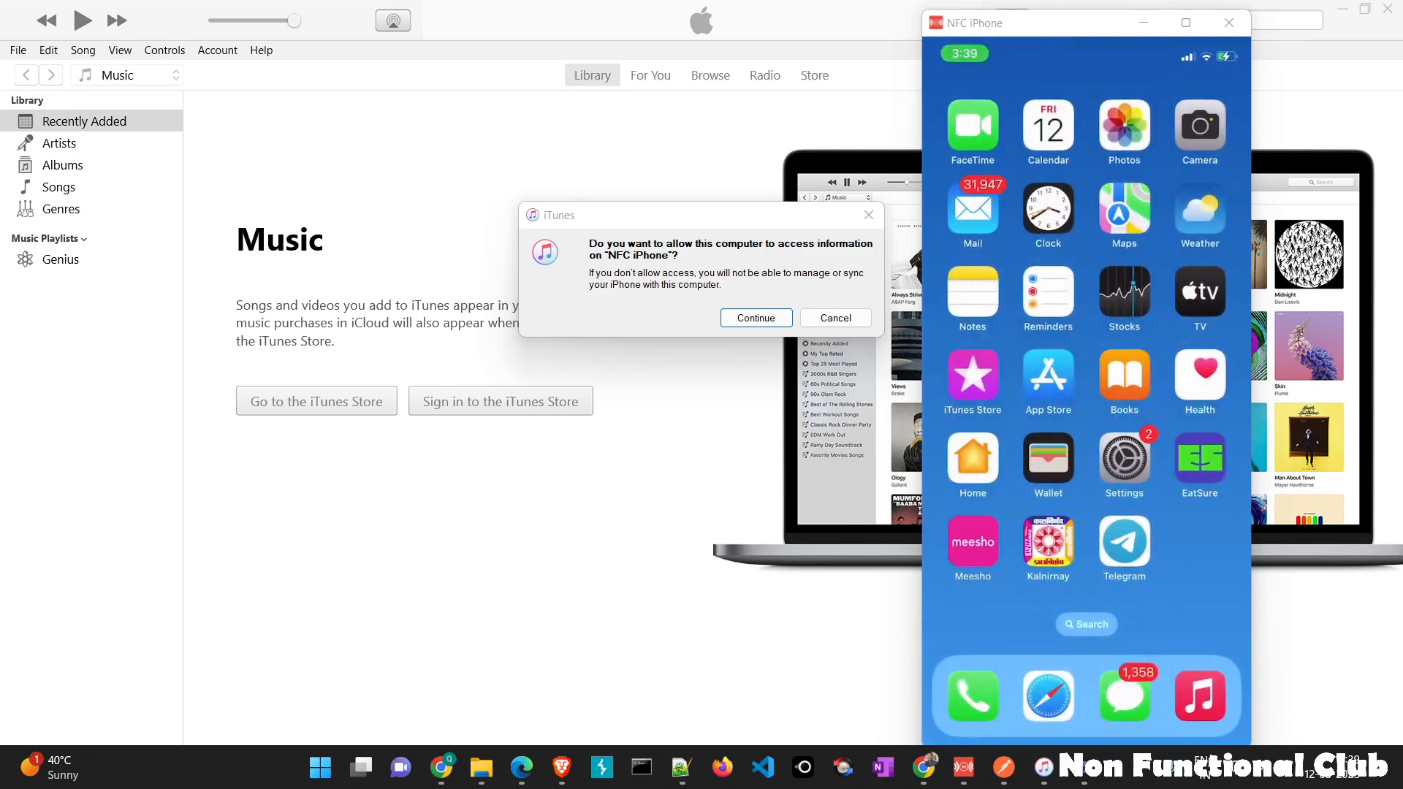
{"action": "mouse_move", "coordinate": [640, 288]}
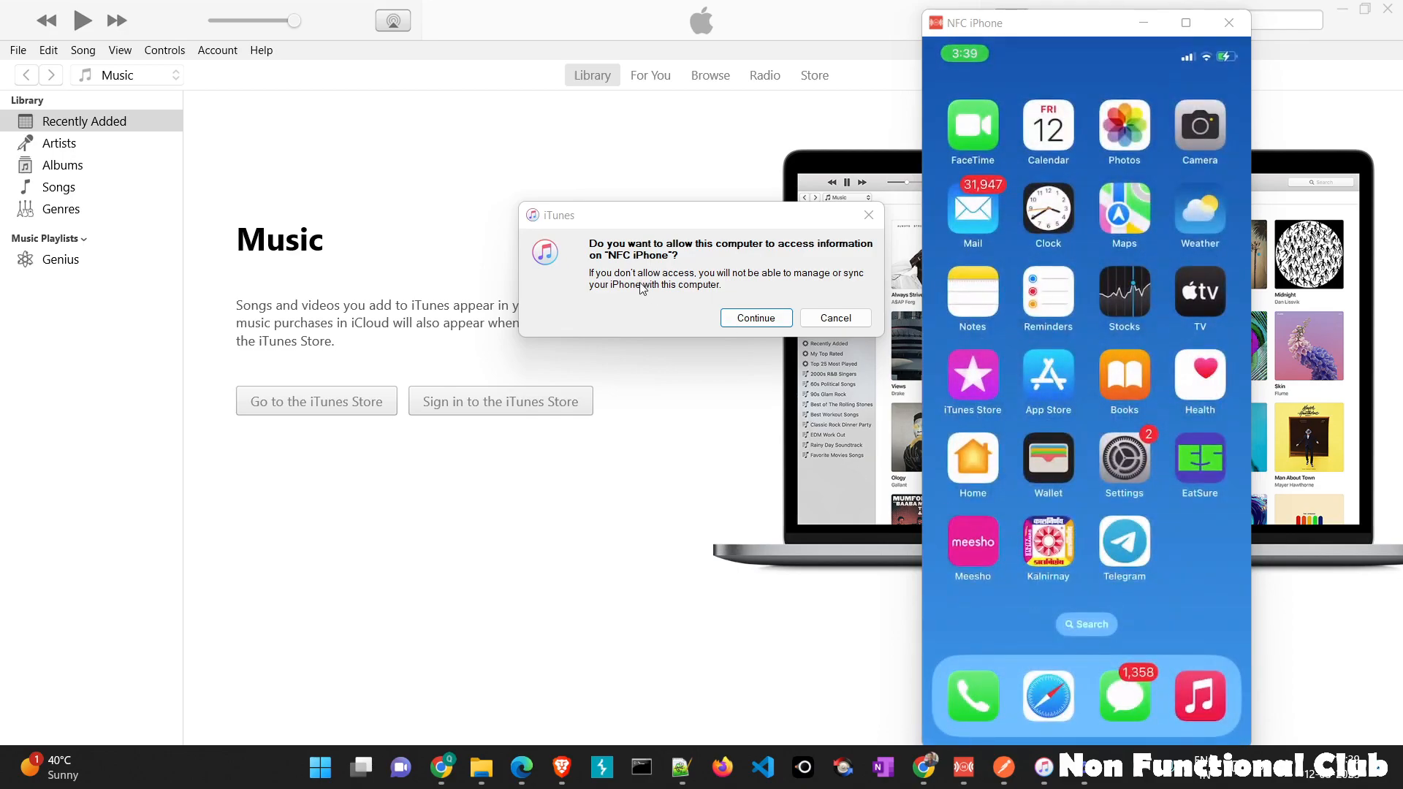
{"action": "left_click", "coordinate": [755, 318]}
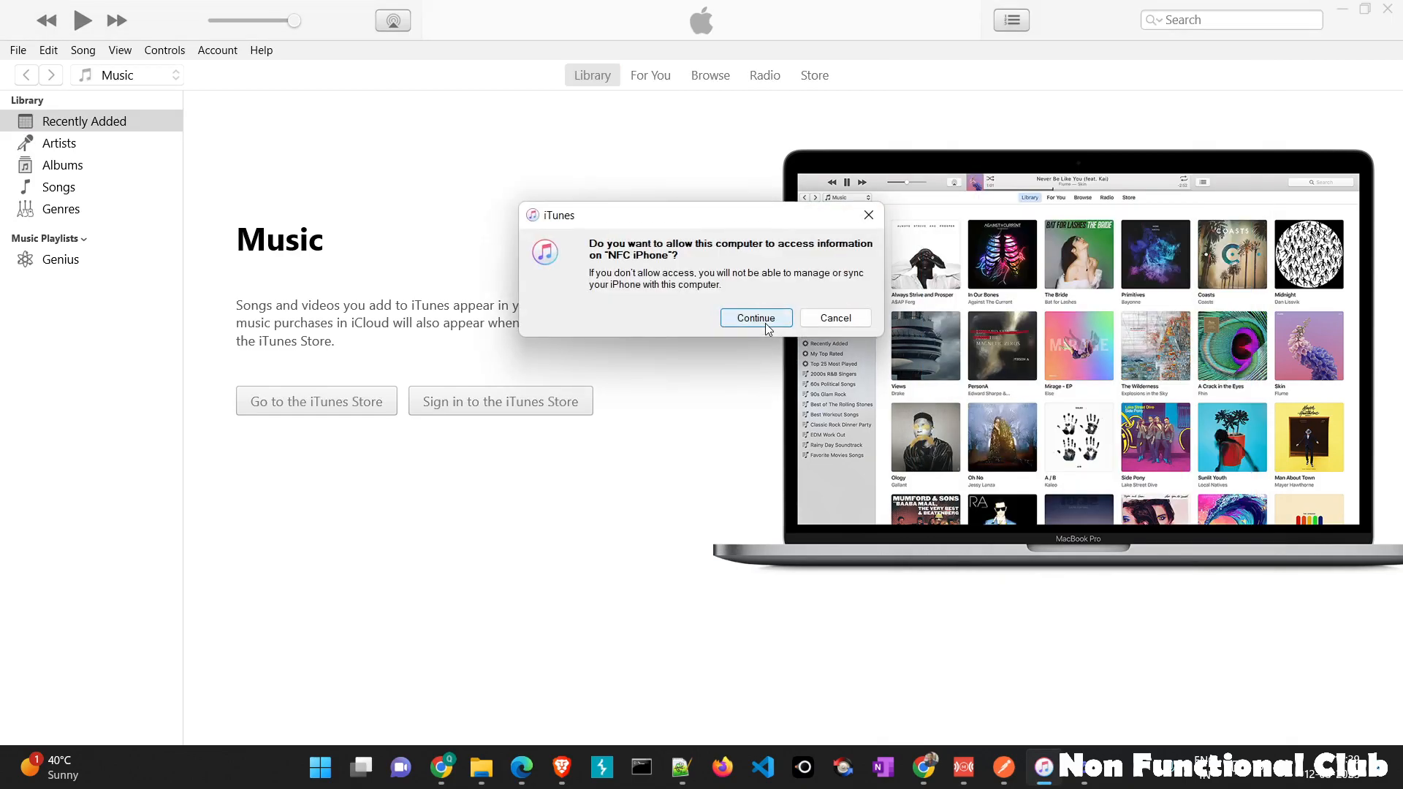
{"action": "mouse_move", "coordinate": [778, 336]}
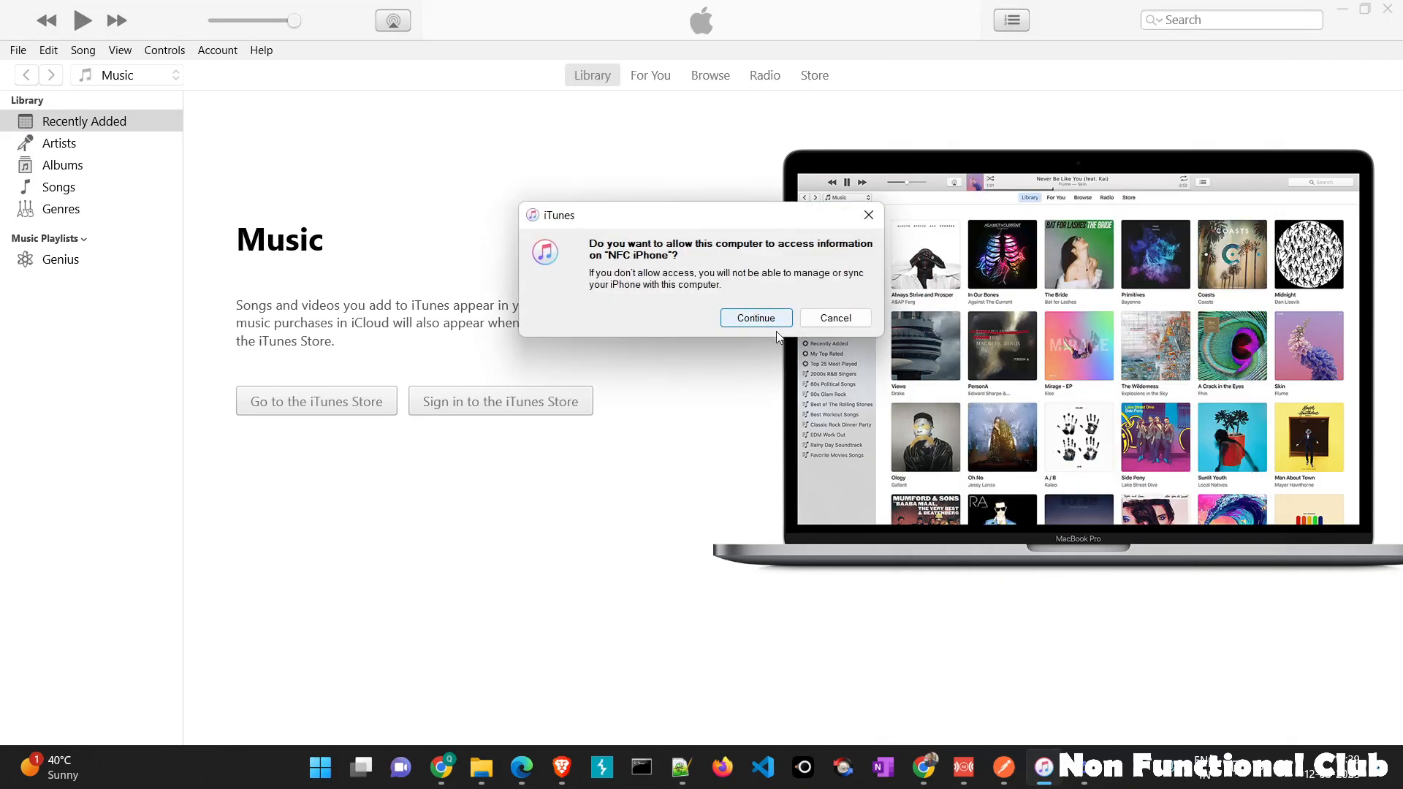
{"action": "left_click", "coordinate": [754, 318]}
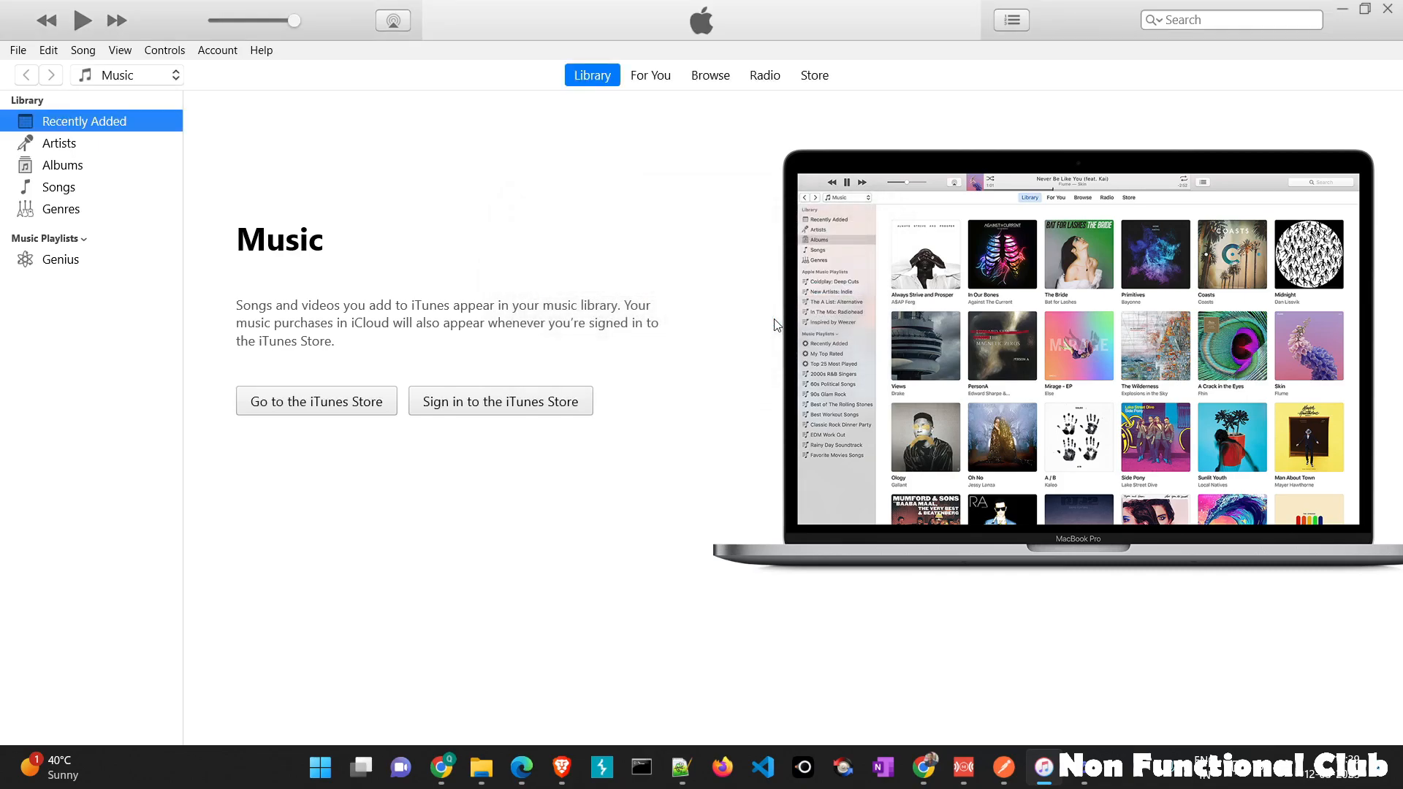
{"action": "mouse_move", "coordinate": [413, 182]}
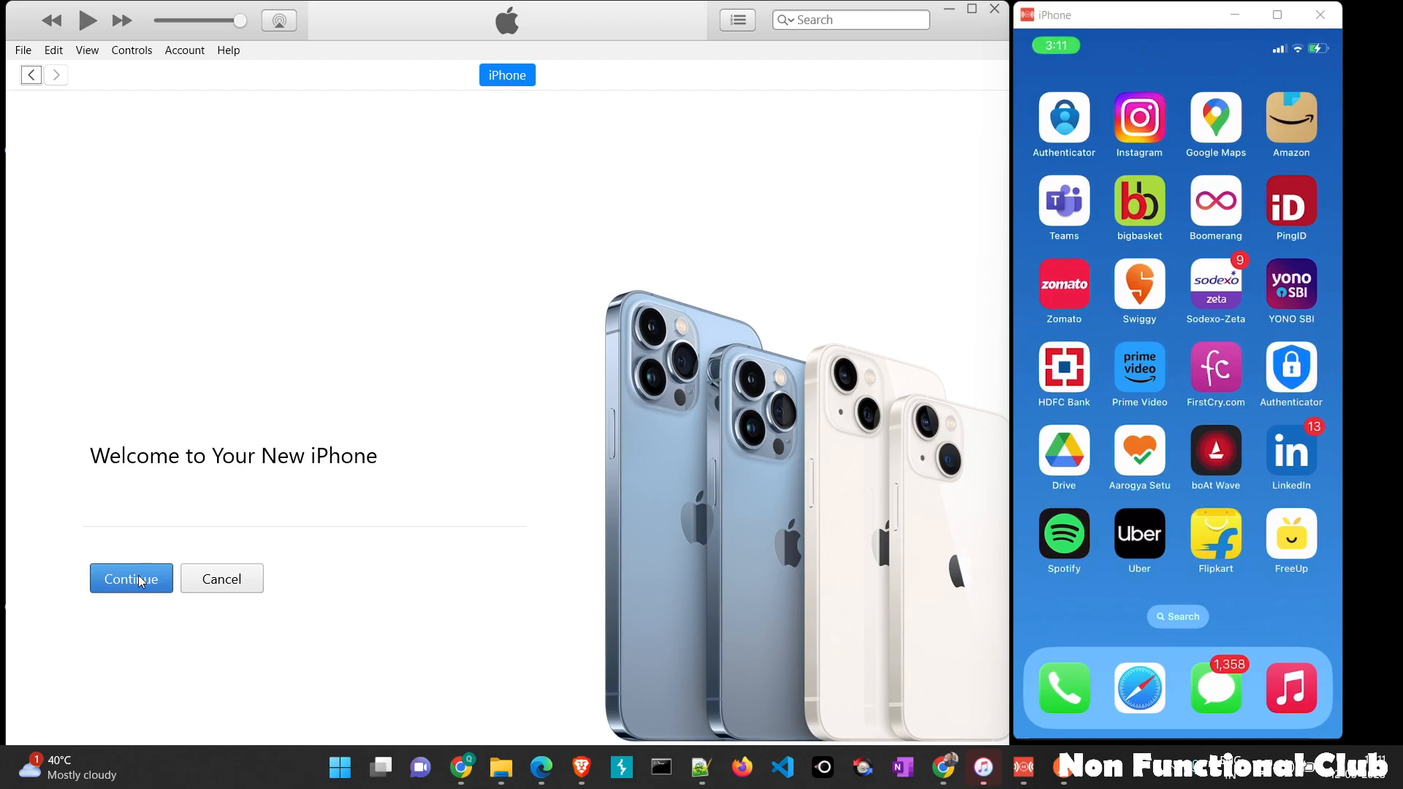
- Continue past the Welcome screen and accept the iPhone Software License Agreement
{"action": "left_click", "coordinate": [130, 578]}
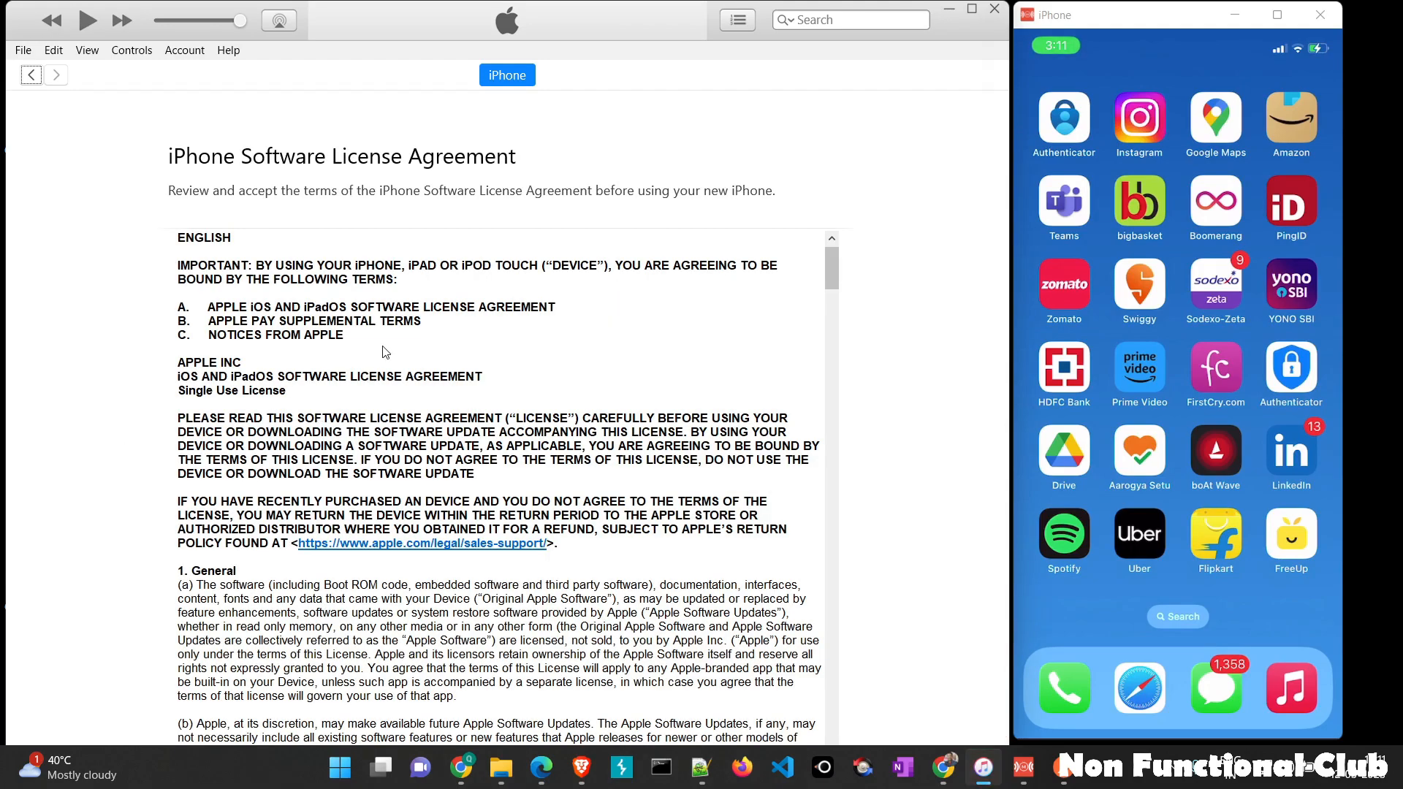
{"action": "scroll", "scroll_direction": "down", "scroll_amount": 3}
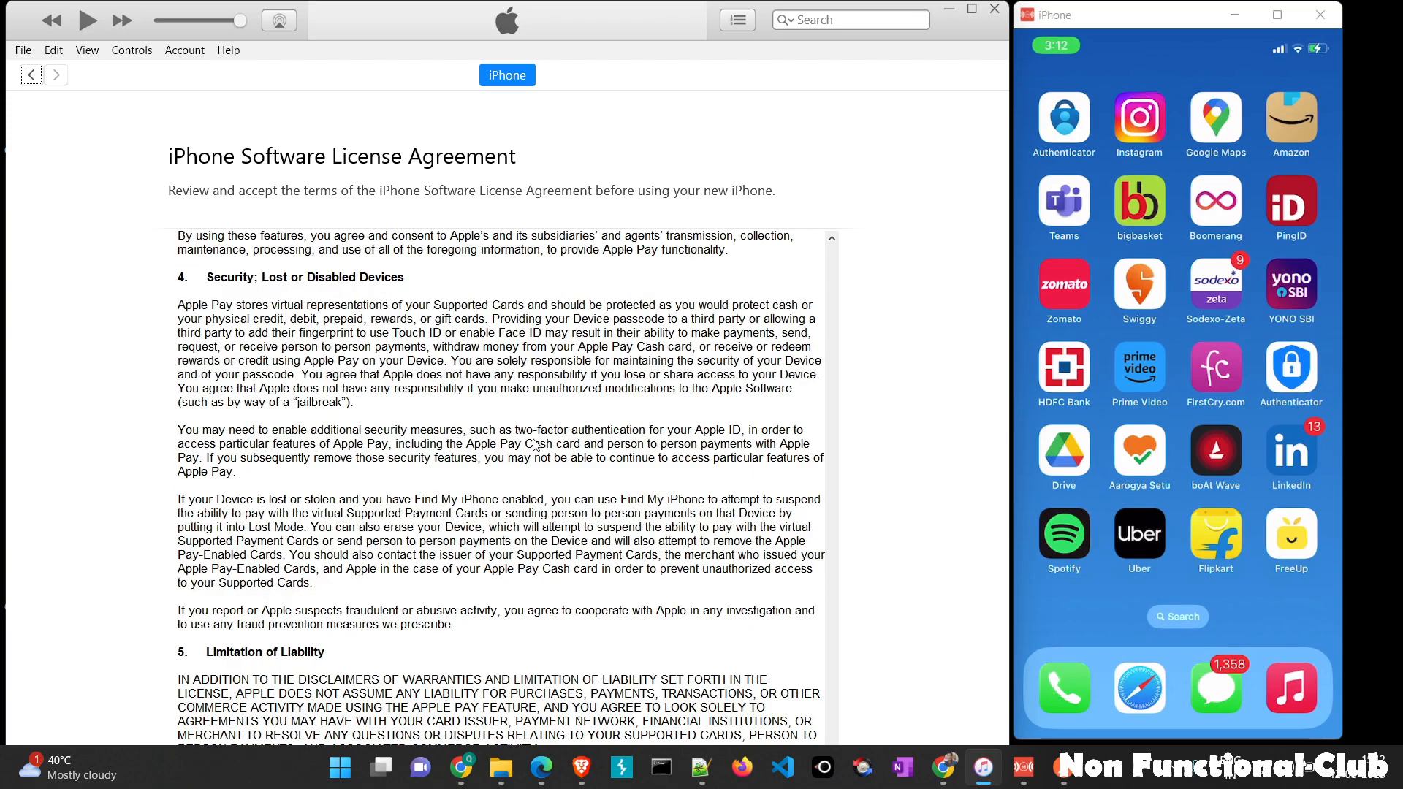
{"action": "mouse_move", "coordinate": [897, 315]}
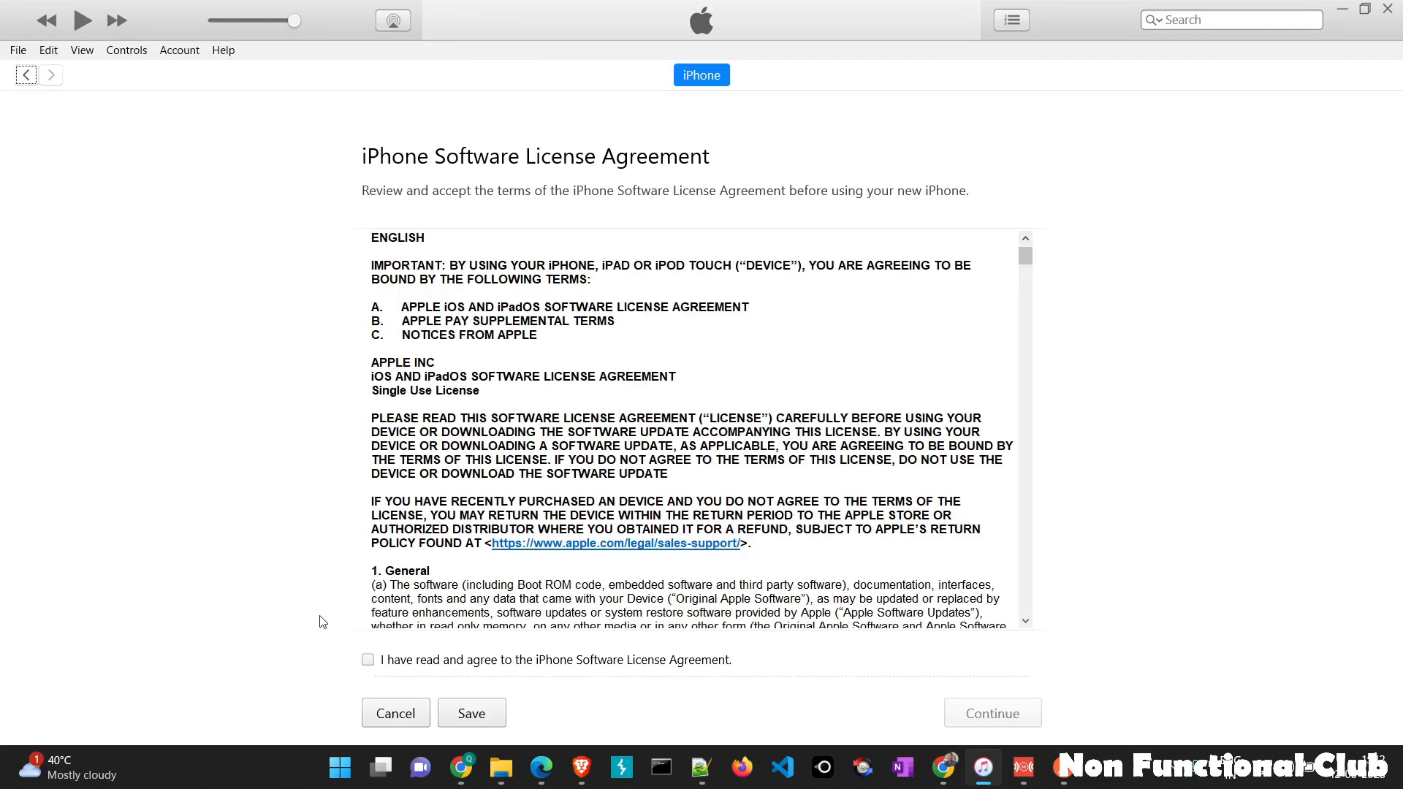
{"action": "left_click", "coordinate": [366, 659]}
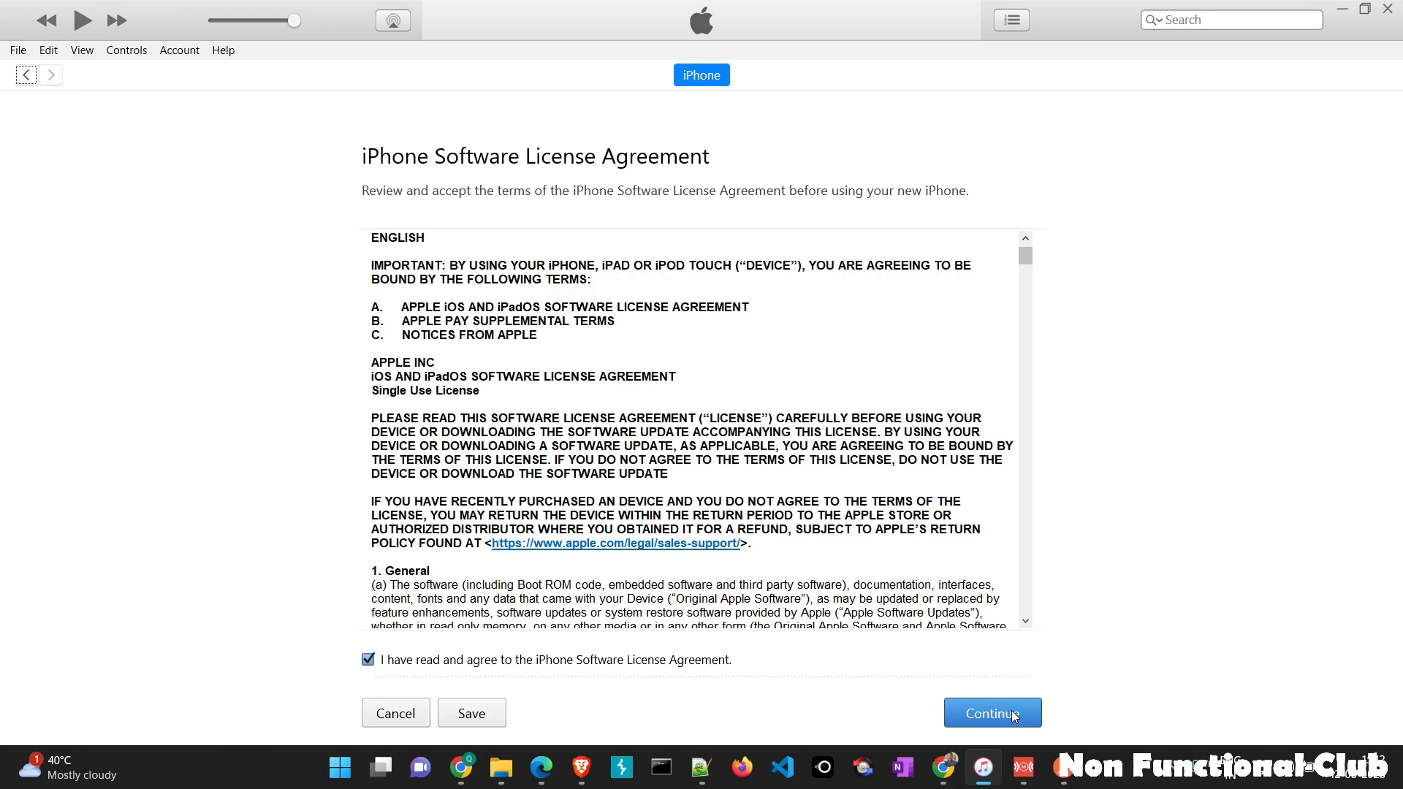
{"action": "left_click", "coordinate": [991, 713]}
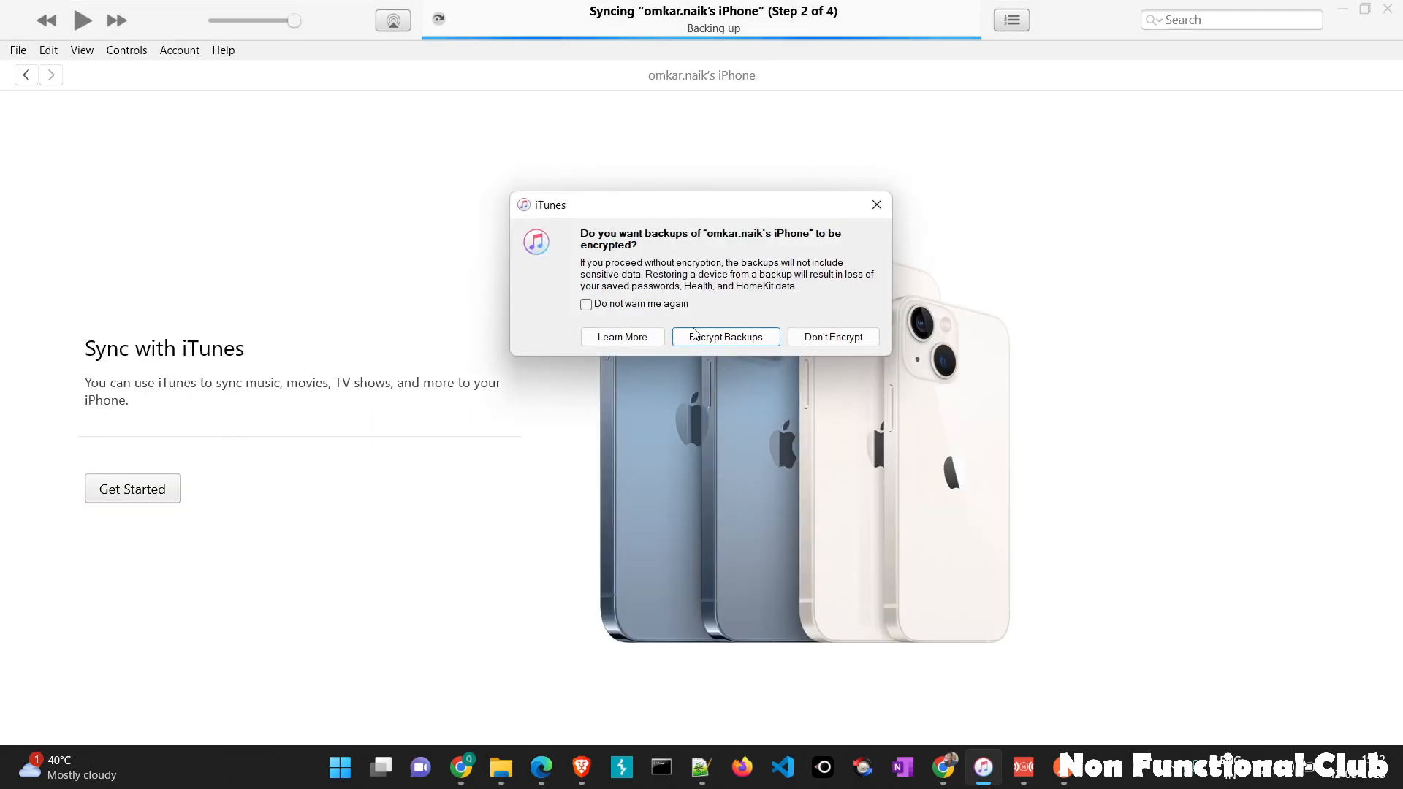
{"action": "mouse_move", "coordinate": [752, 327]}
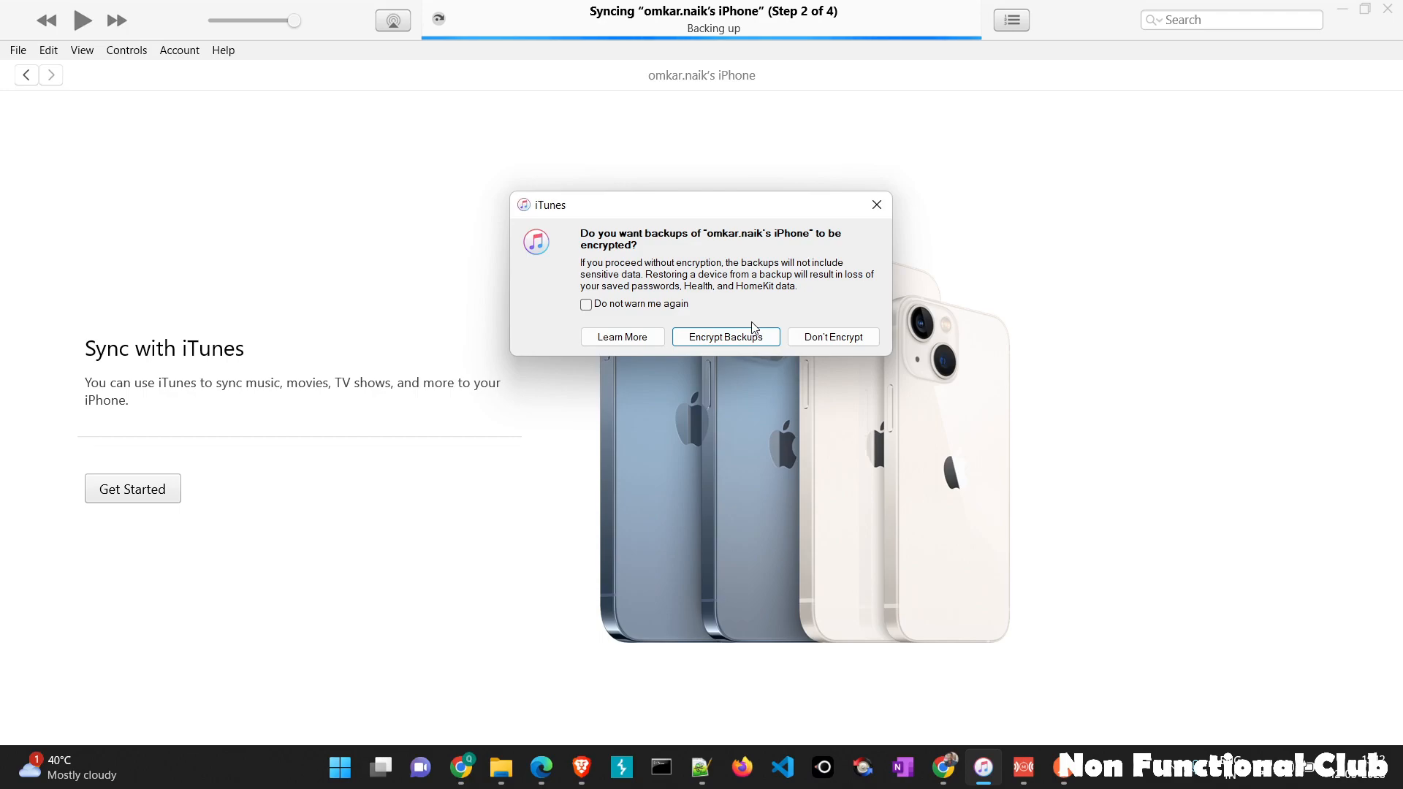
{"action": "mouse_move", "coordinate": [807, 332]}
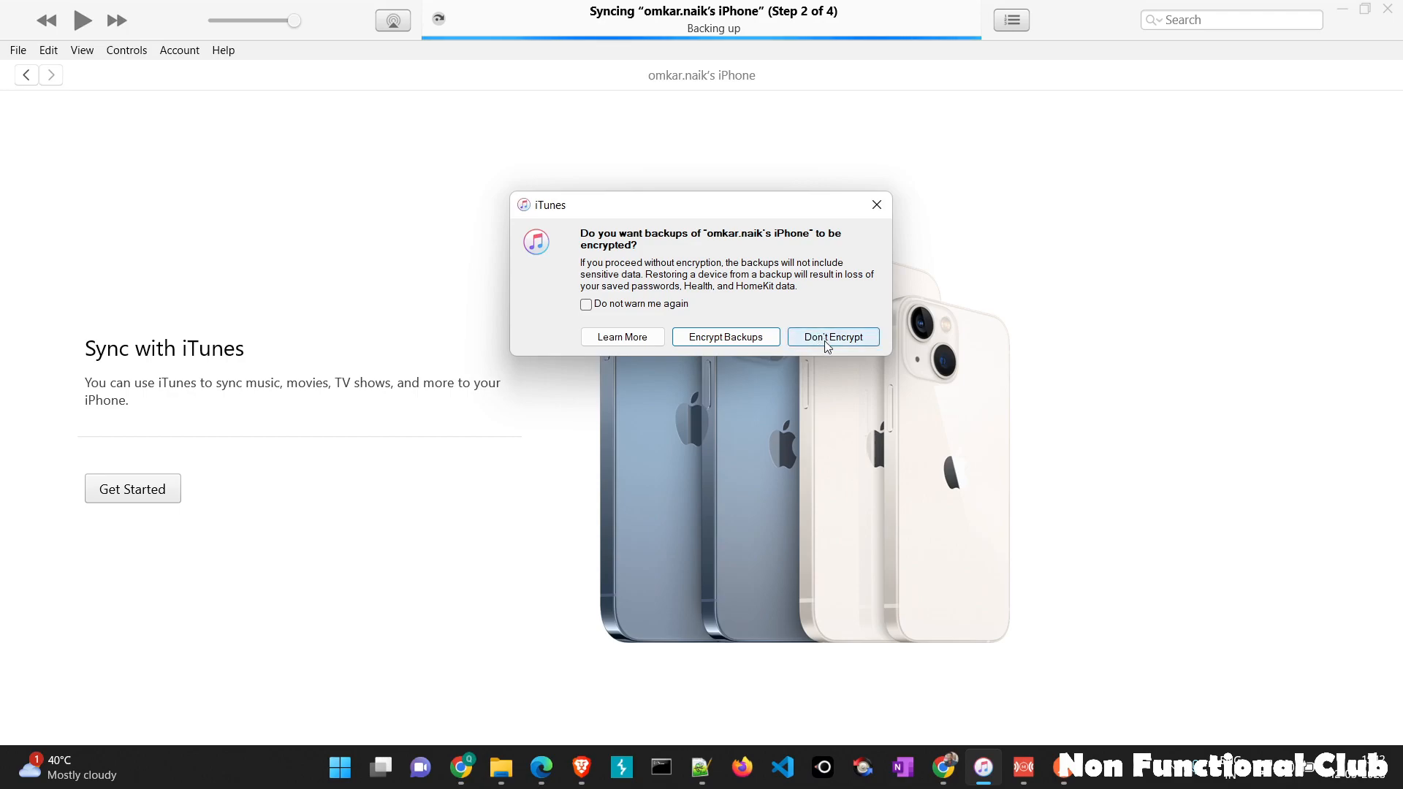
- Decline backup encryption in iTunes and continue to the iPhone XR summary page
{"action": "left_click", "coordinate": [833, 336]}
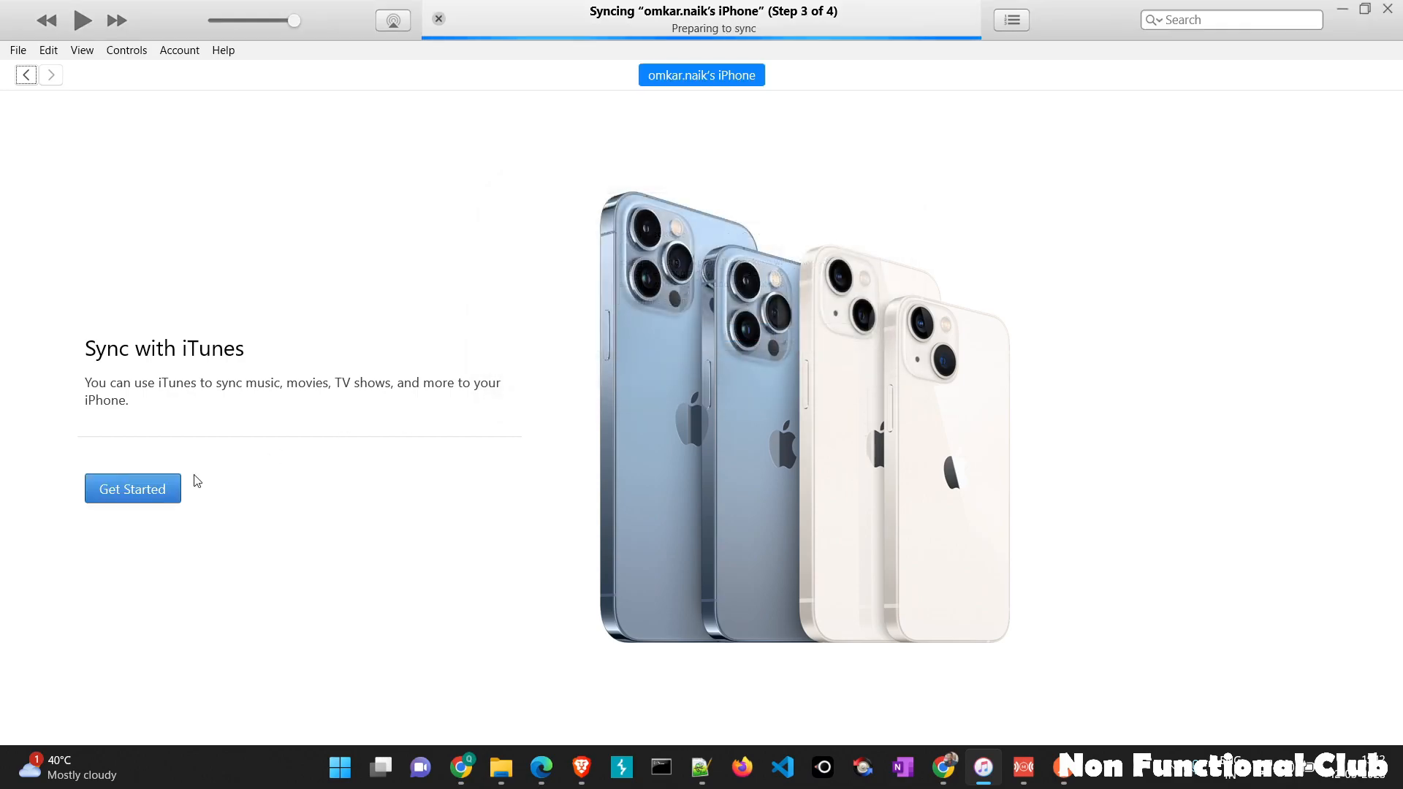
{"action": "left_click", "coordinate": [132, 488]}
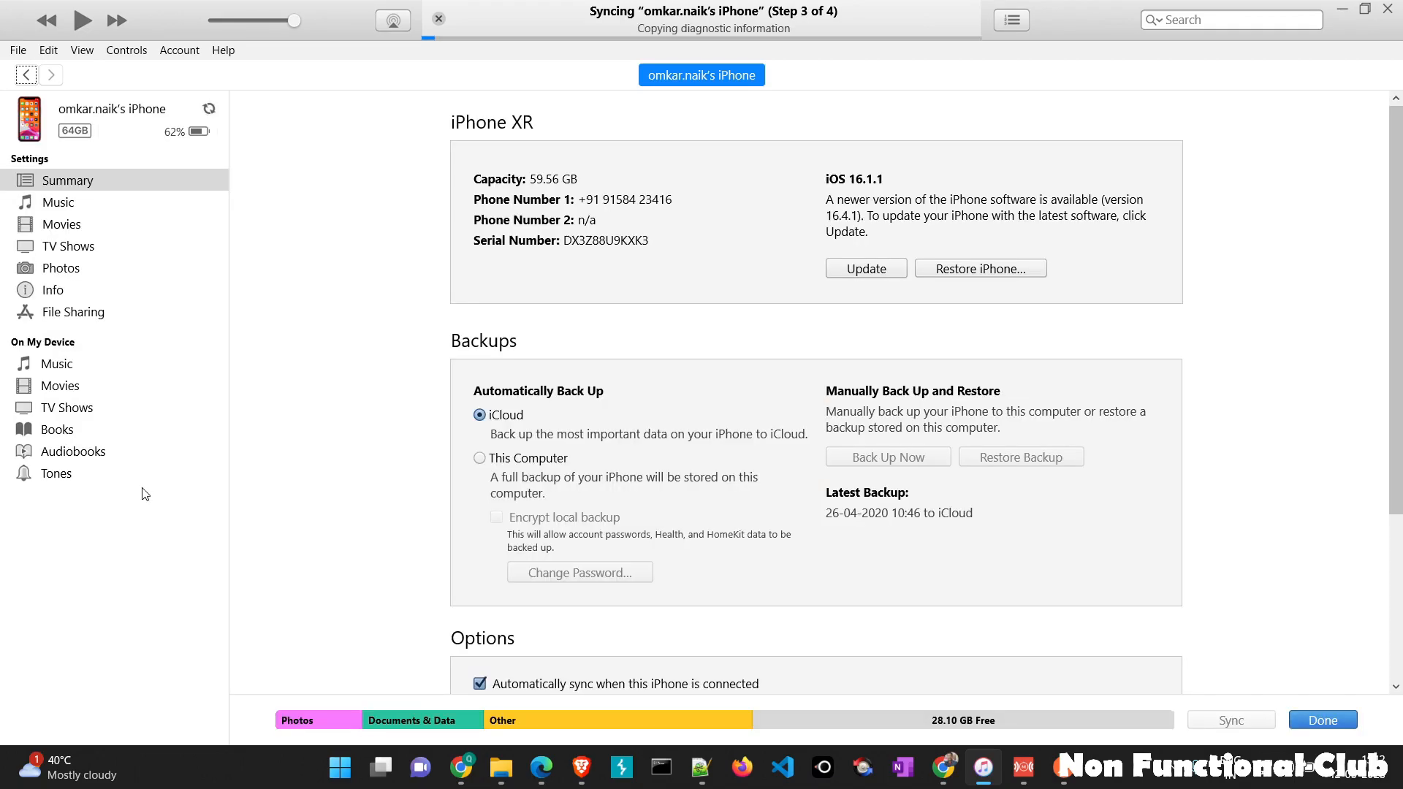
{"action": "mouse_move", "coordinate": [367, 320]}
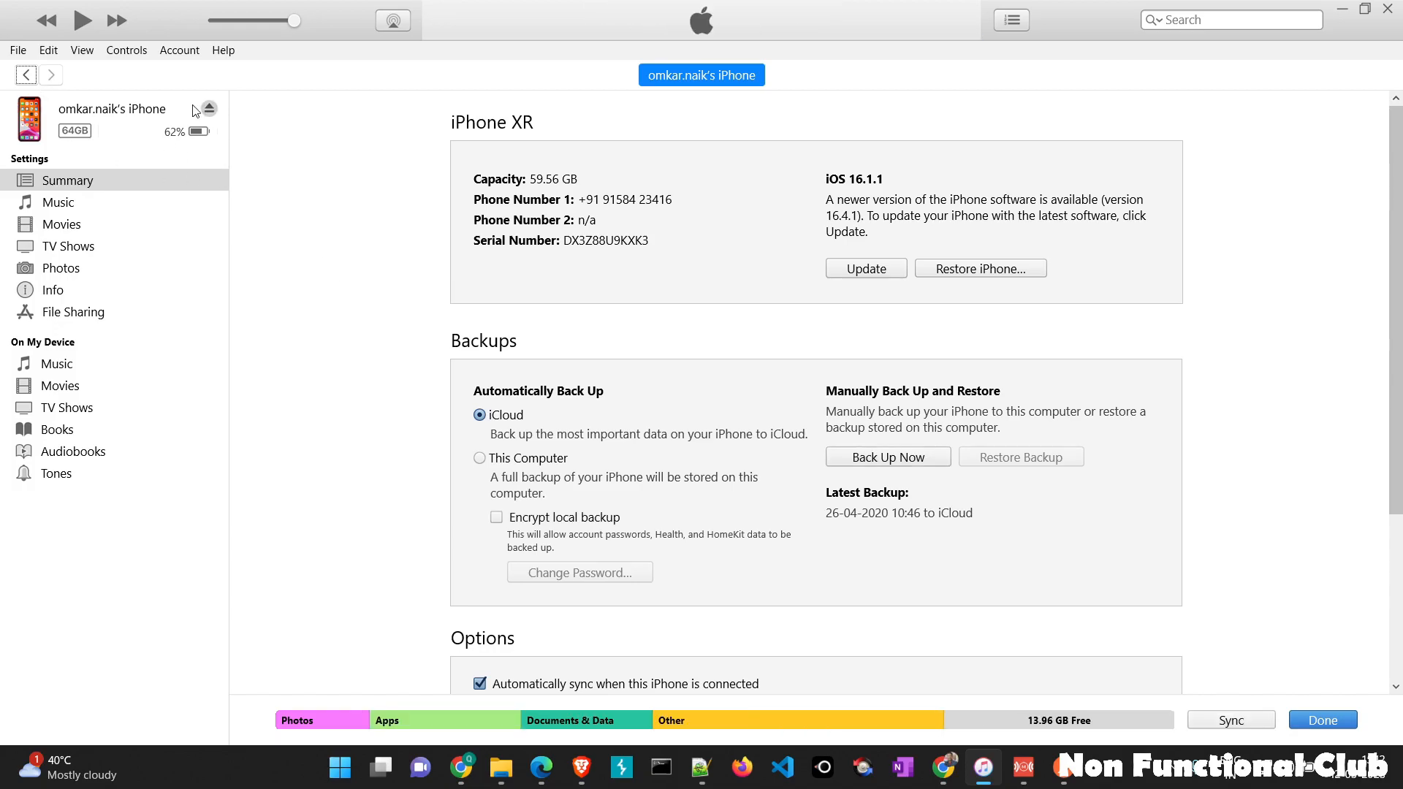
{"action": "mouse_move", "coordinate": [1078, 263]}
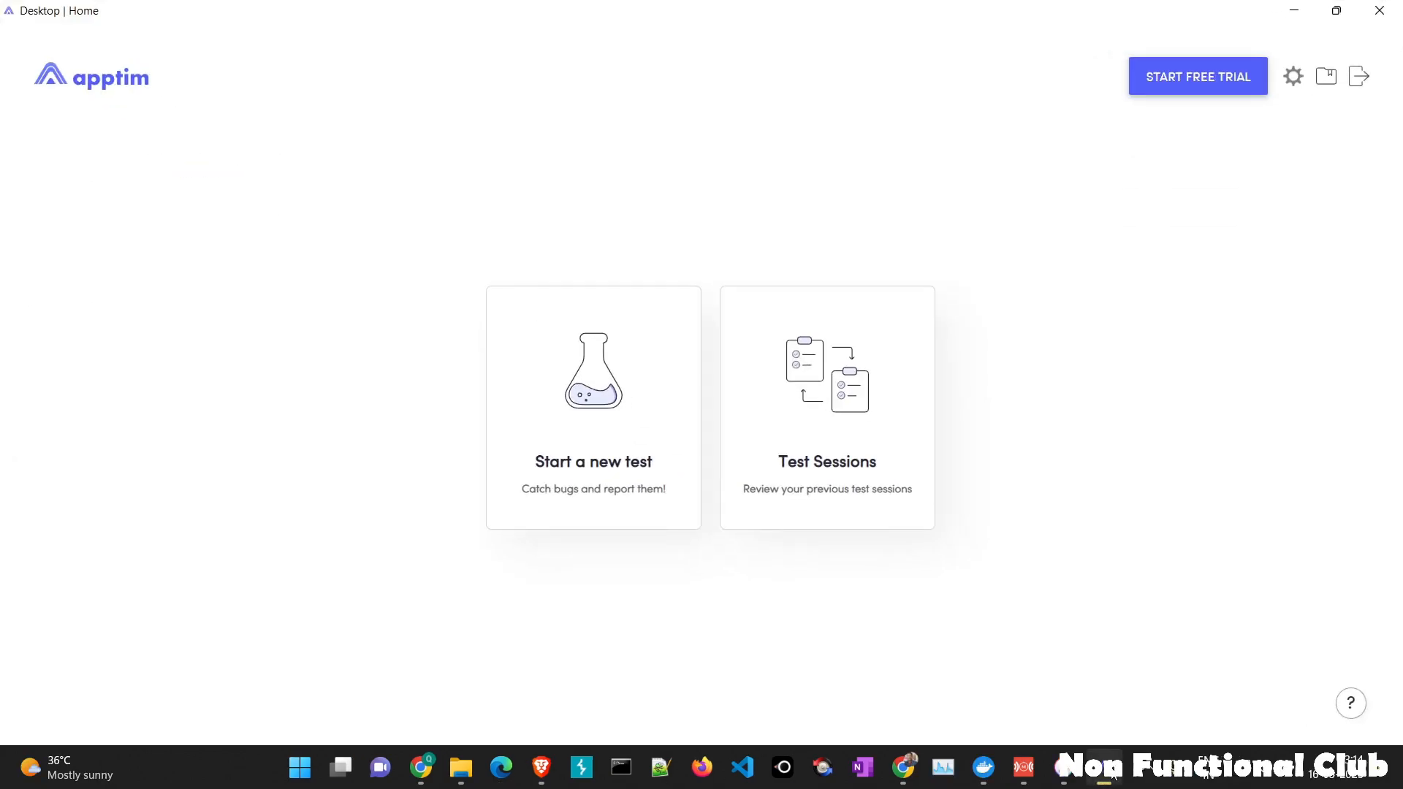
{"action": "mouse_move", "coordinate": [498, 481]}
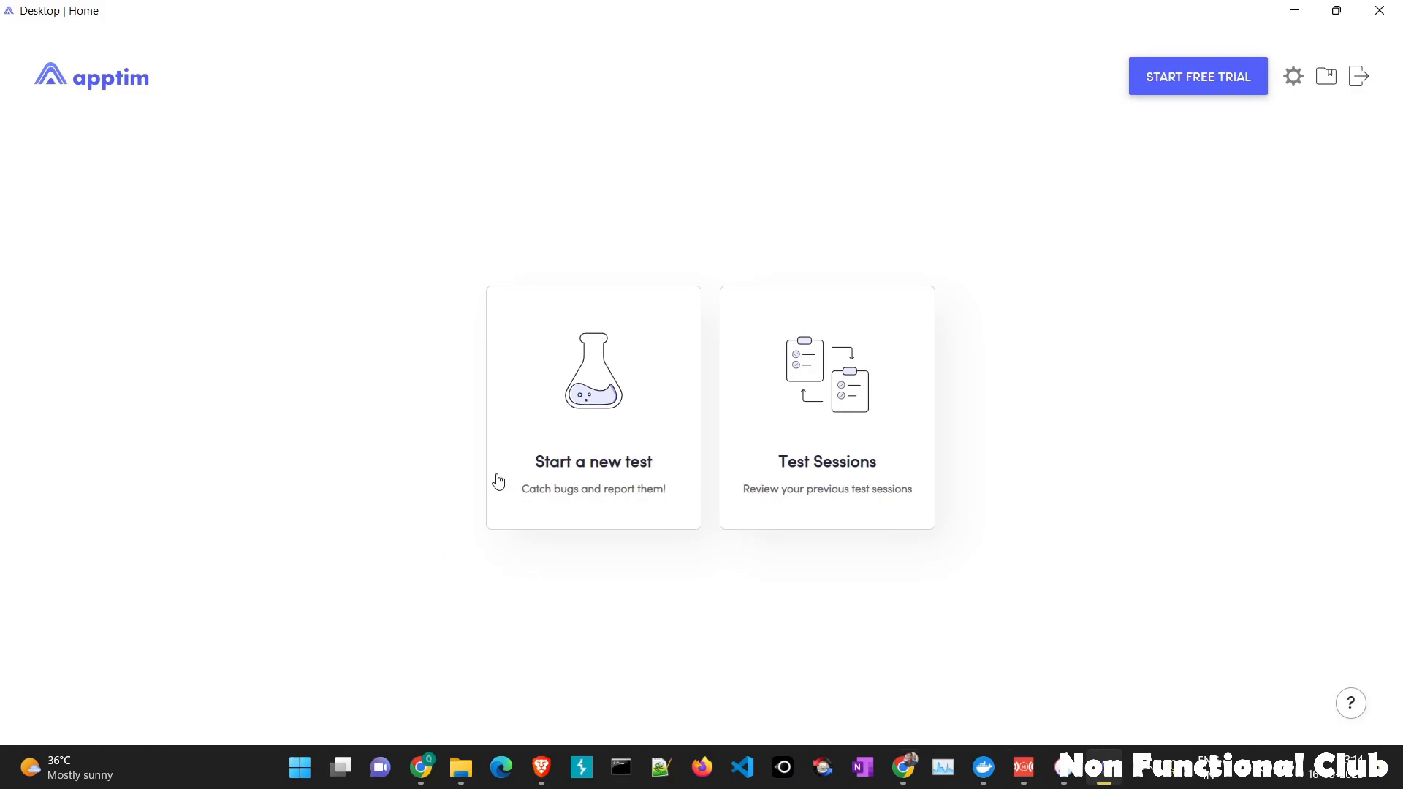
- Start a new Apptim test with iPhone XR as device and Zomato as the app under test
{"action": "left_click", "coordinate": [593, 407]}
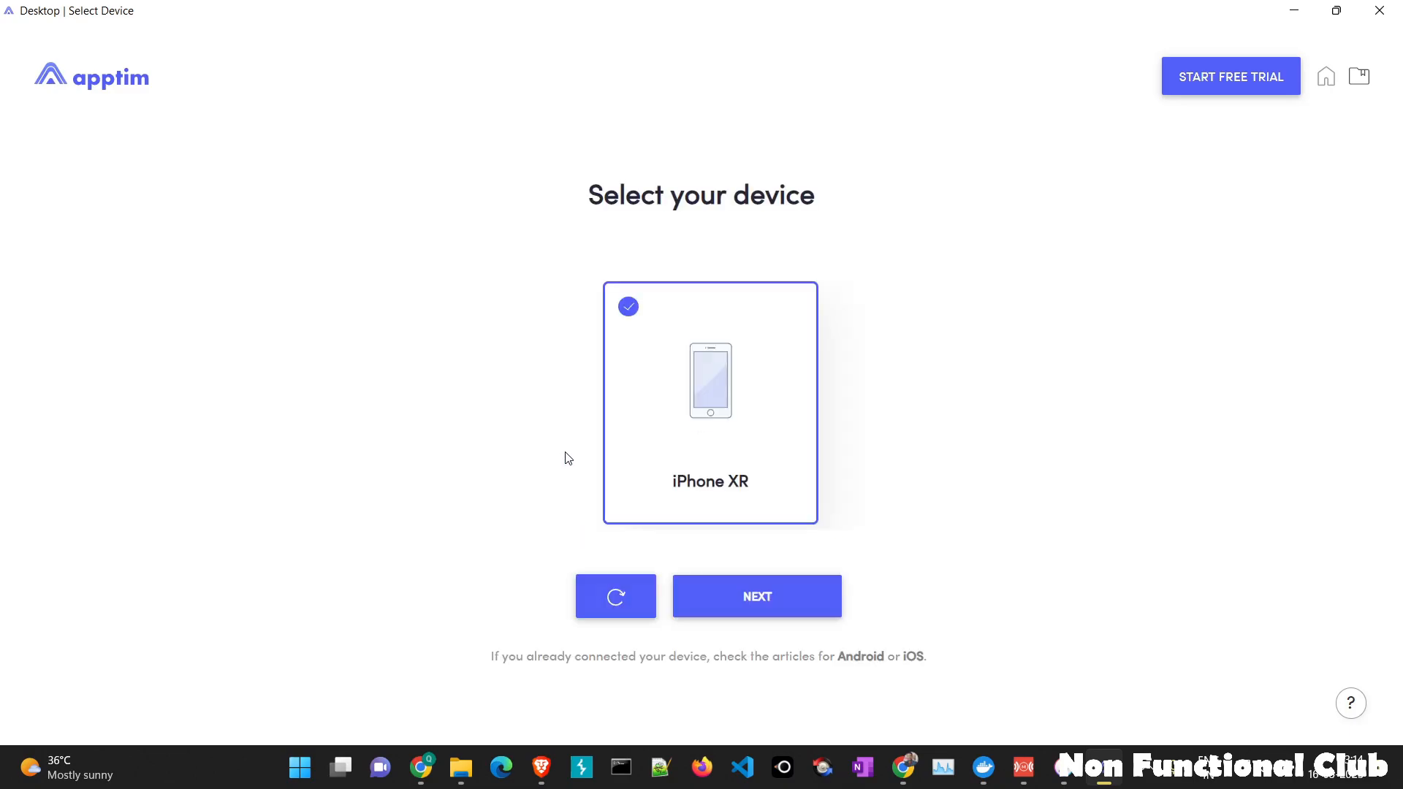
{"action": "mouse_move", "coordinate": [756, 596]}
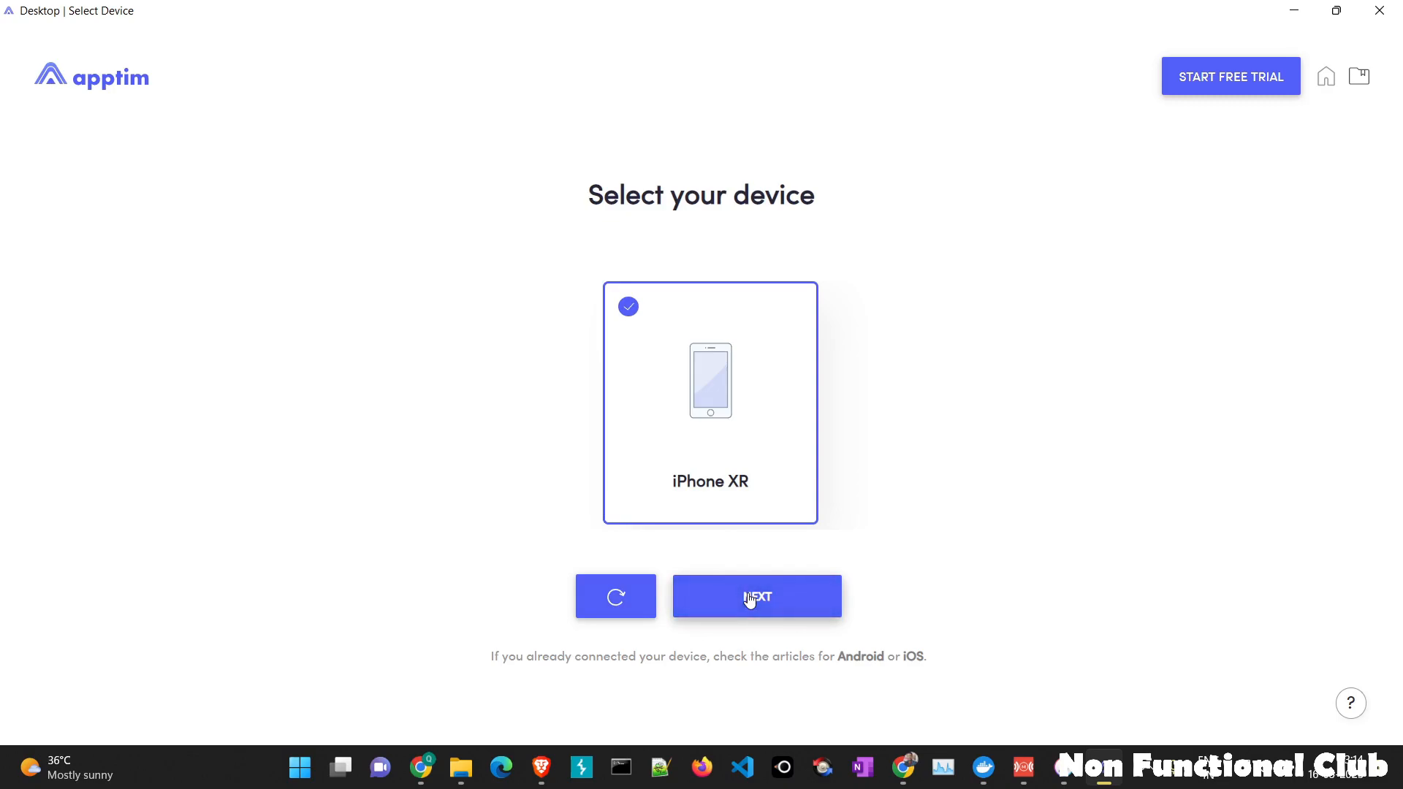
{"action": "left_click", "coordinate": [756, 597]}
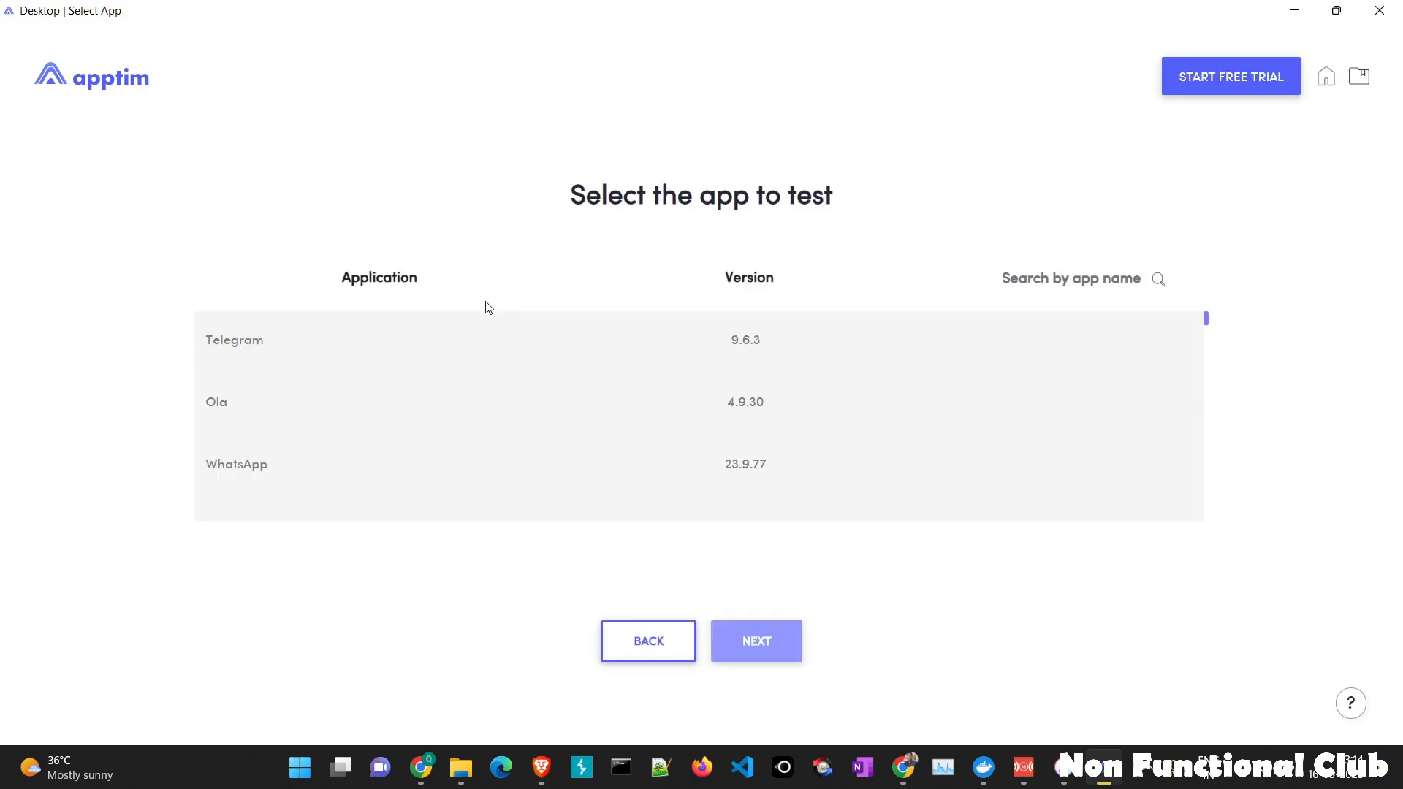
{"action": "scroll", "scroll_direction": "down", "scroll_amount": 3}
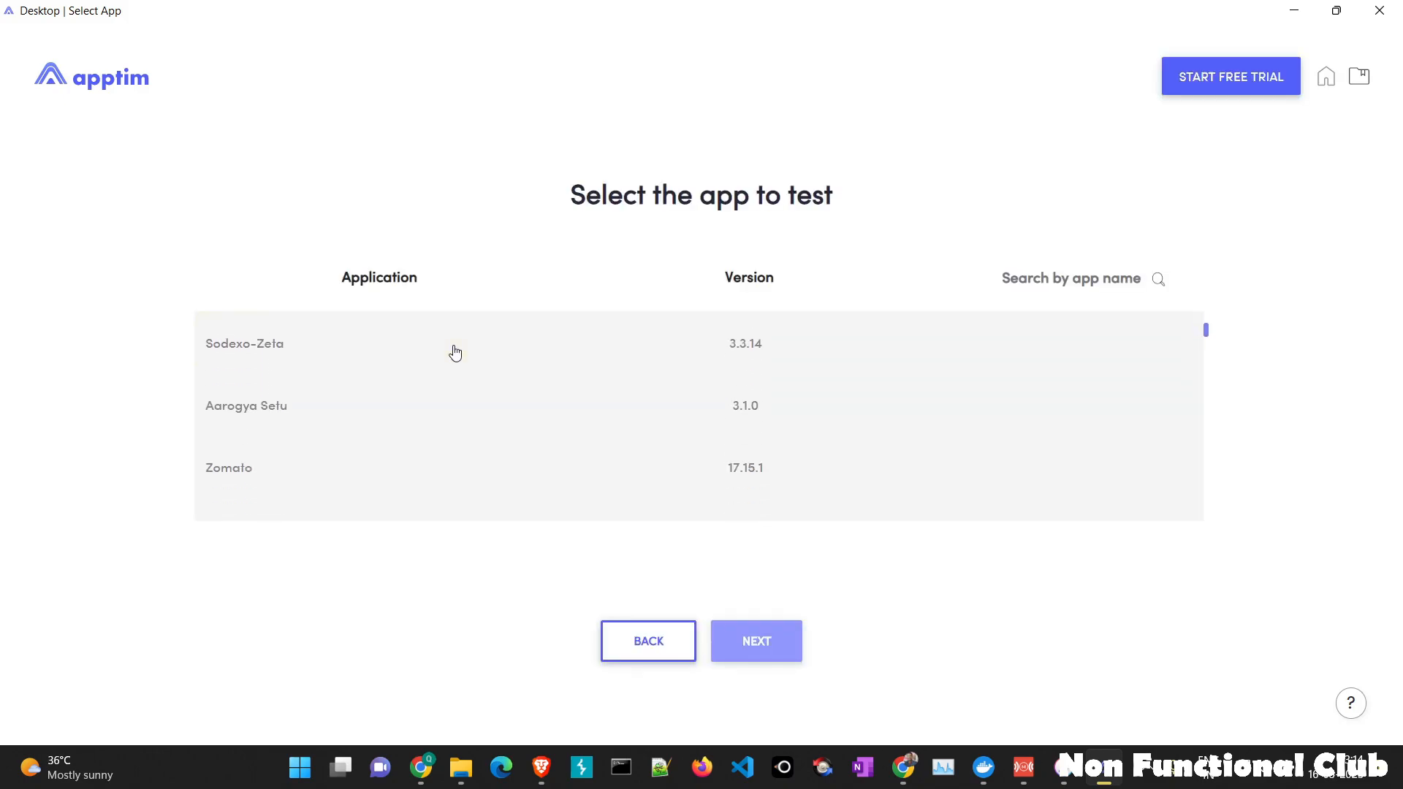
{"action": "left_click", "coordinate": [269, 467]}
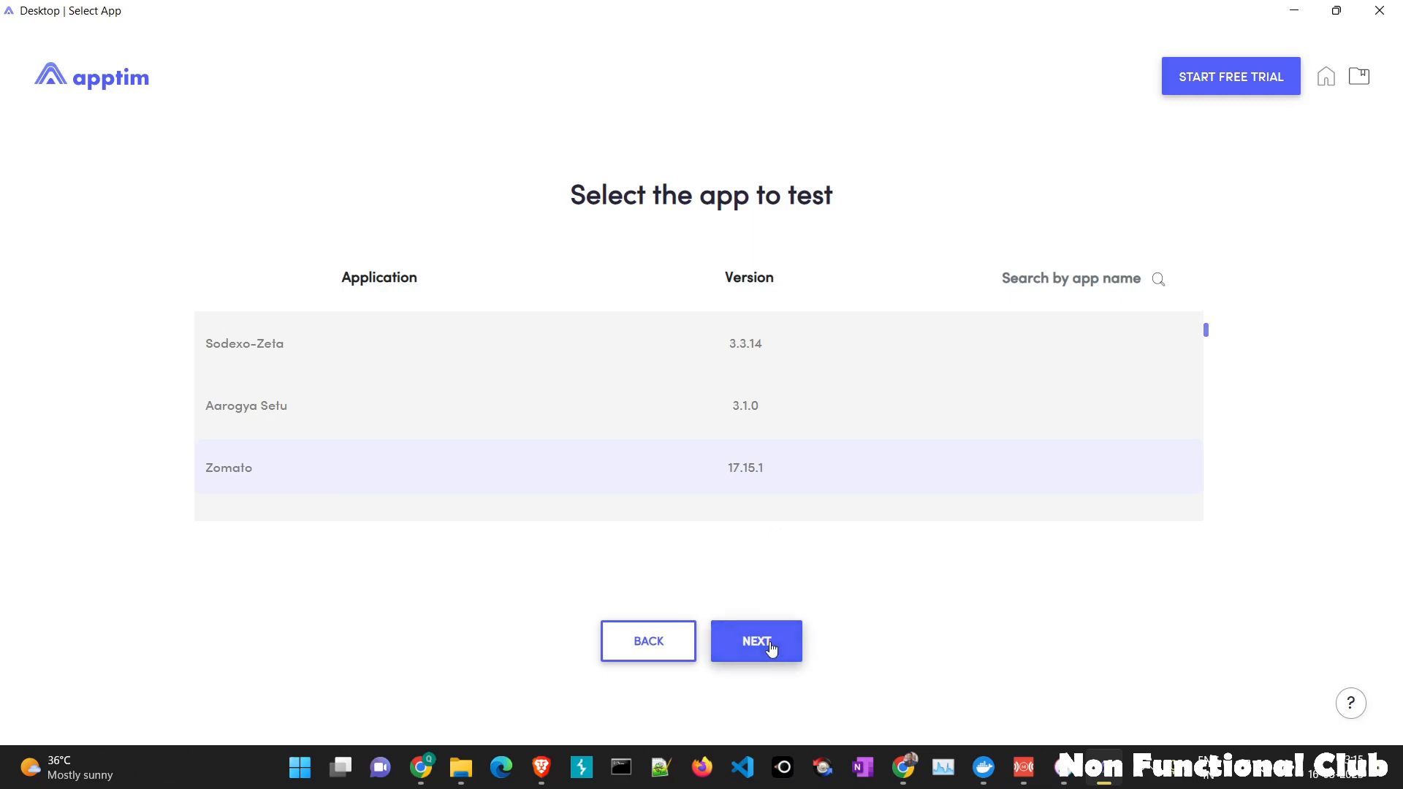
{"action": "left_click", "coordinate": [755, 641]}
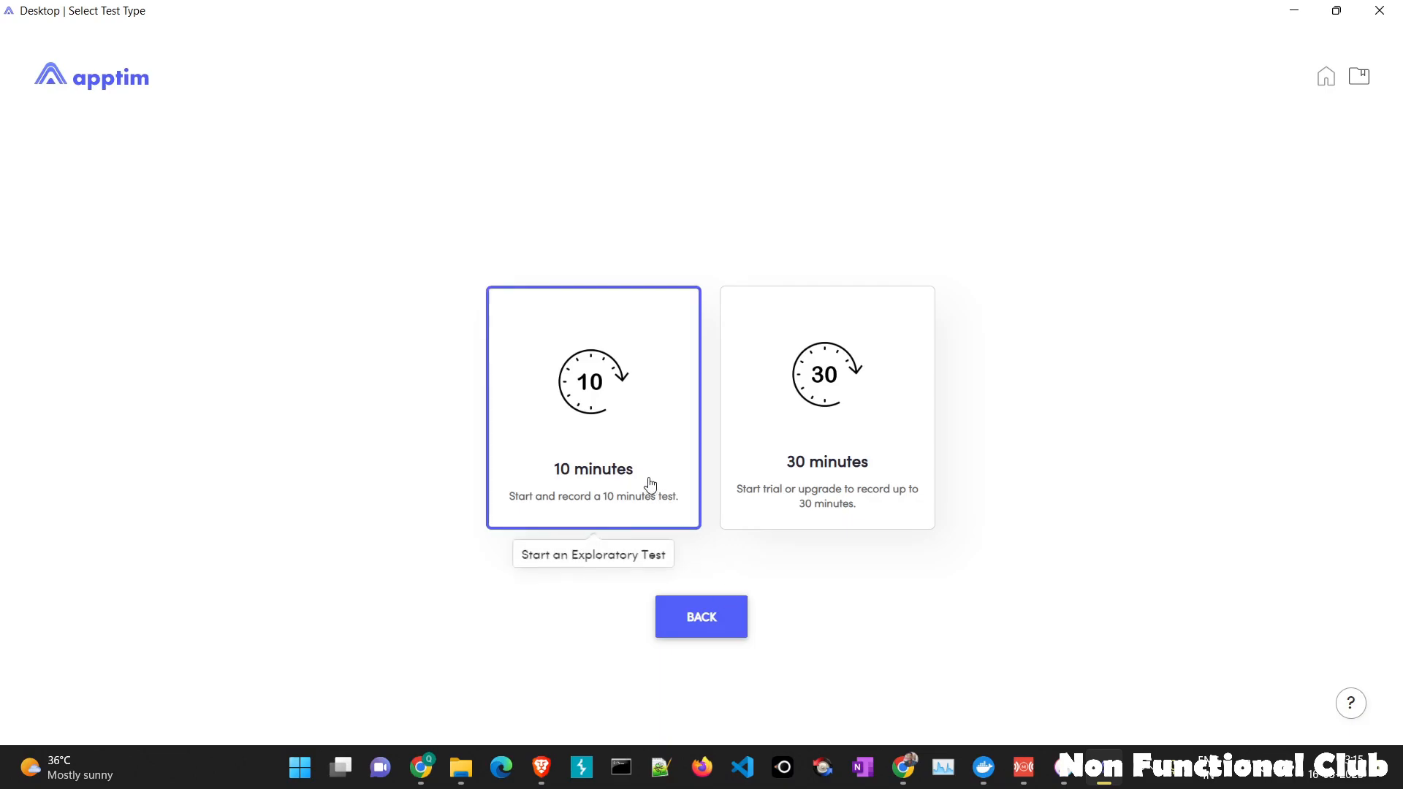
- Choose a 10-minute exploratory test, name it 'demo test zomato' and start it
{"action": "left_click", "coordinate": [593, 407]}
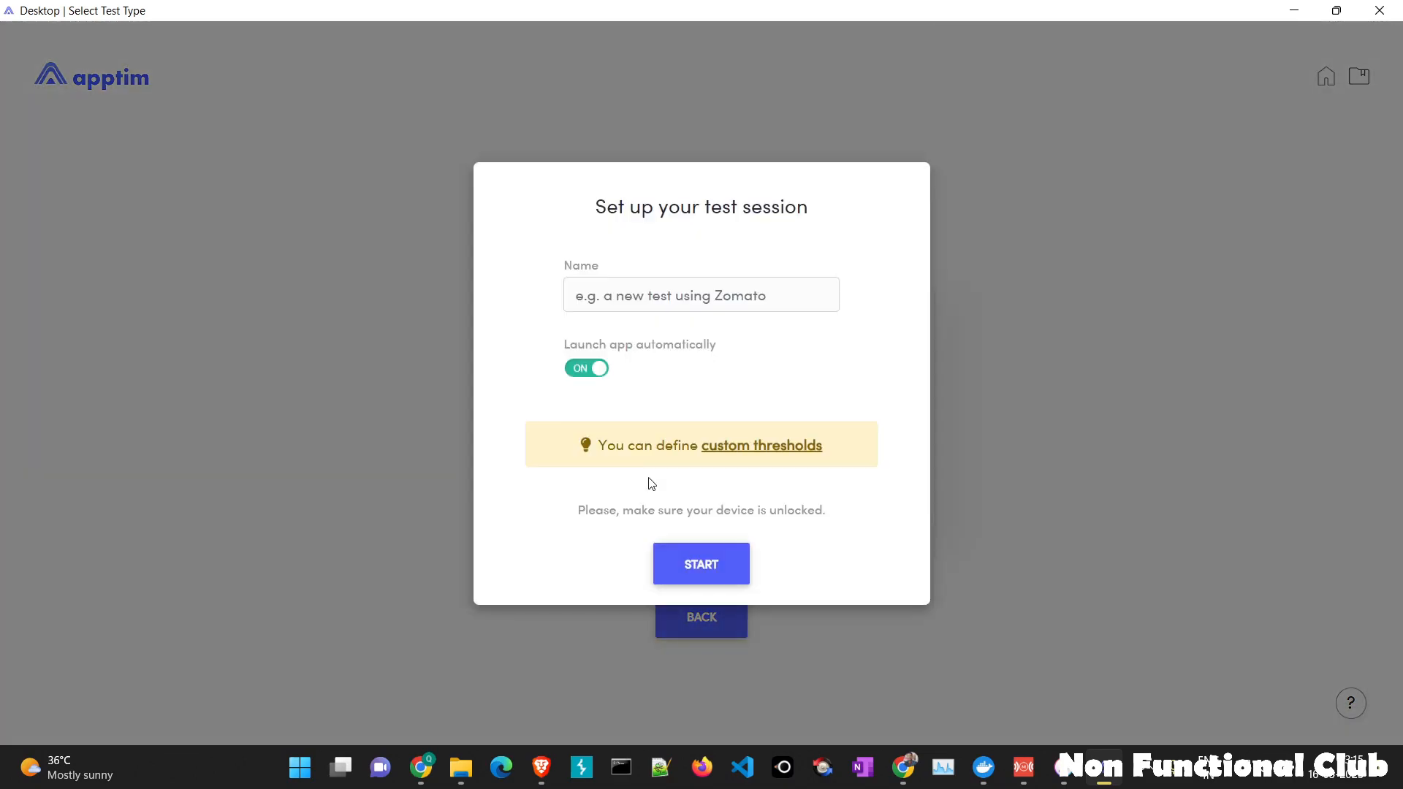
{"action": "left_click", "coordinate": [700, 295]}
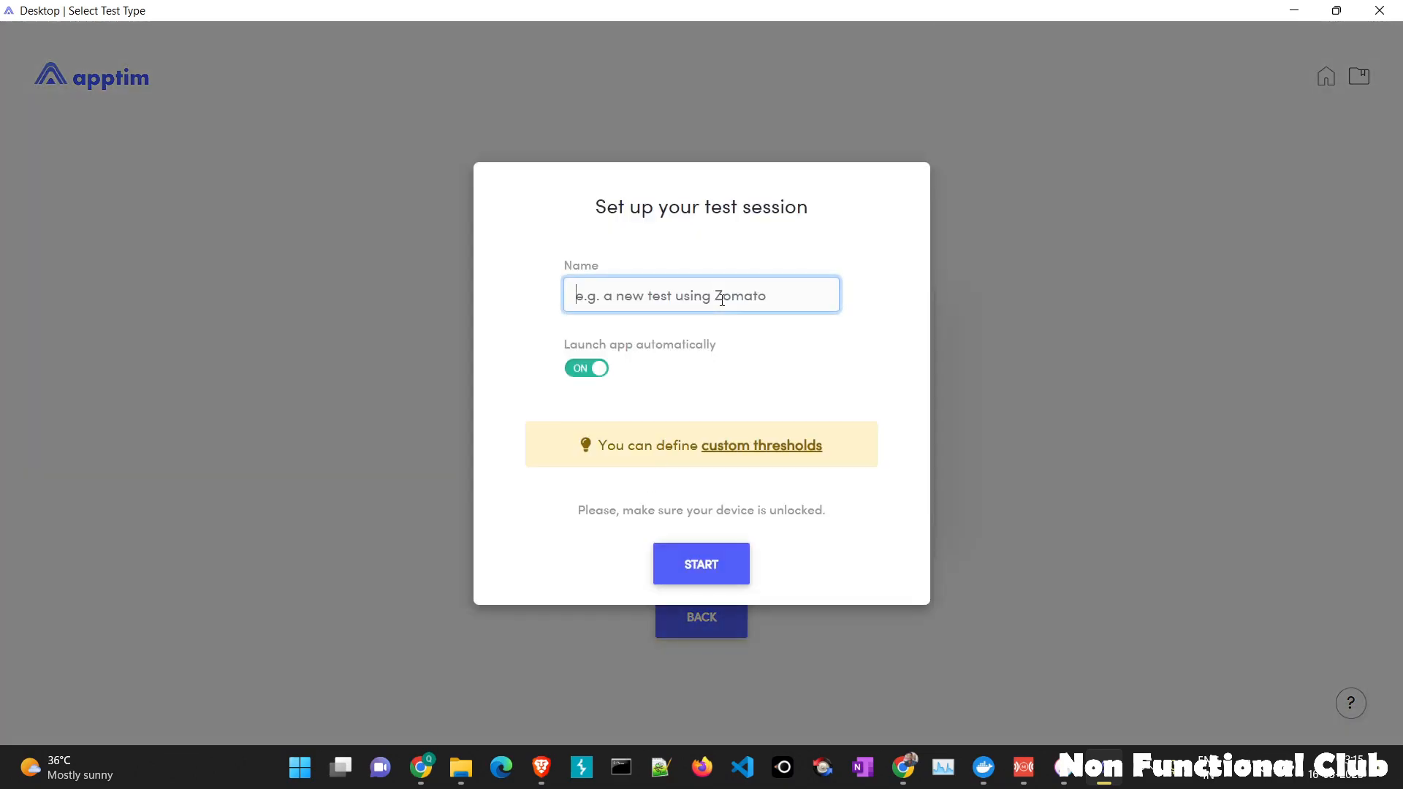
{"action": "type", "text": "demo"}
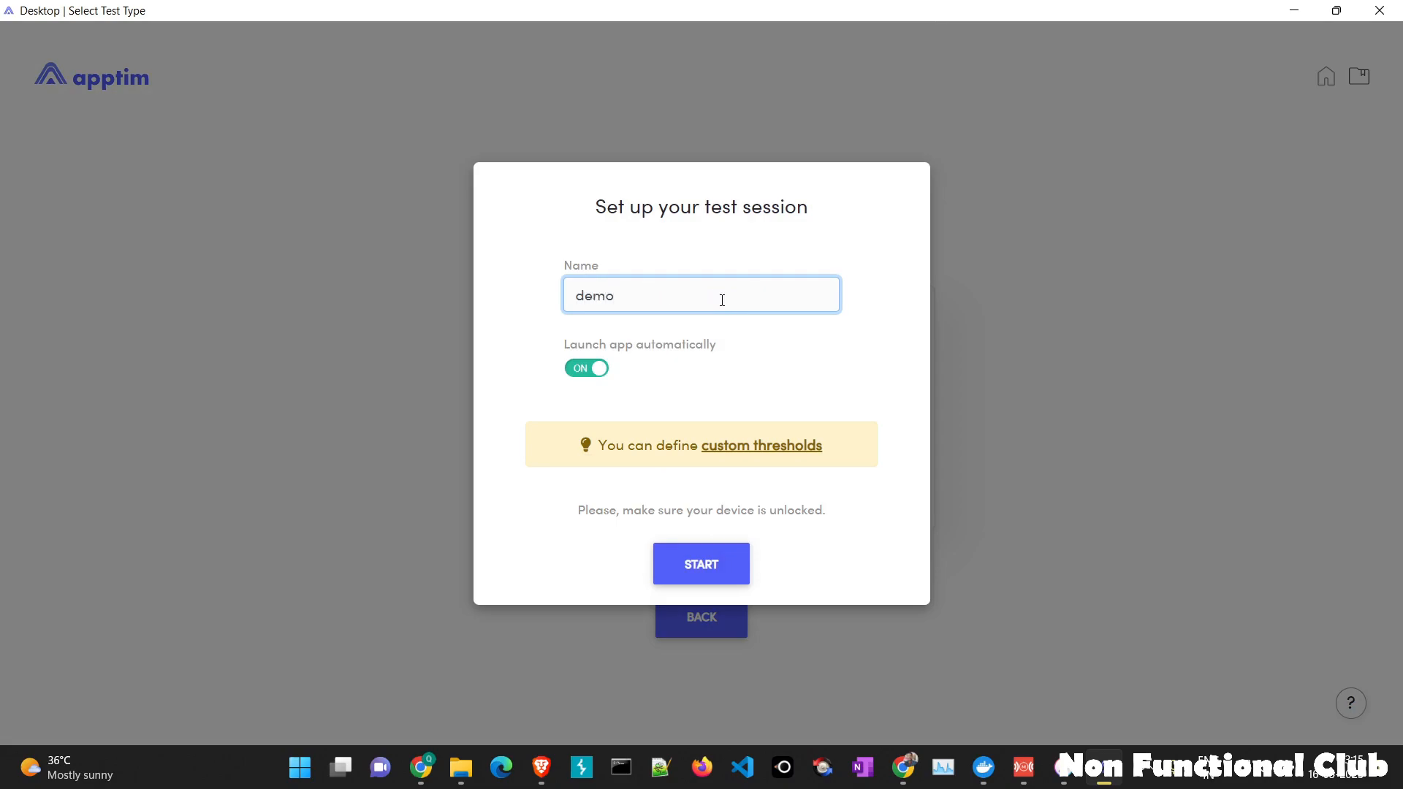
{"action": "type", "text": "test"}
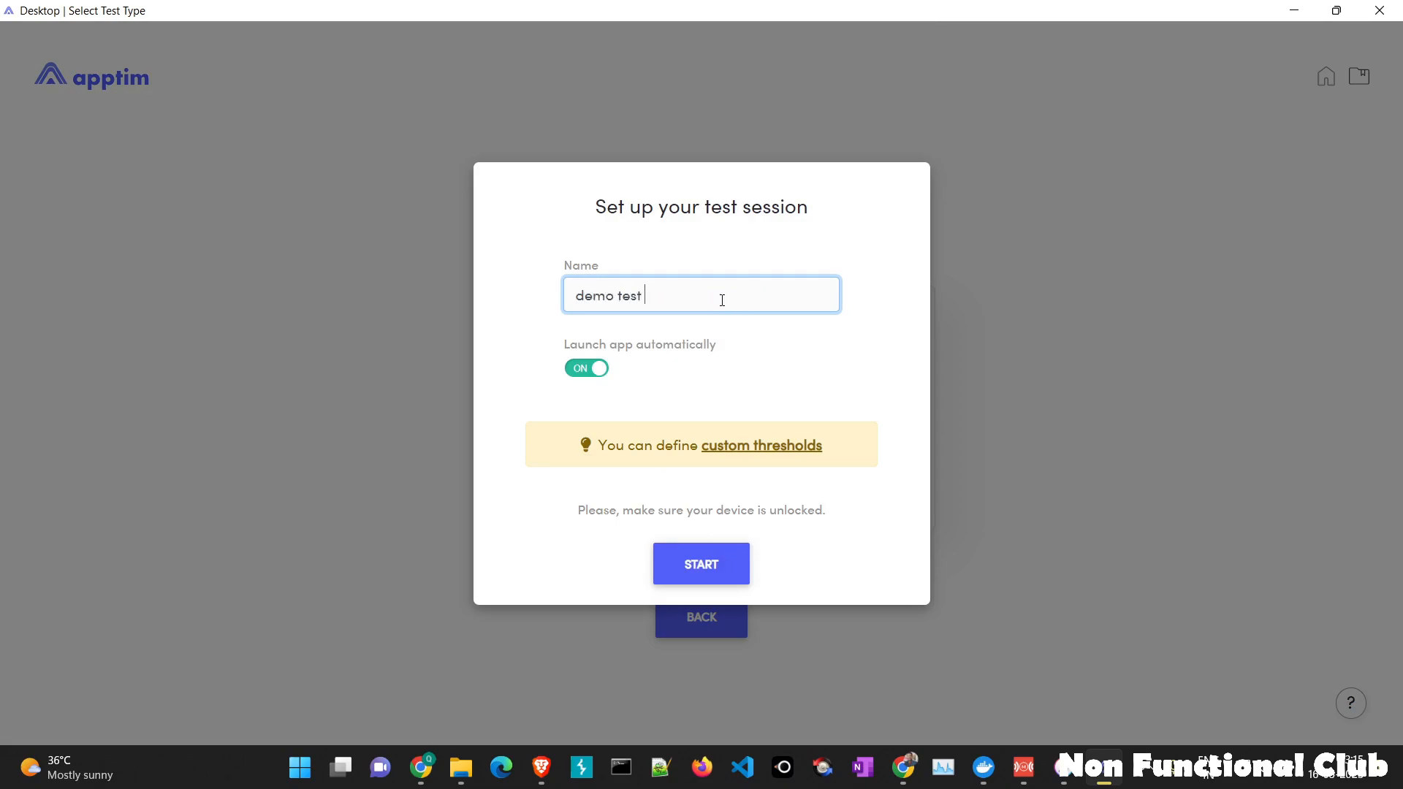
{"action": "type", "text": "zomato"}
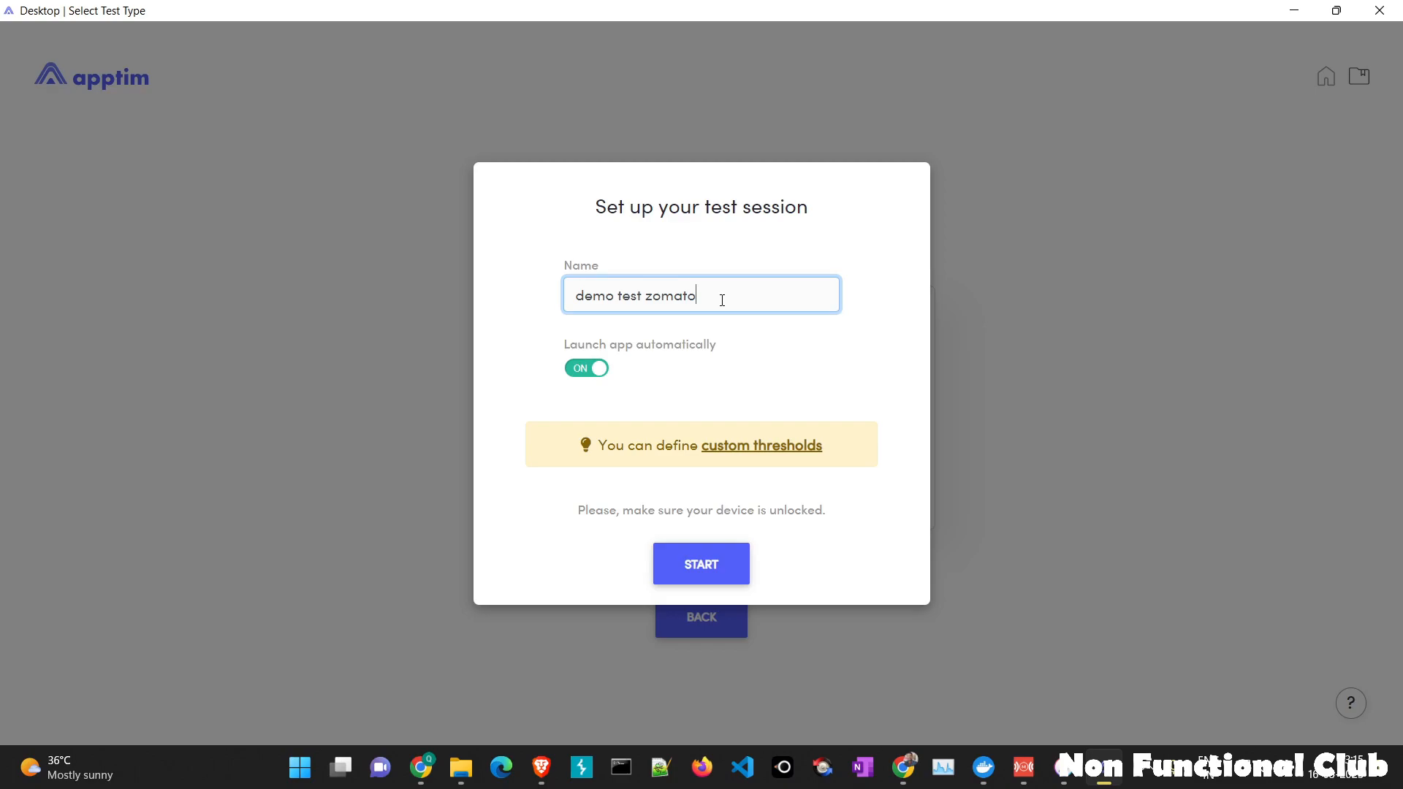
{"action": "mouse_move", "coordinate": [586, 367]}
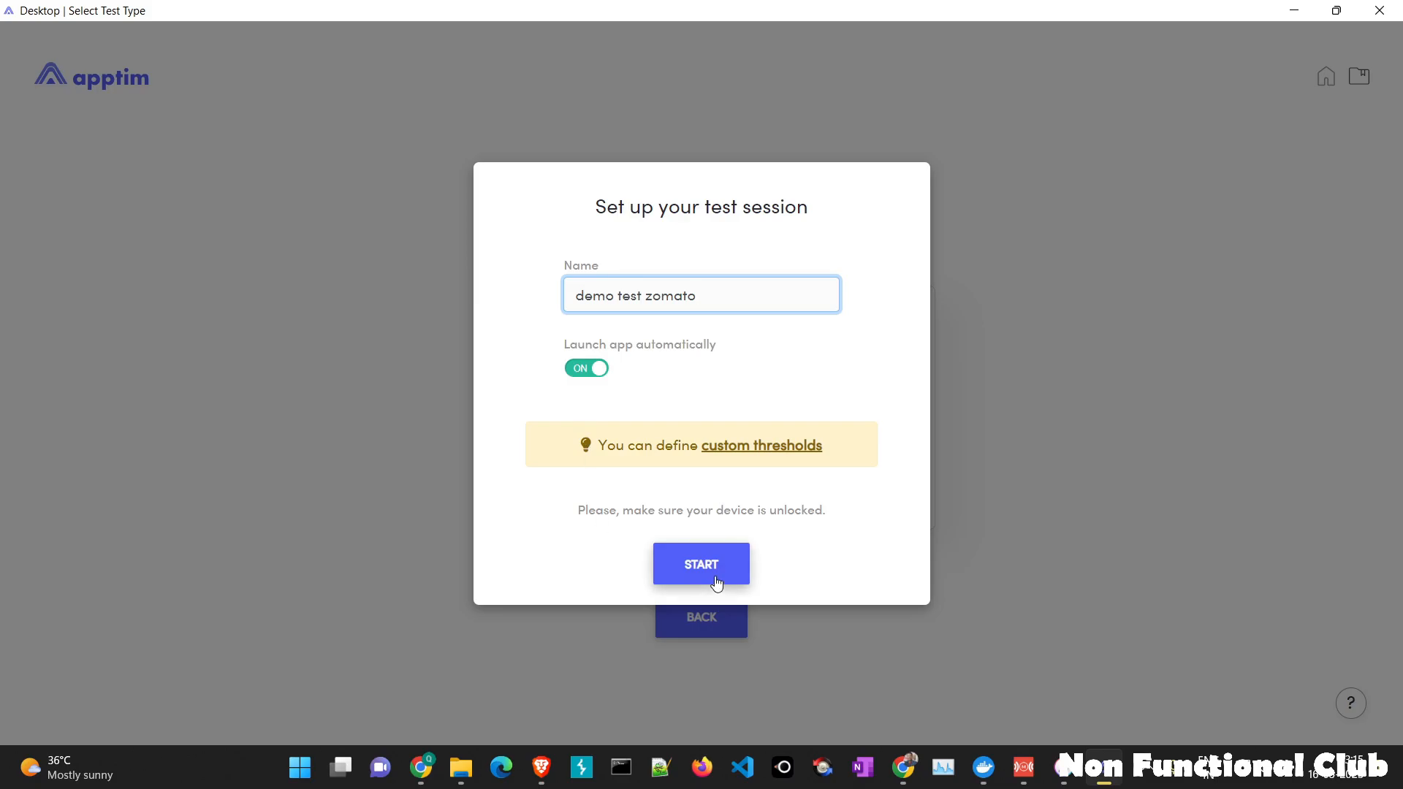
{"action": "left_click", "coordinate": [700, 564]}
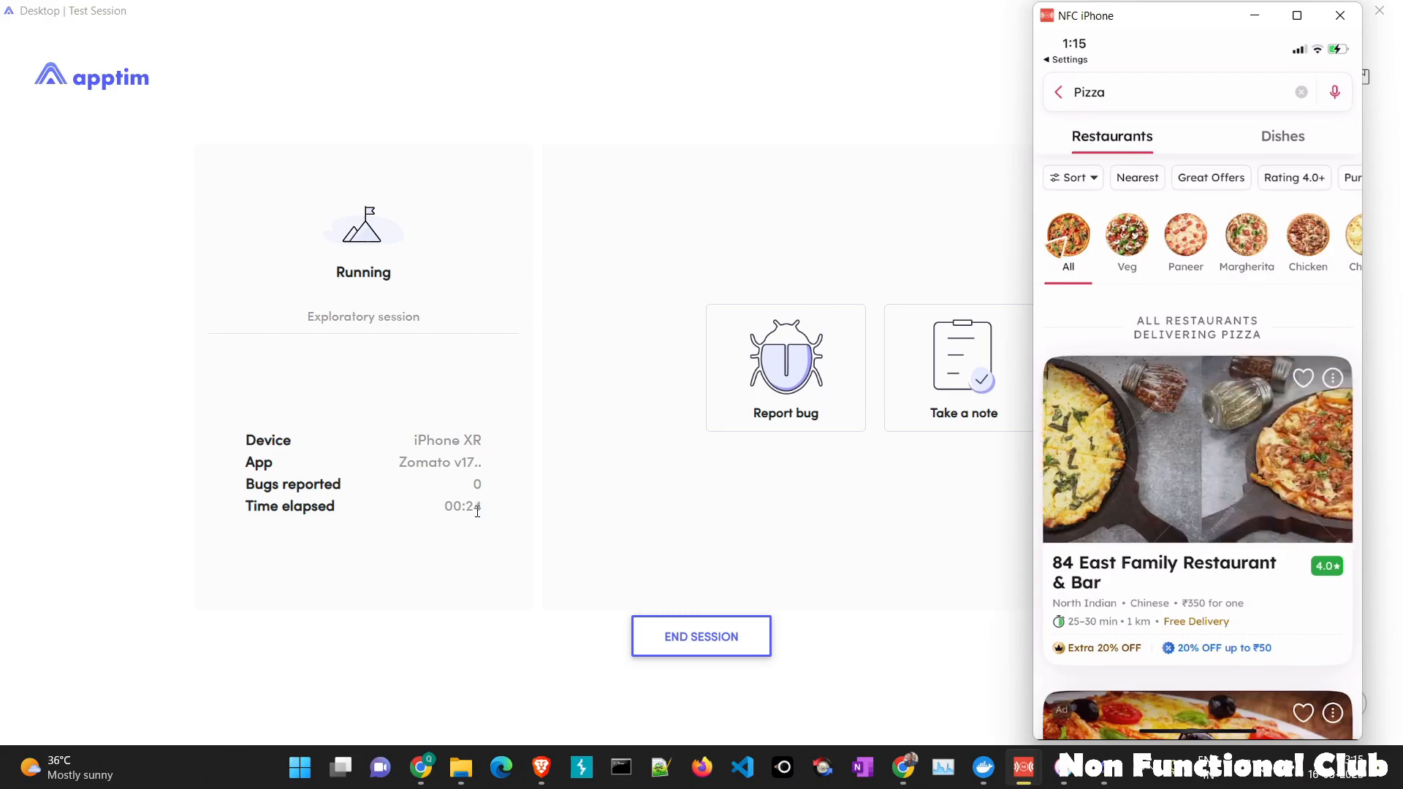
- Browse pizza restaurant results in Zomato on the mirrored iPhone, then request ending the session
{"action": "left_click", "coordinate": [1127, 242]}
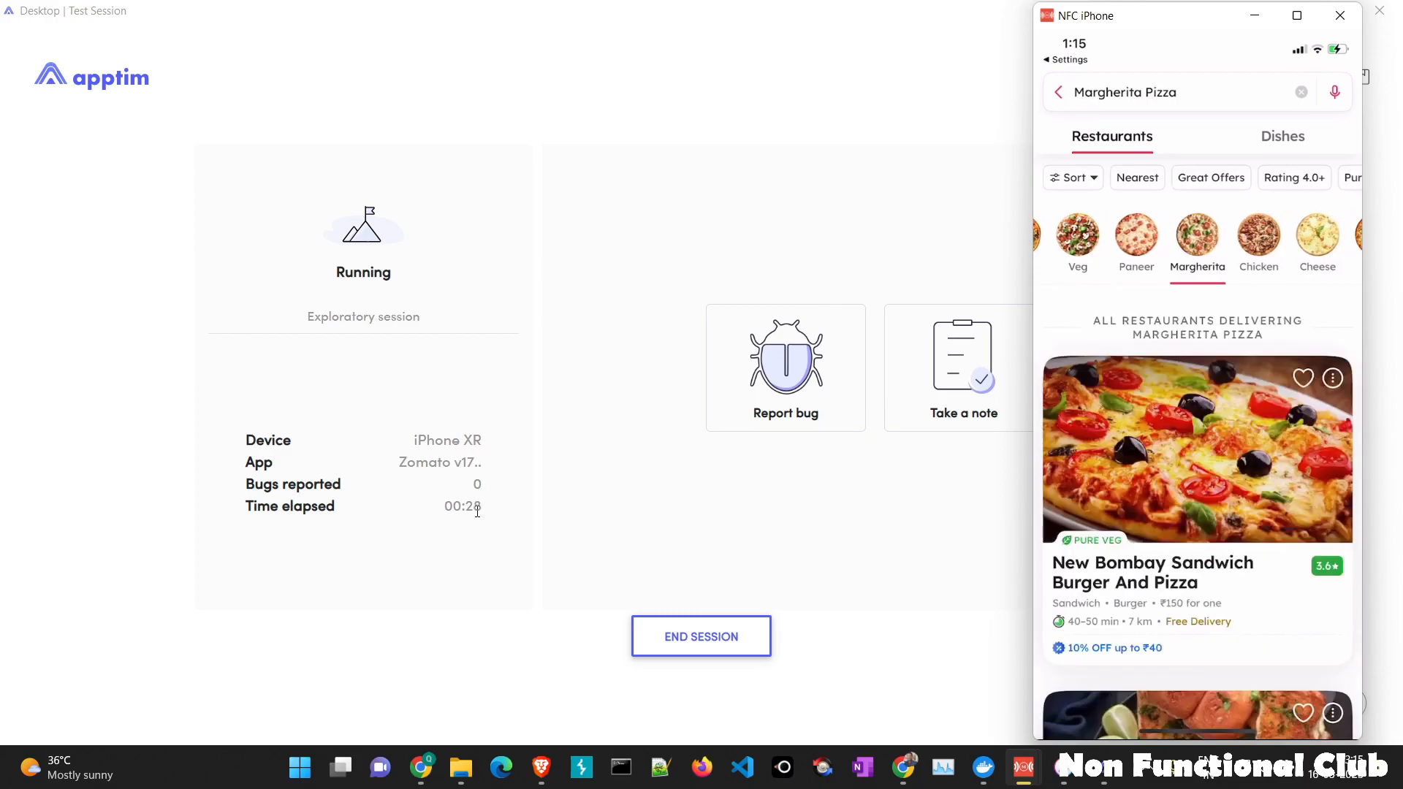
{"action": "scroll", "scroll_direction": "down", "scroll_amount": 3}
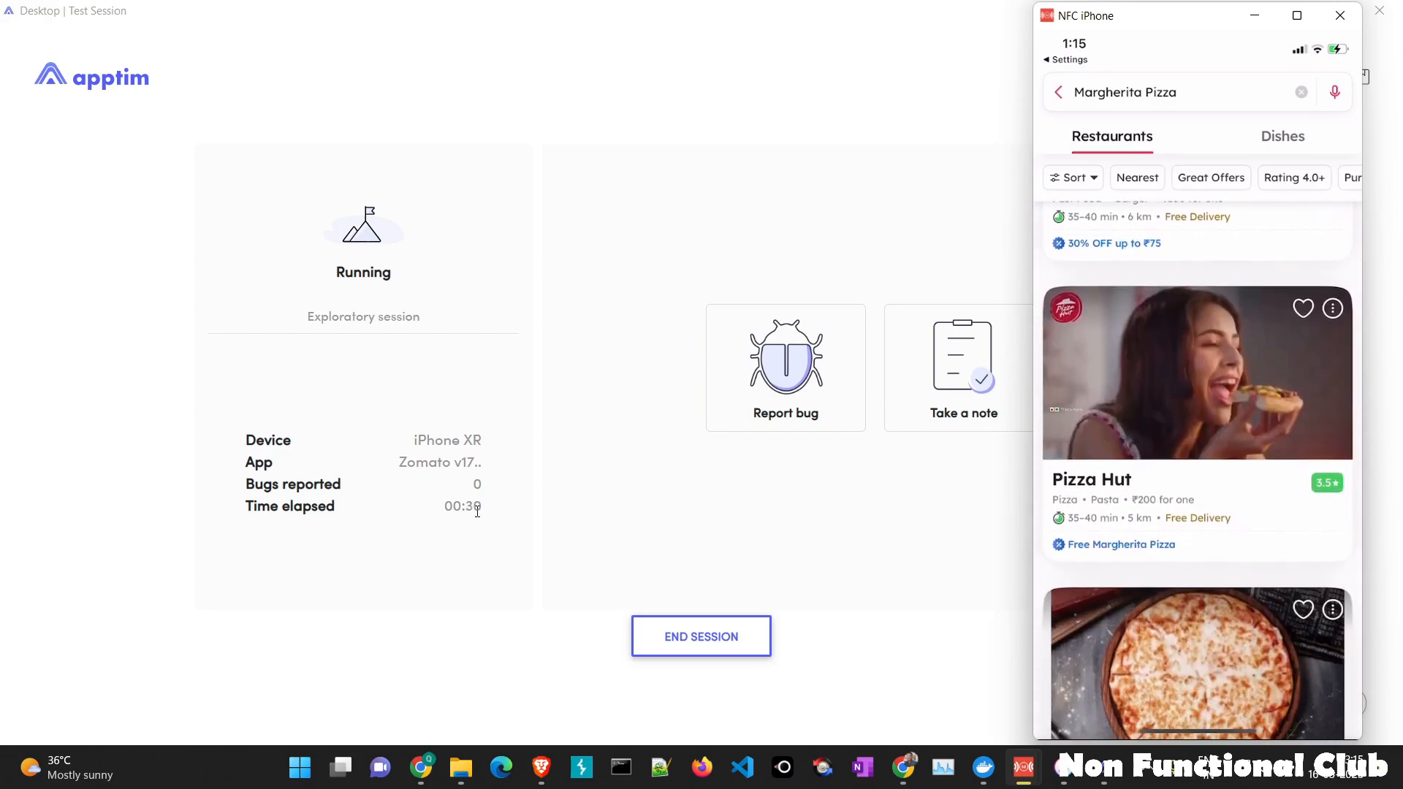
{"action": "scroll", "scroll_direction": "down", "scroll_amount": 3}
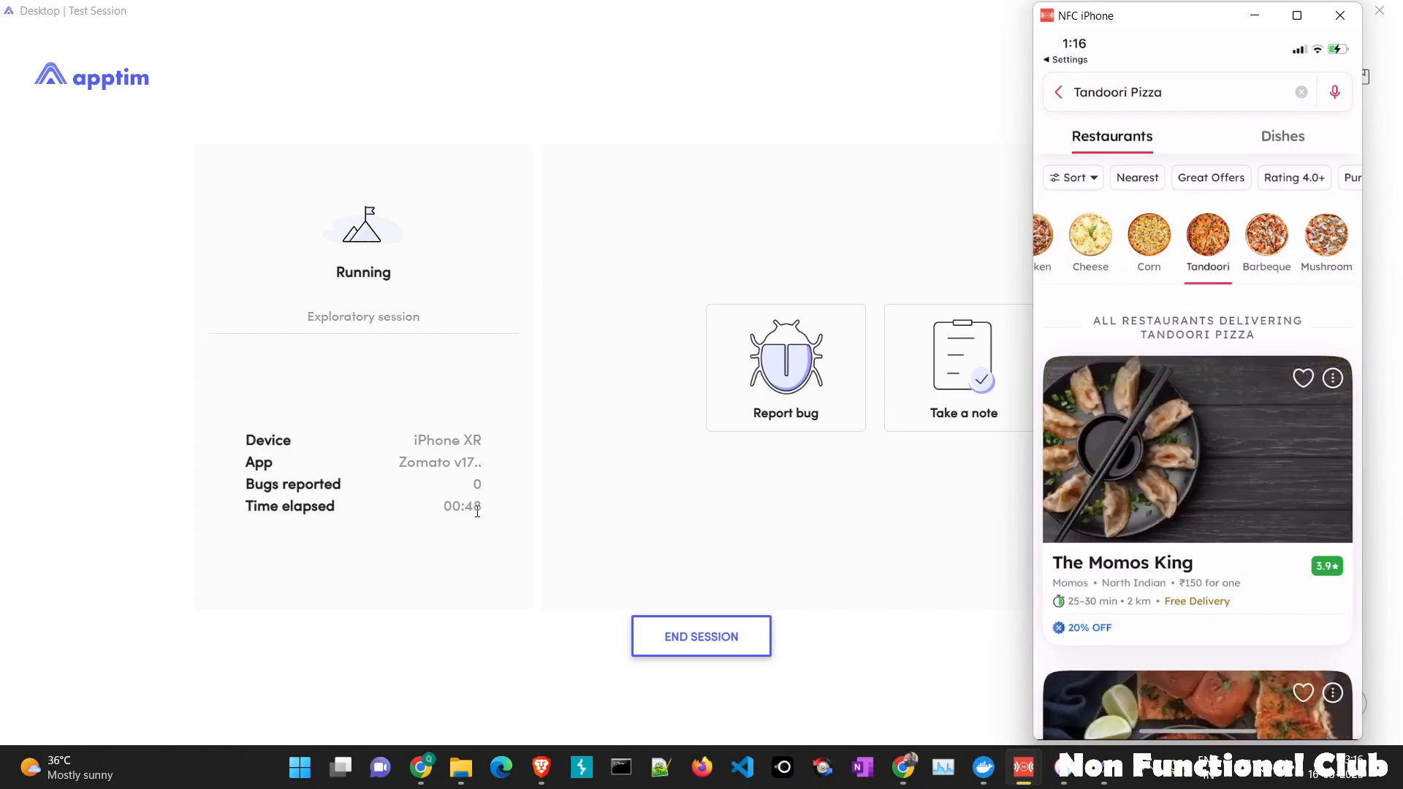
{"action": "mouse_move", "coordinate": [702, 525]}
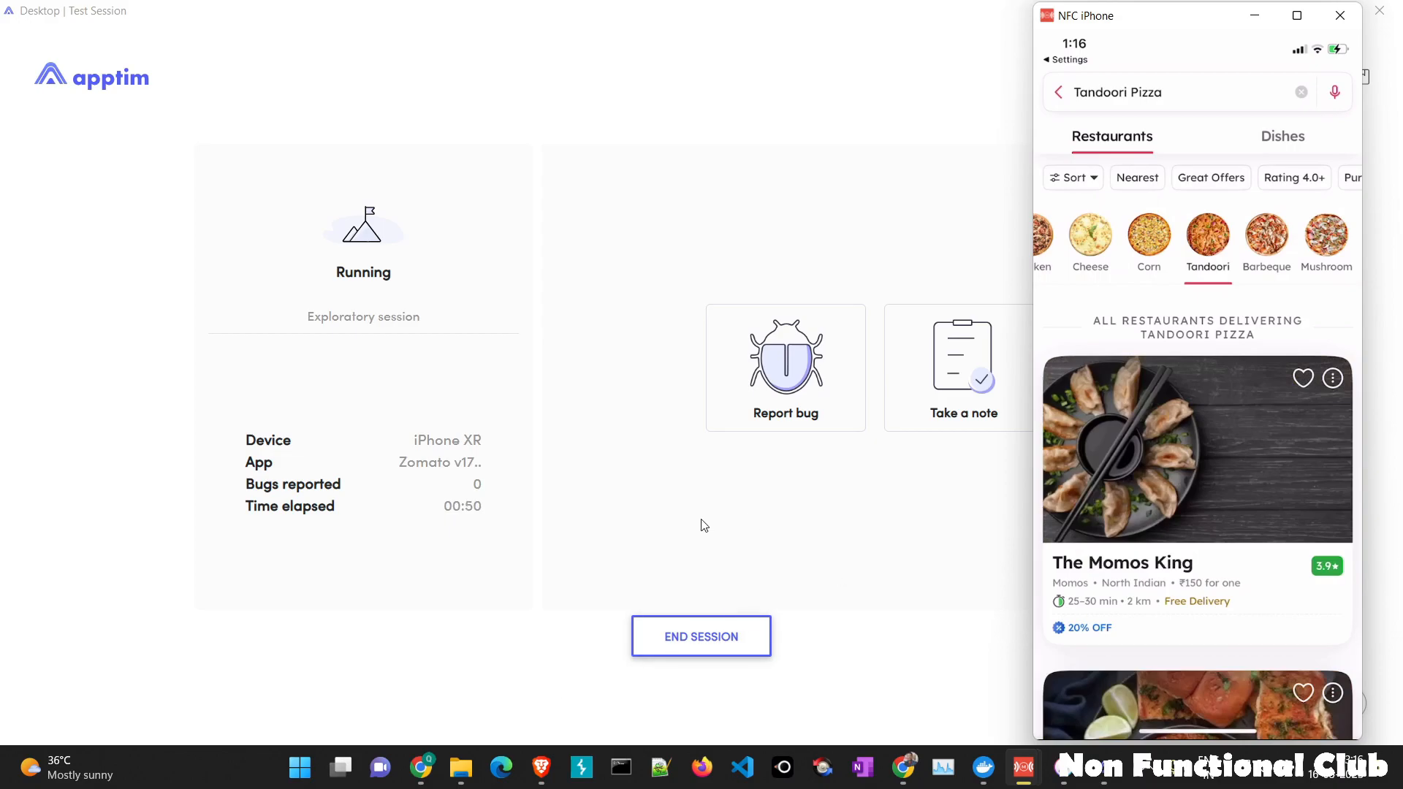
{"action": "mouse_move", "coordinate": [744, 509]}
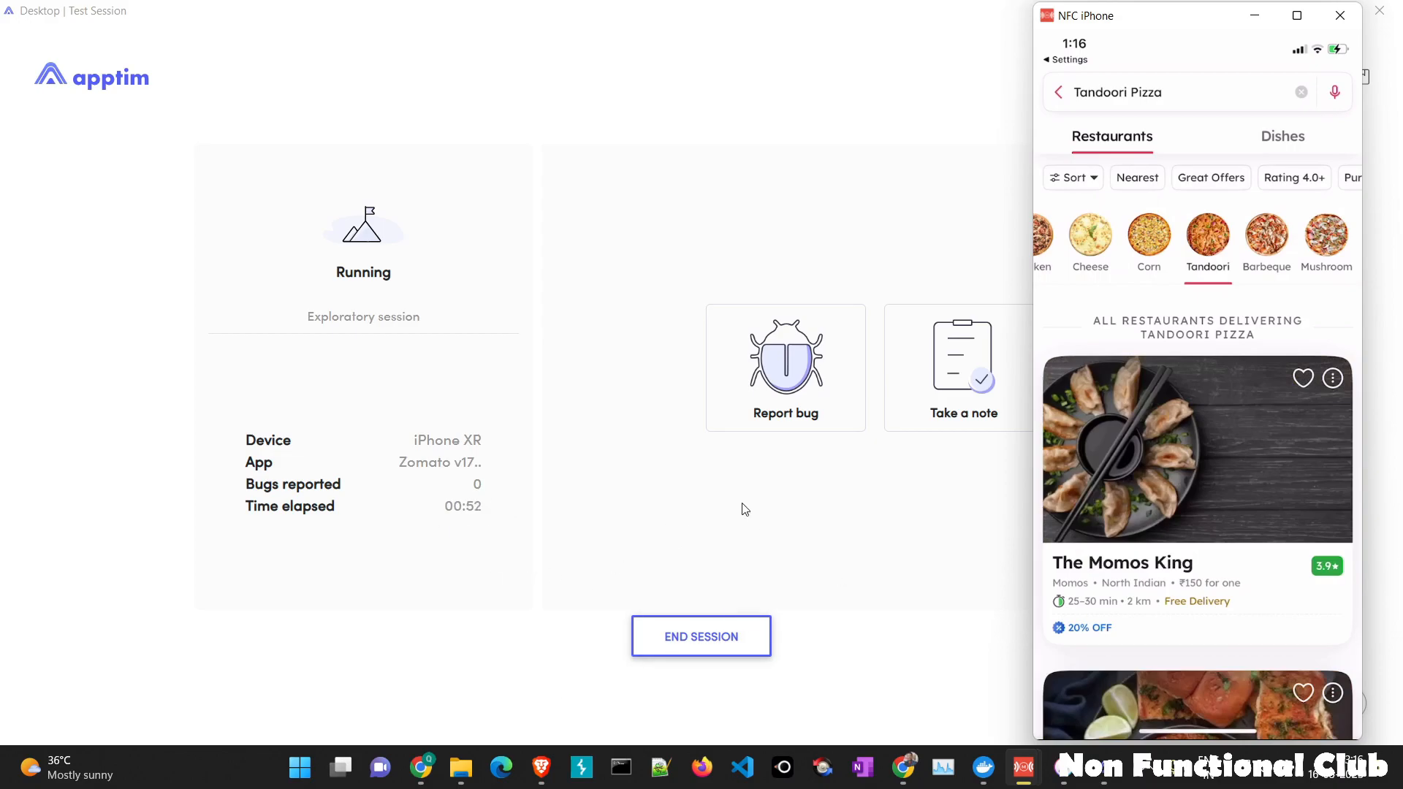
{"action": "left_click", "coordinate": [700, 637]}
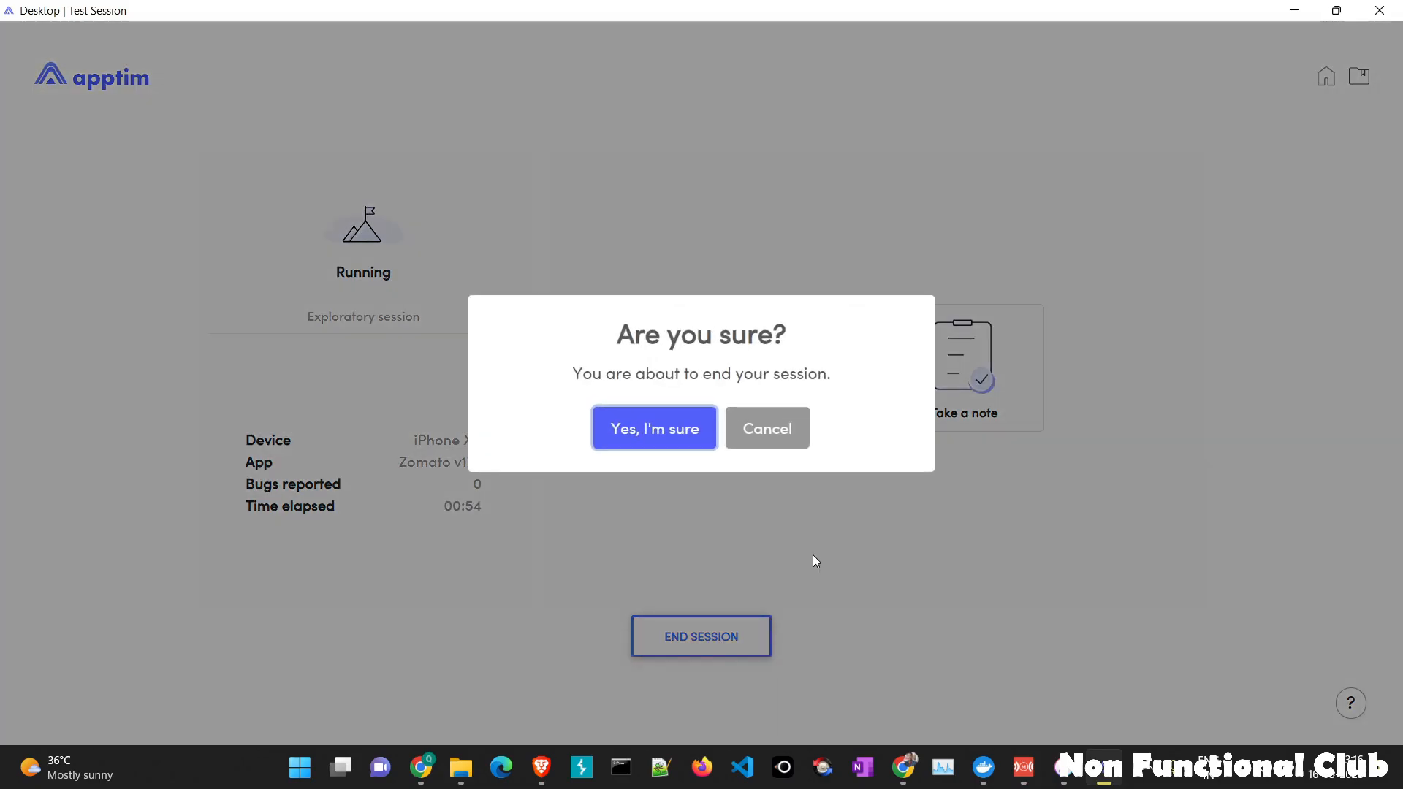
- Confirm ending the session so the Review Exploratory Session report is processed
{"action": "left_click", "coordinate": [653, 427]}
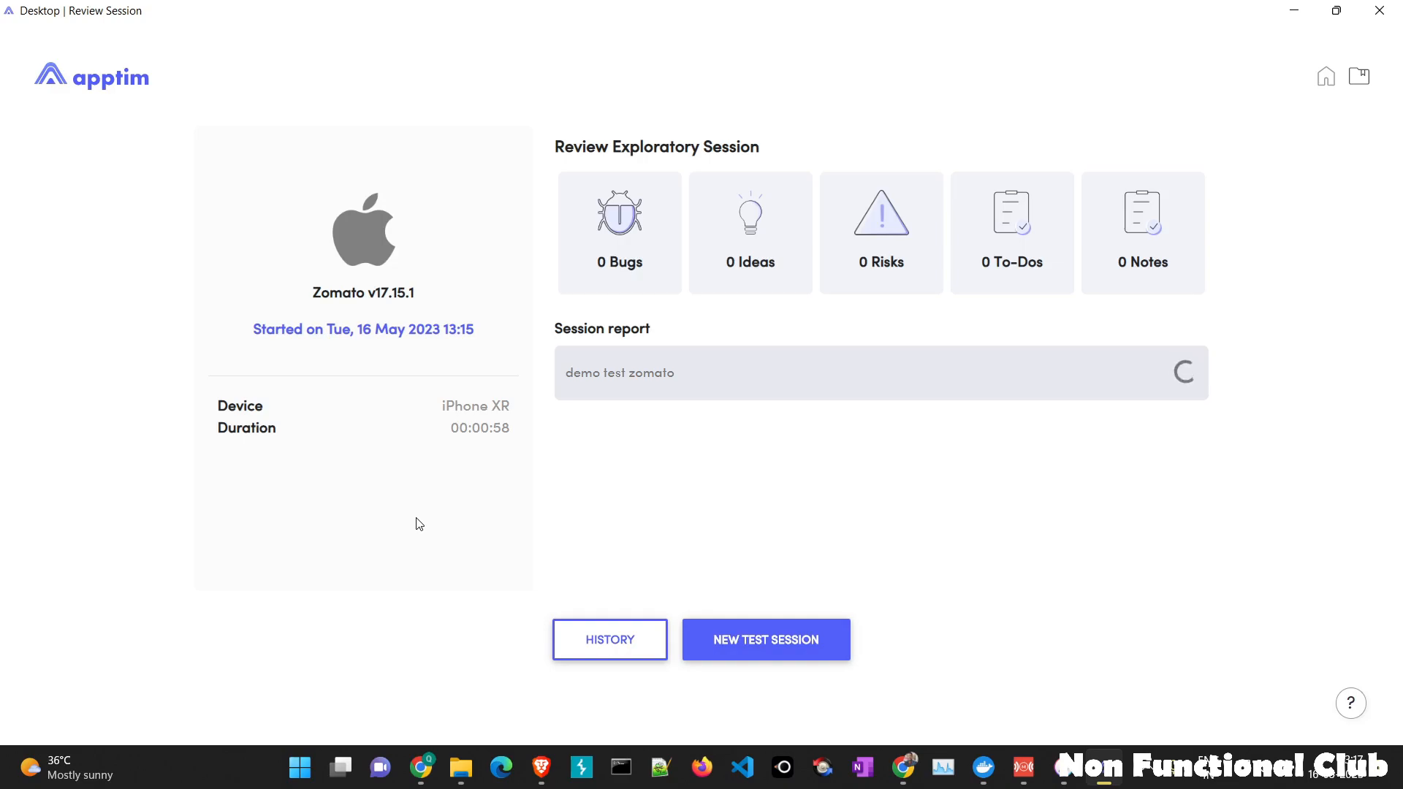
{"action": "mouse_move", "coordinate": [774, 419]}
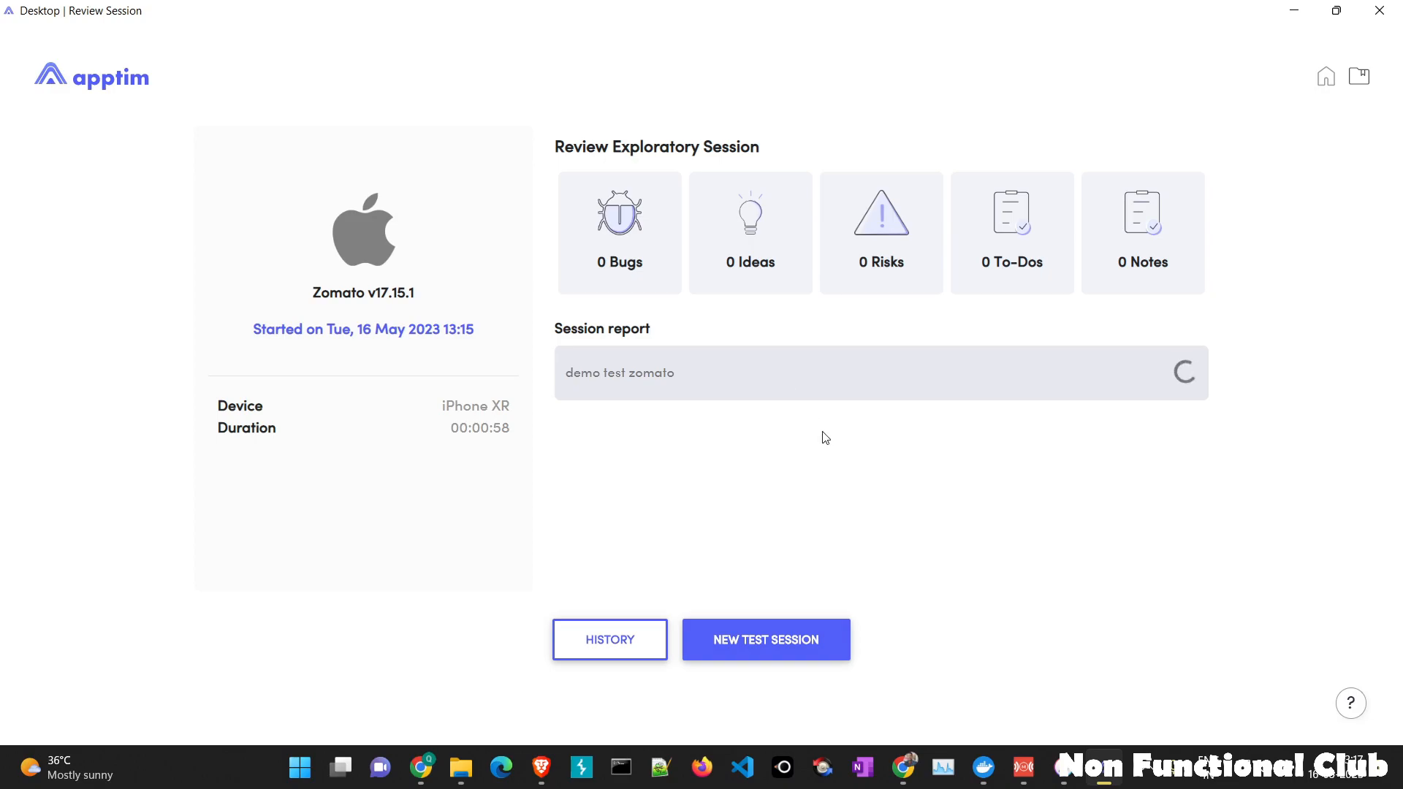
{"action": "mouse_move", "coordinate": [370, 533]}
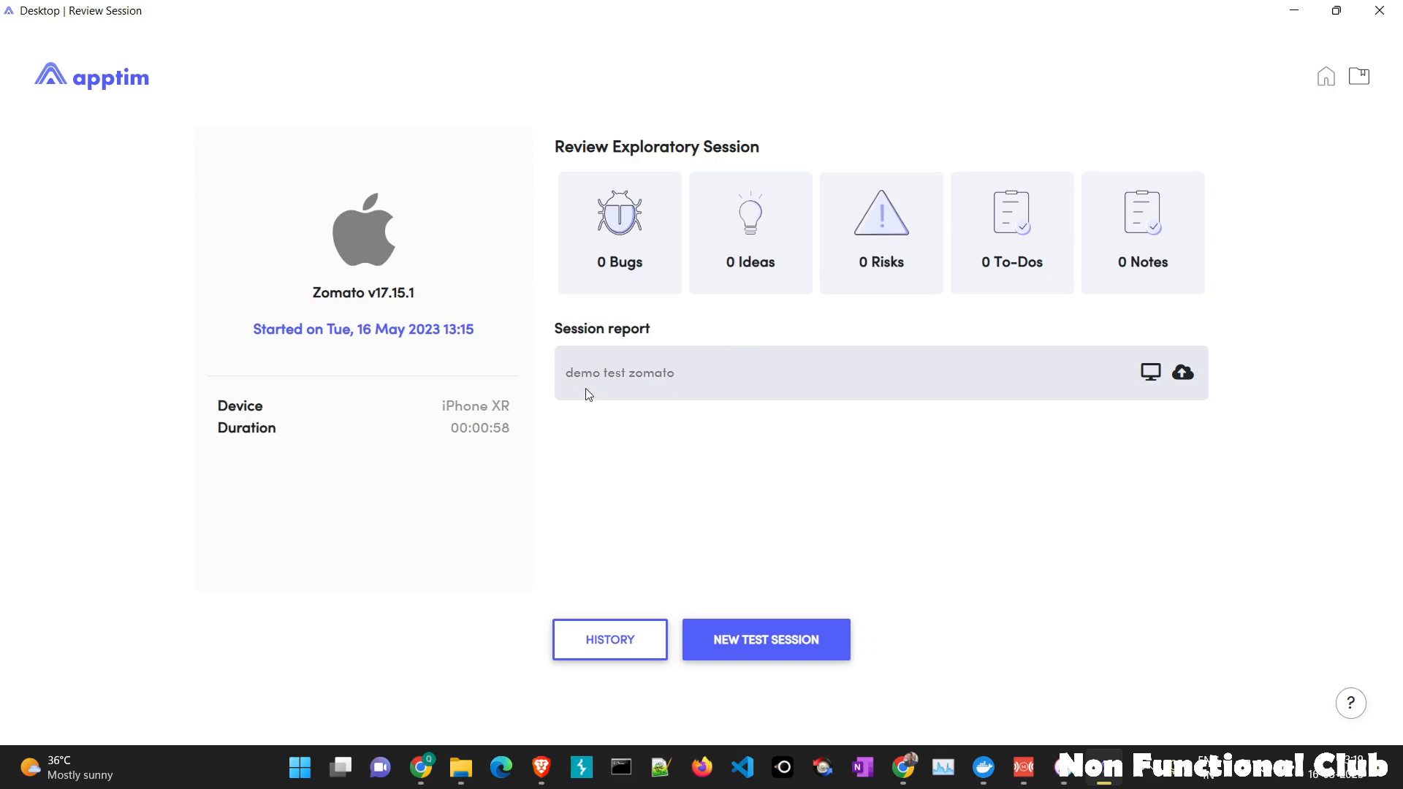
{"action": "mouse_move", "coordinate": [1149, 374]}
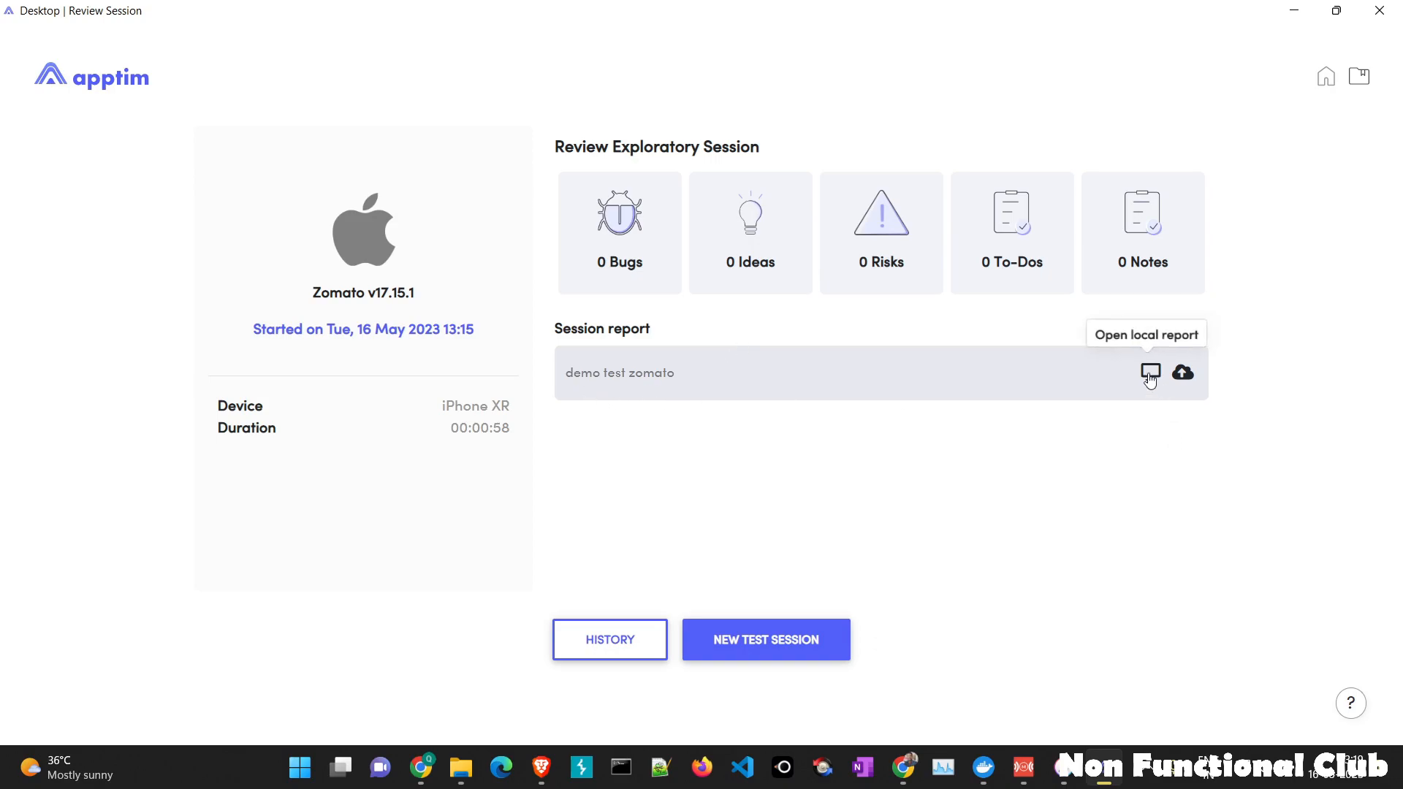
- Open the demo test zomato local report and play back its recorded session video
{"action": "left_click", "coordinate": [1149, 373]}
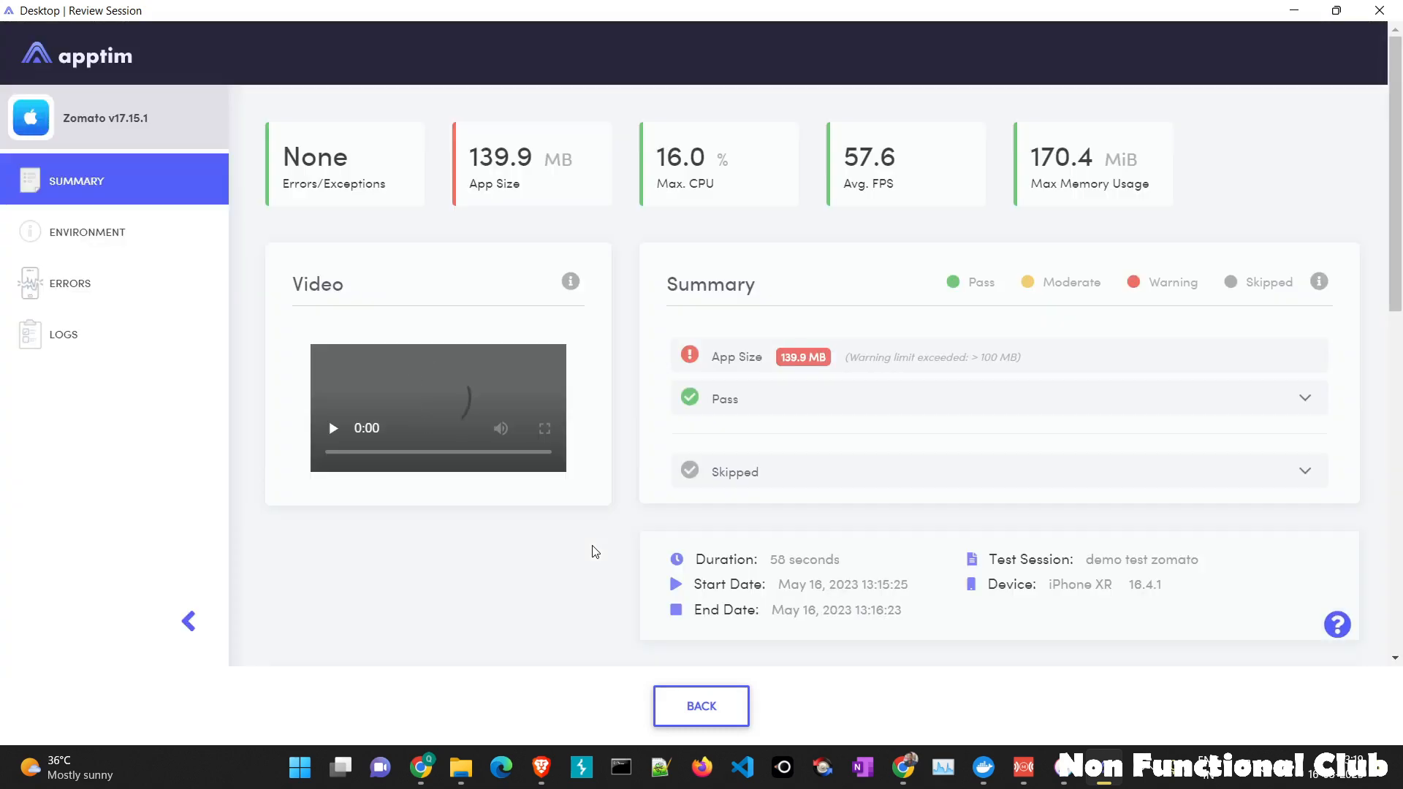
{"action": "left_click", "coordinate": [333, 427]}
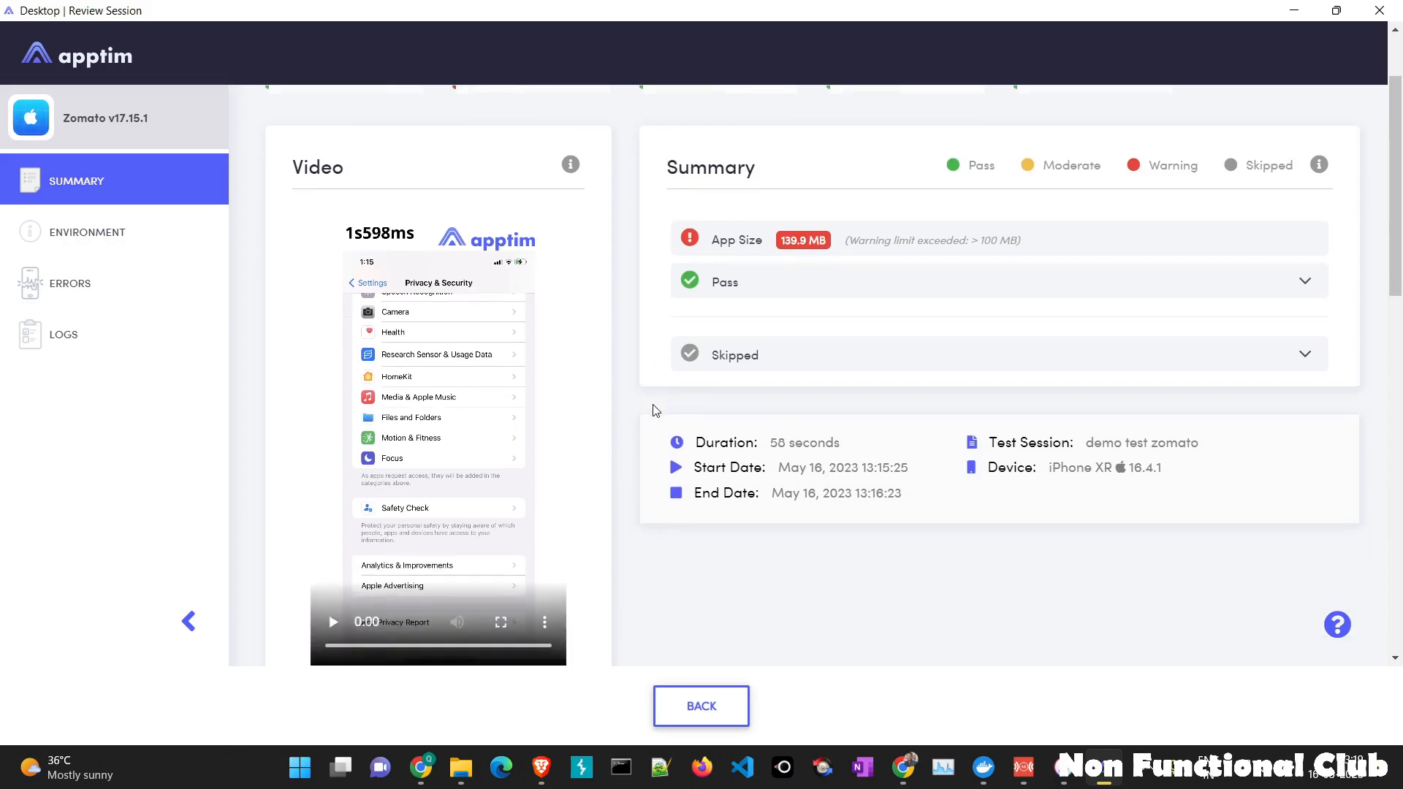
{"action": "scroll", "scroll_direction": "down", "scroll_amount": 3}
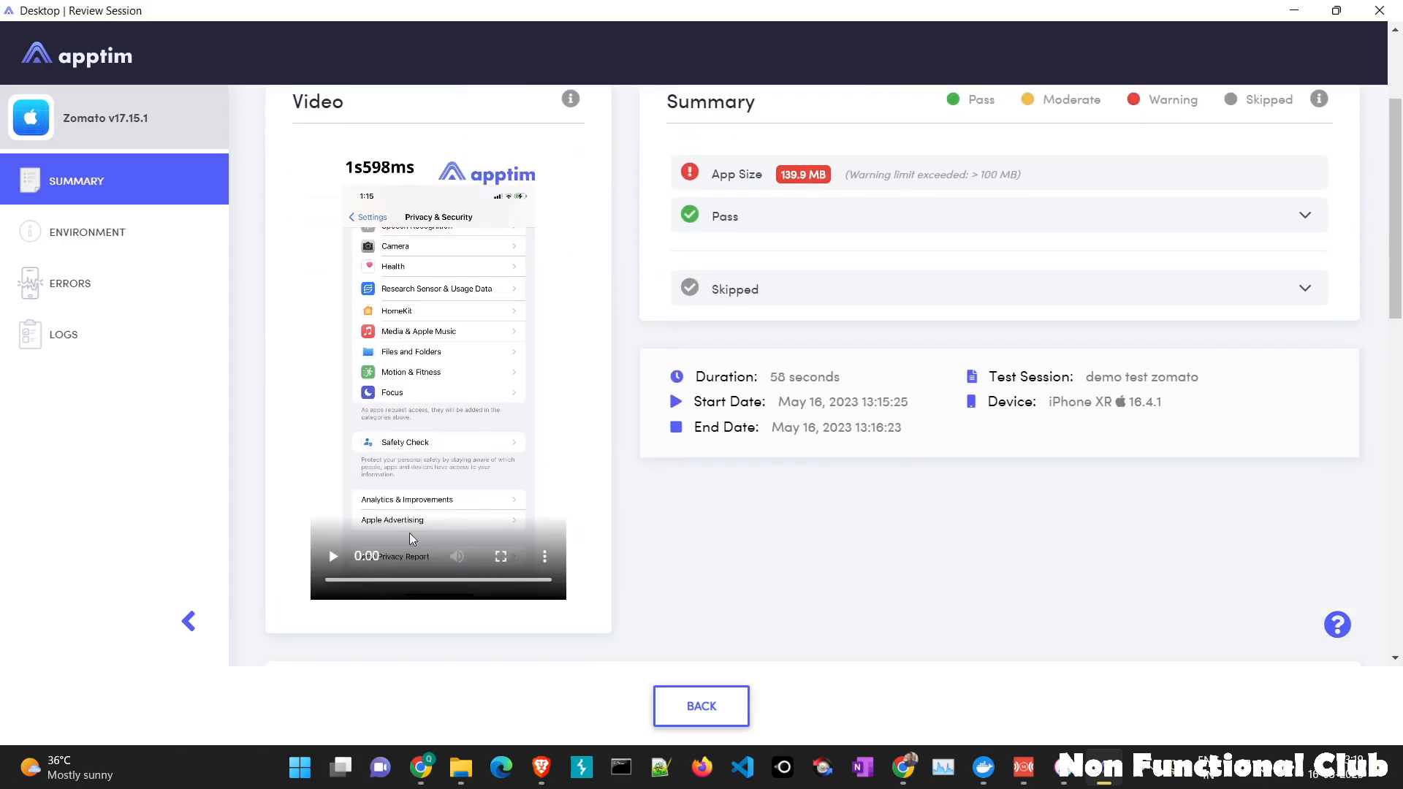
{"action": "left_click", "coordinate": [332, 556]}
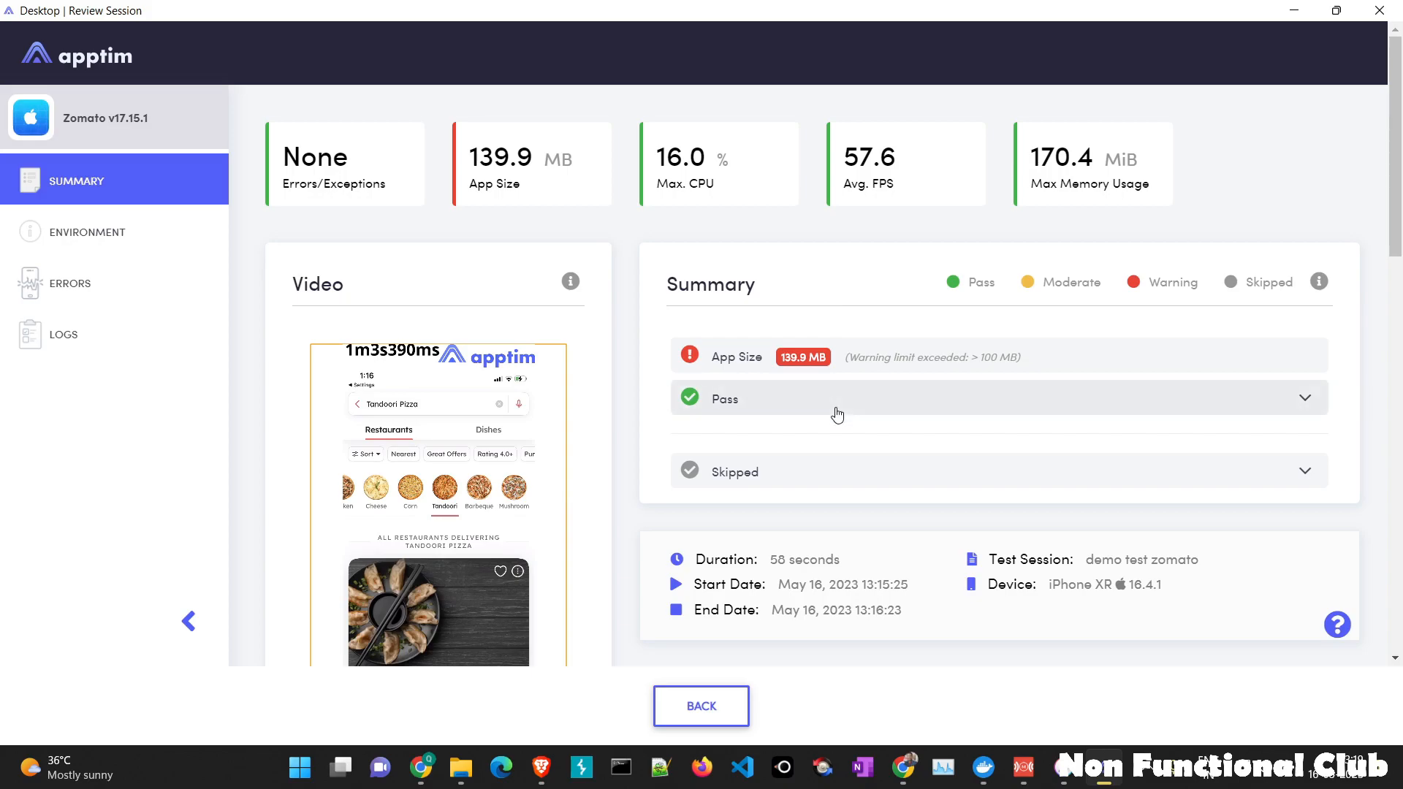
- Scroll through the report's Resources charts for CPU, threads, memory, network and render FPS
{"action": "scroll", "scroll_direction": "down", "scroll_amount": 3}
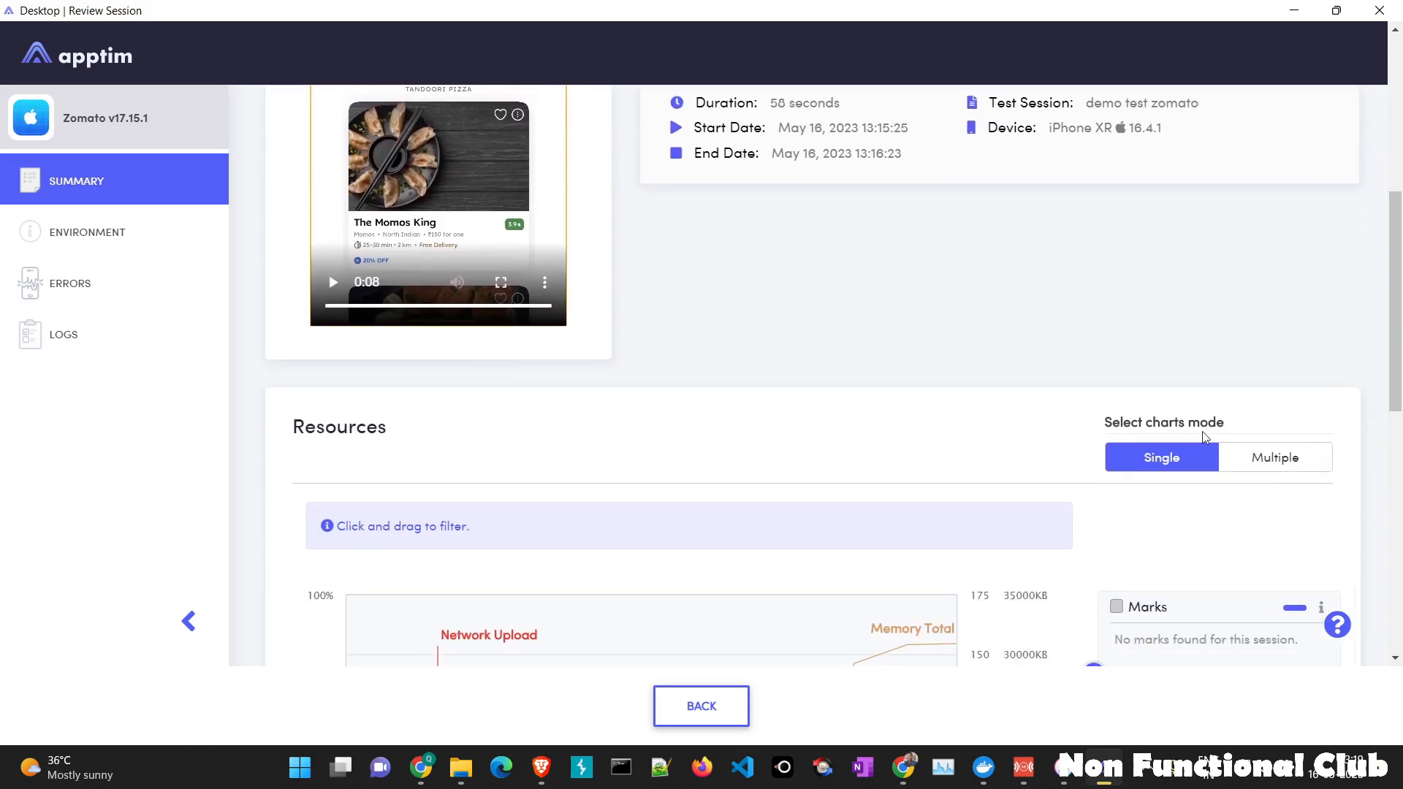
{"action": "left_click", "coordinate": [1274, 458]}
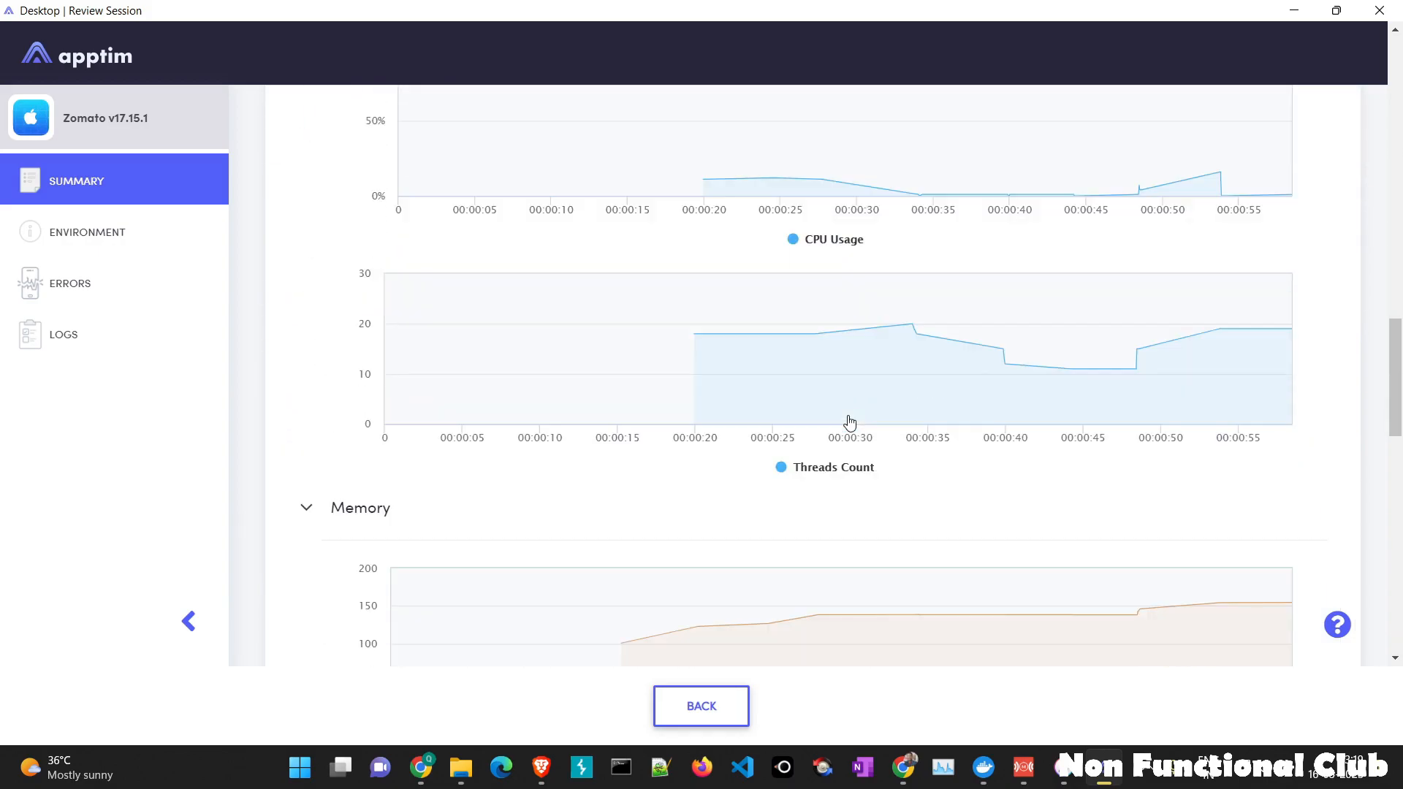
{"action": "scroll", "scroll_direction": "down", "scroll_amount": 3}
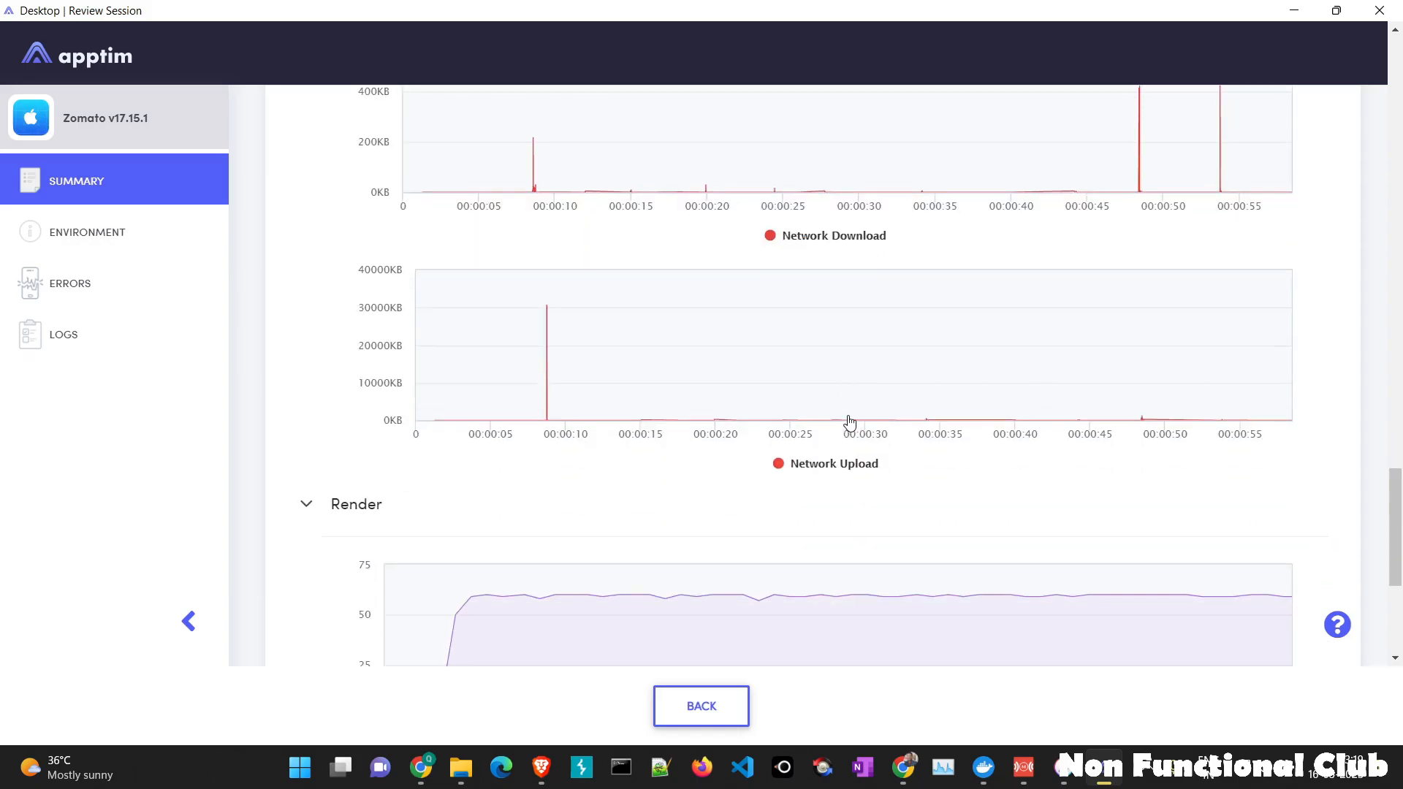
{"action": "scroll", "scroll_direction": "down", "scroll_amount": 3}
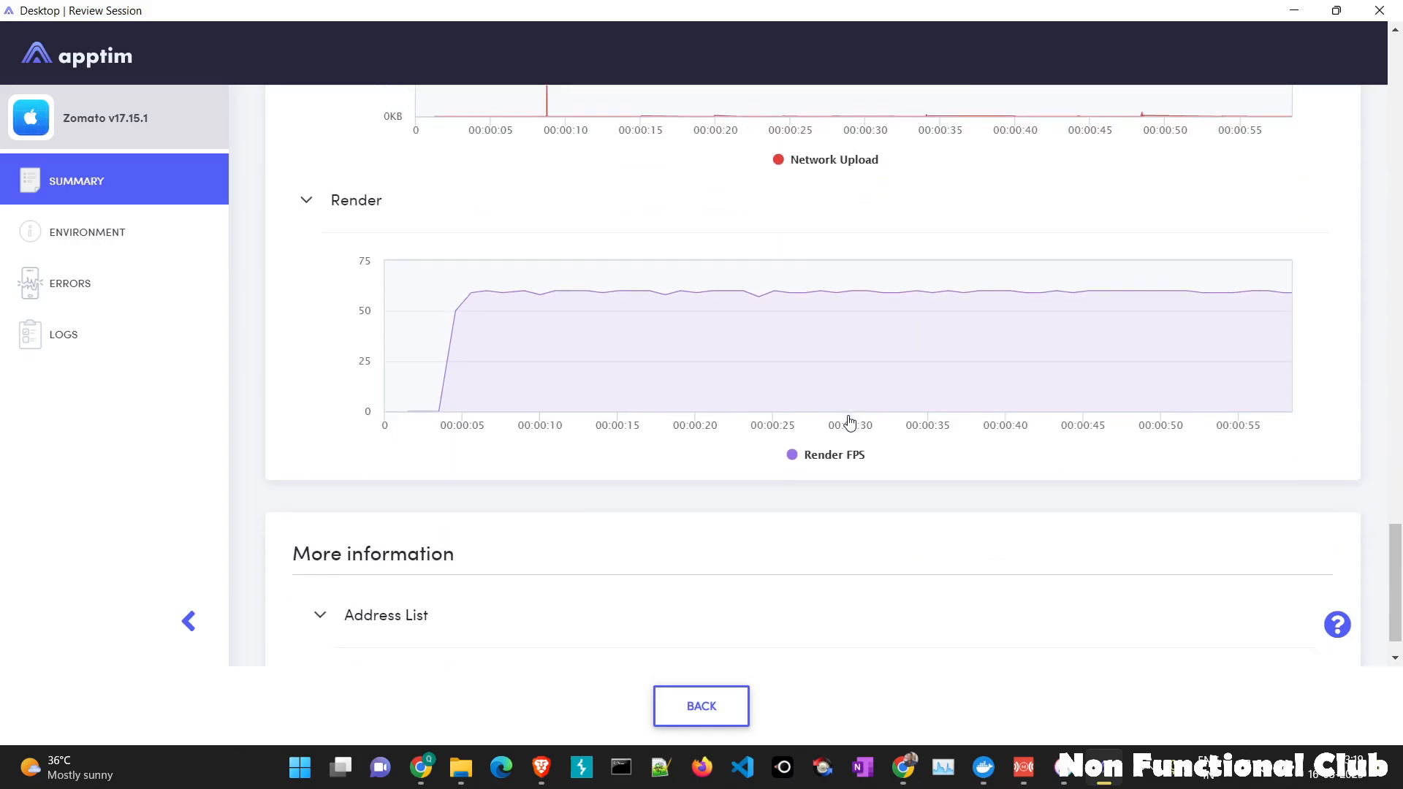
{"action": "scroll", "scroll_direction": "up", "scroll_amount": 3}
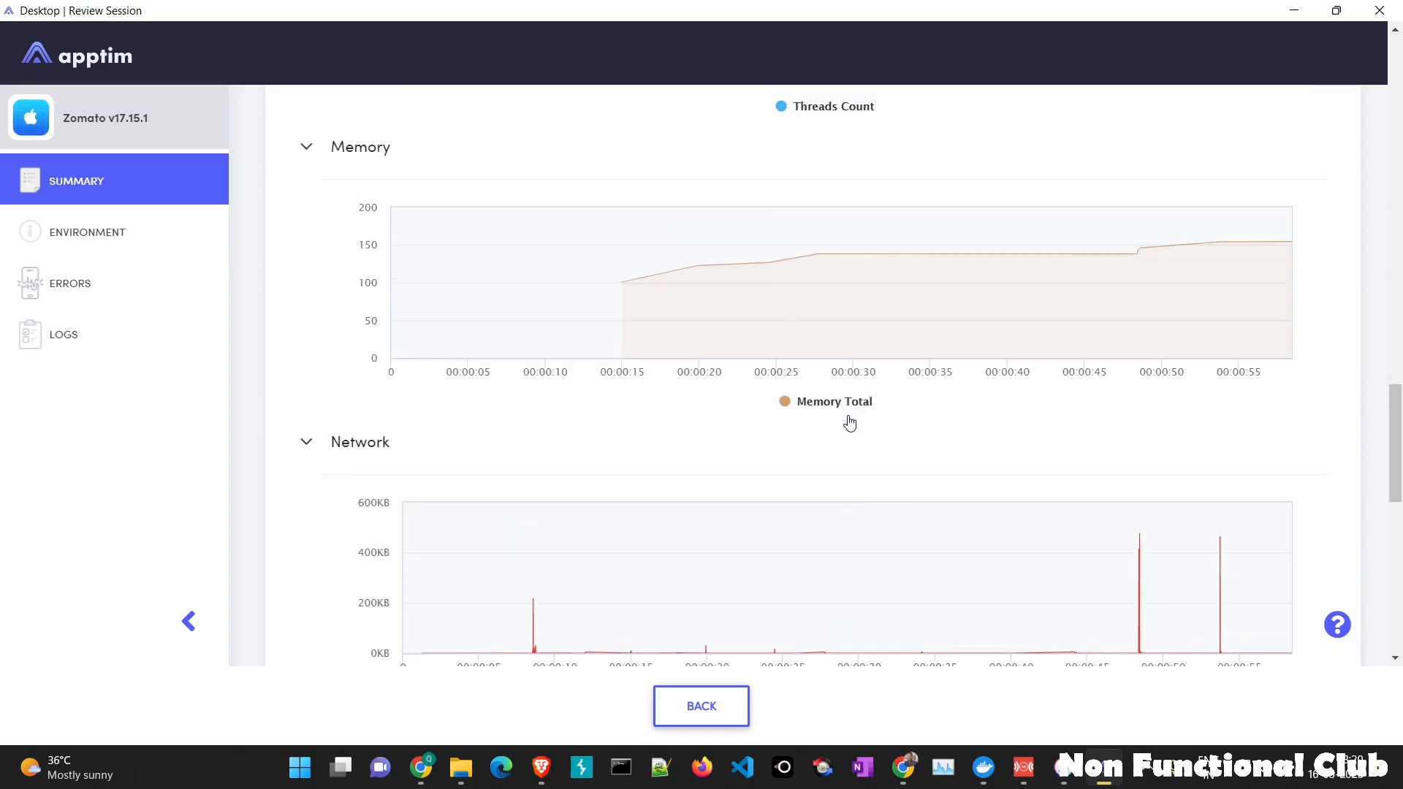